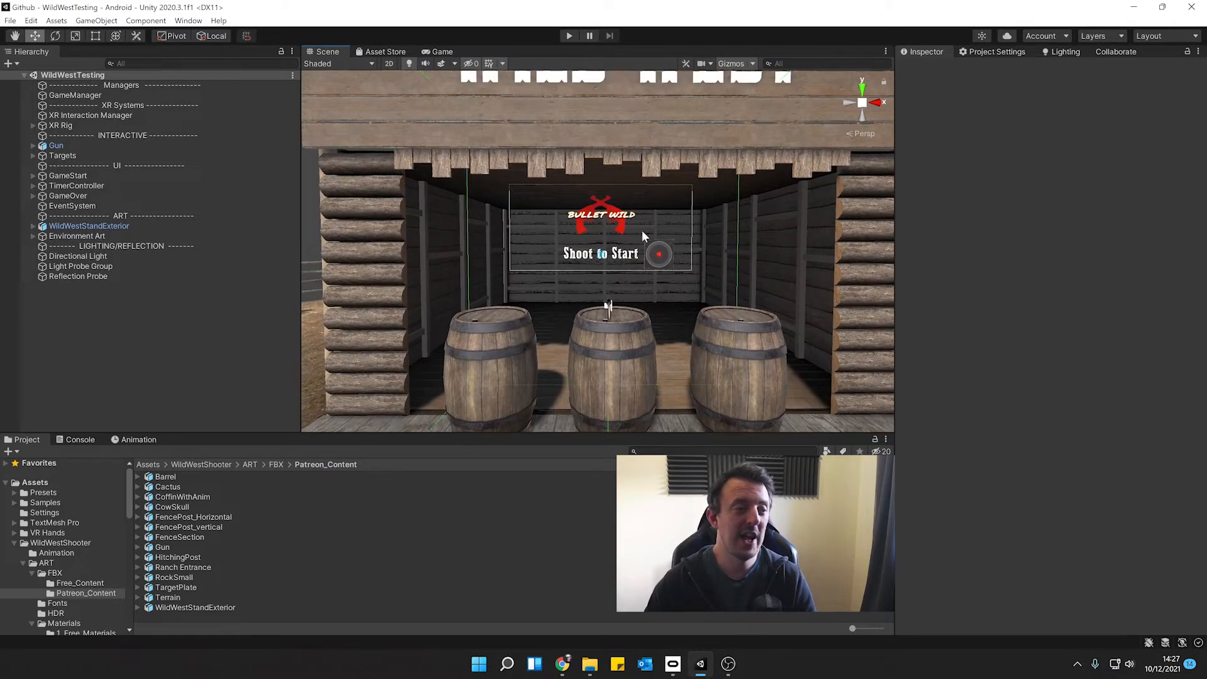
{"action": "mouse_move", "coordinate": [539, 260]}
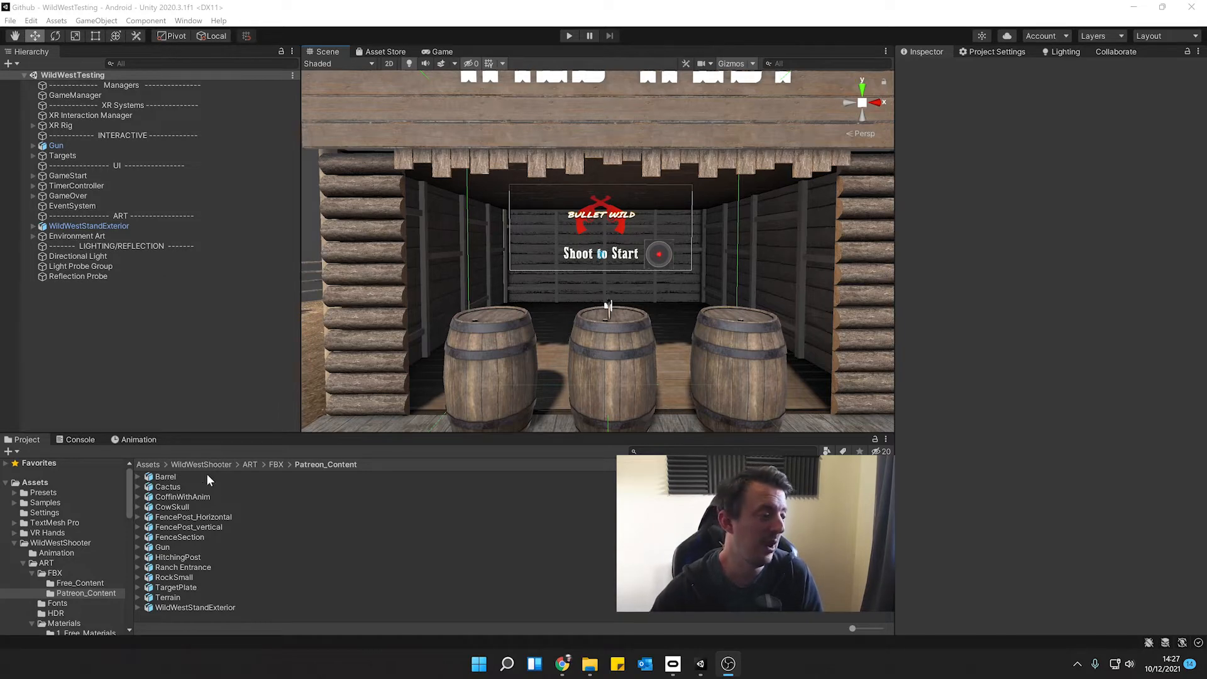
Inspect the CoffinWithAnim import settings, previewing its animation and checking the rig
{"action": "left_click", "coordinate": [181, 497]}
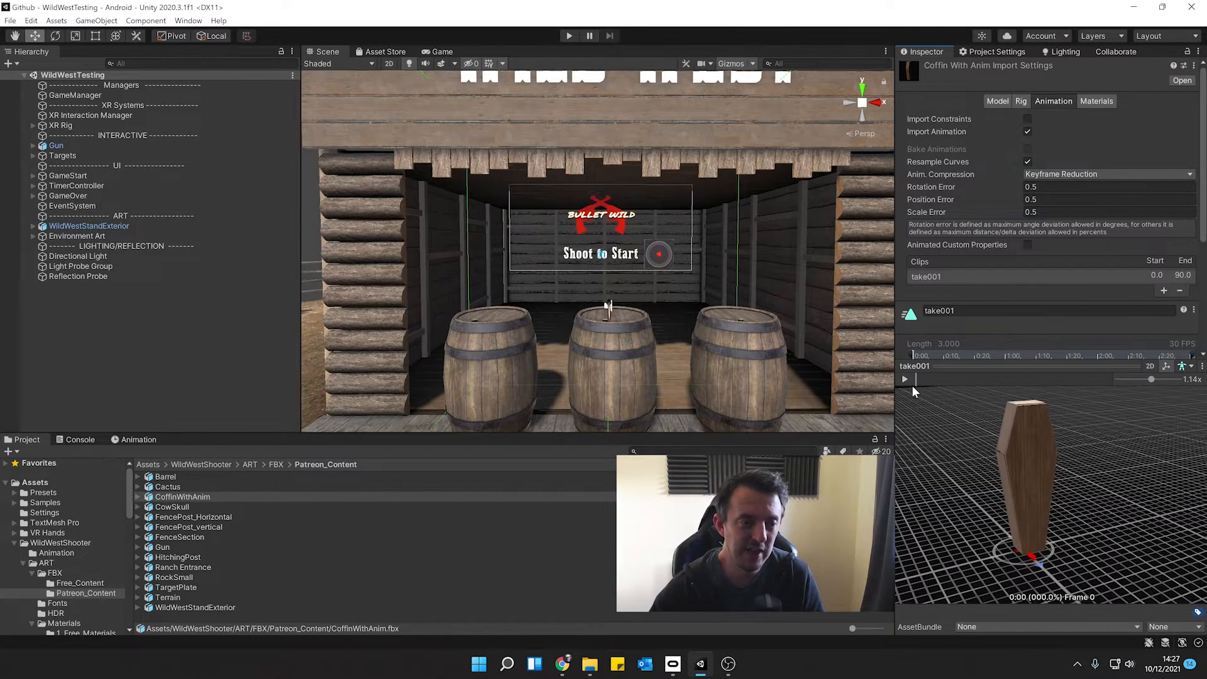
{"action": "left_click", "coordinate": [906, 378]}
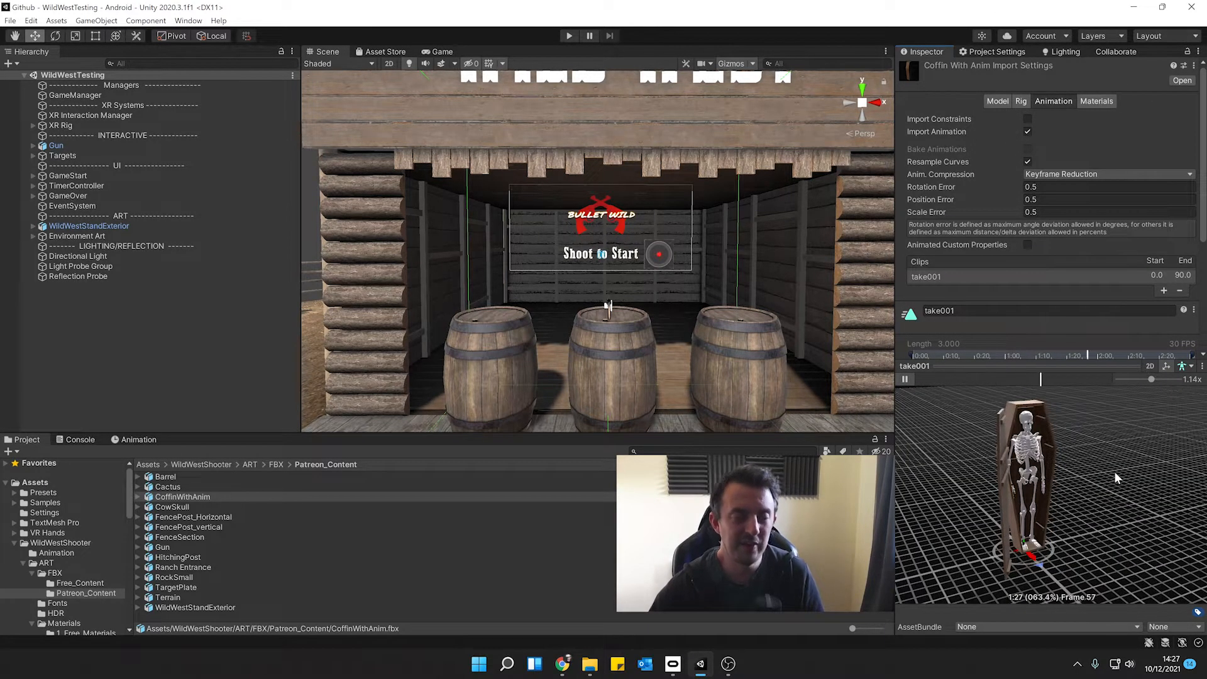
{"action": "left_click", "coordinate": [904, 378]}
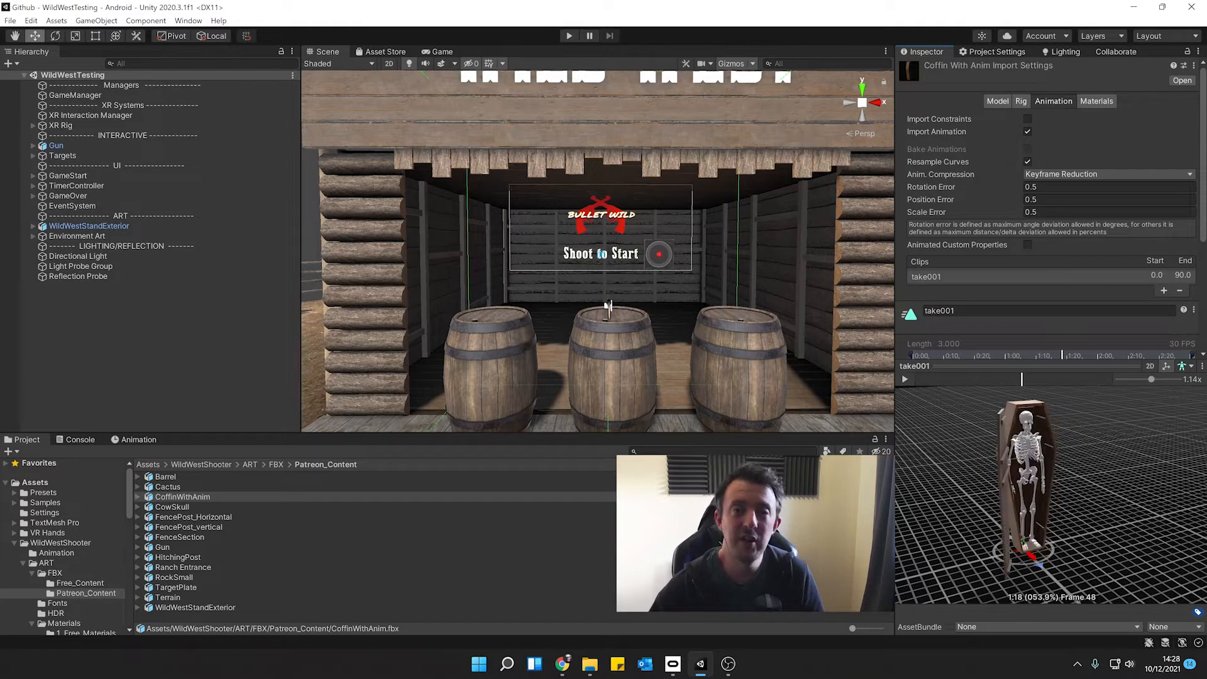
{"action": "mouse_move", "coordinate": [900, 332]}
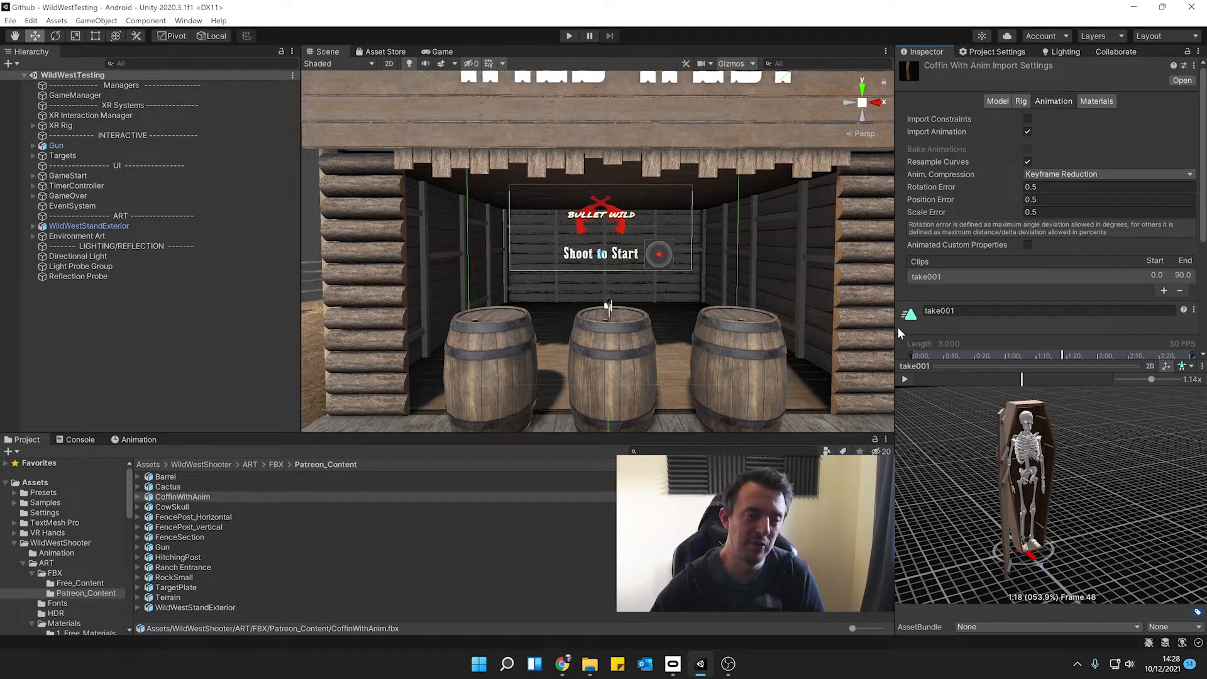
{"action": "mouse_move", "coordinate": [1036, 249]}
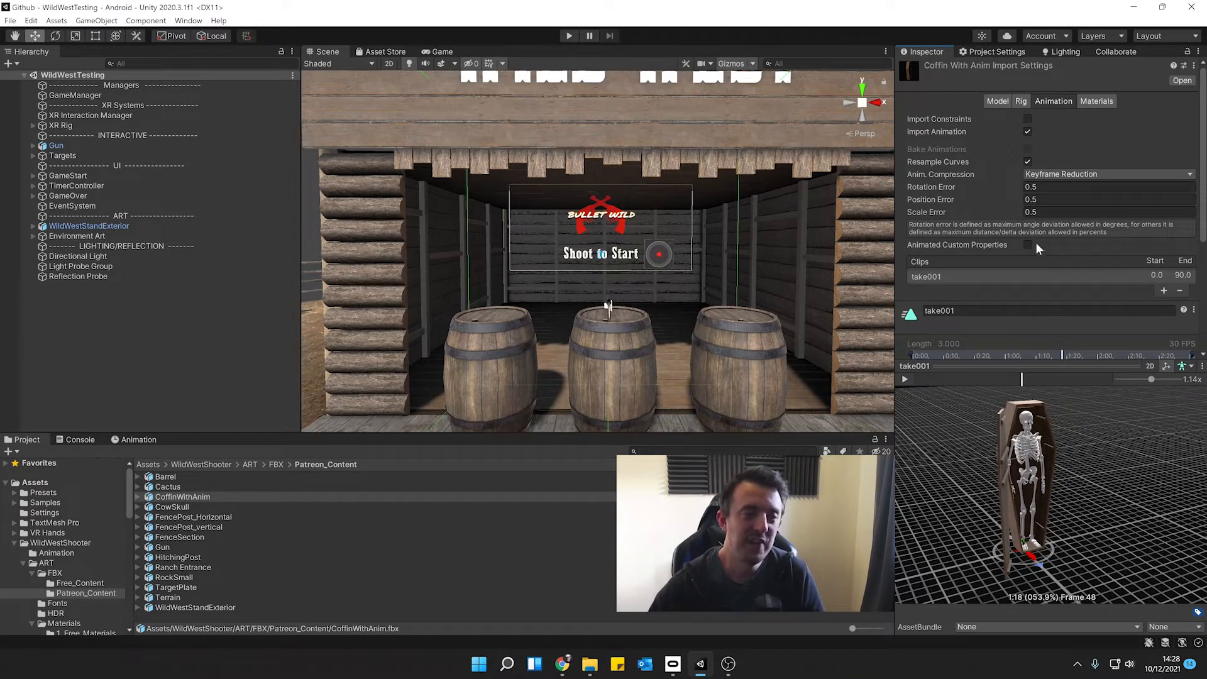
{"action": "left_click", "coordinate": [1026, 101]}
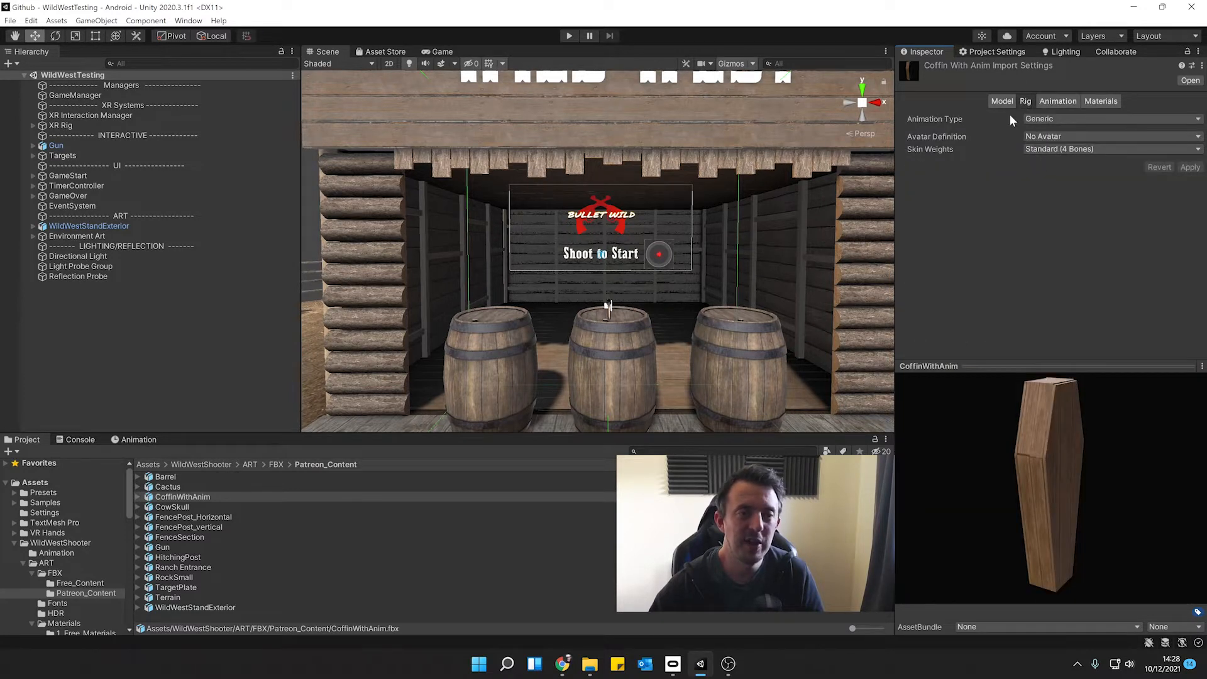
{"action": "mouse_move", "coordinate": [1057, 100]}
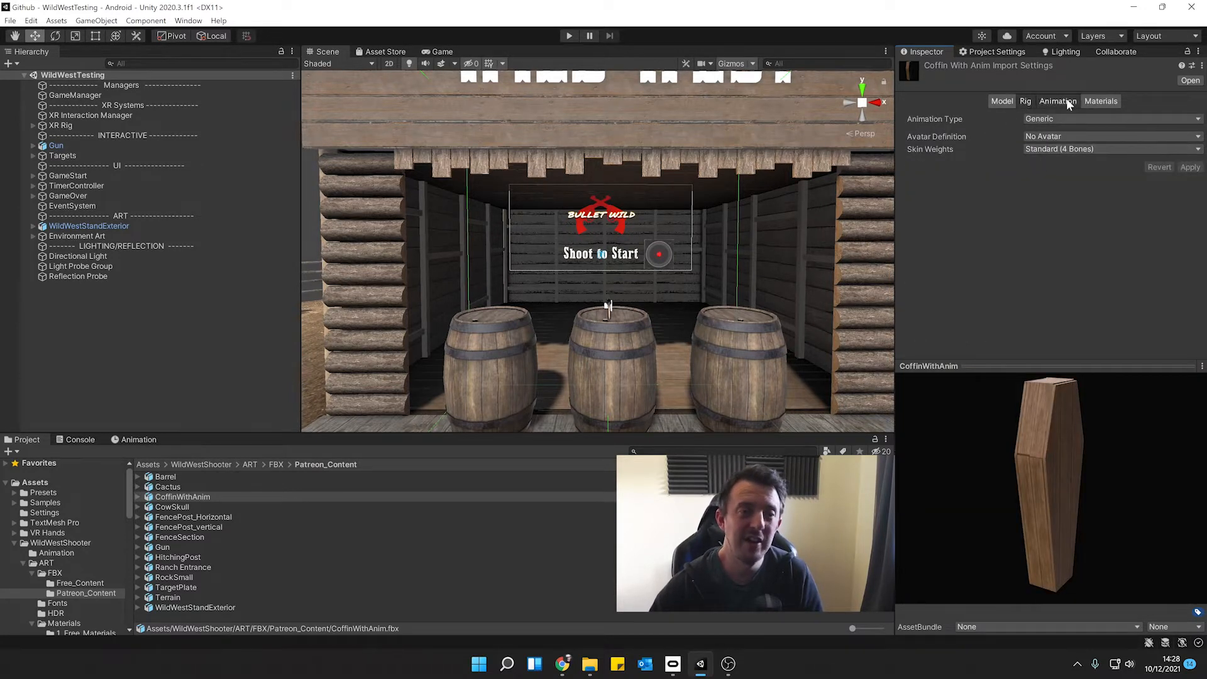
{"action": "left_click", "coordinate": [1053, 101]}
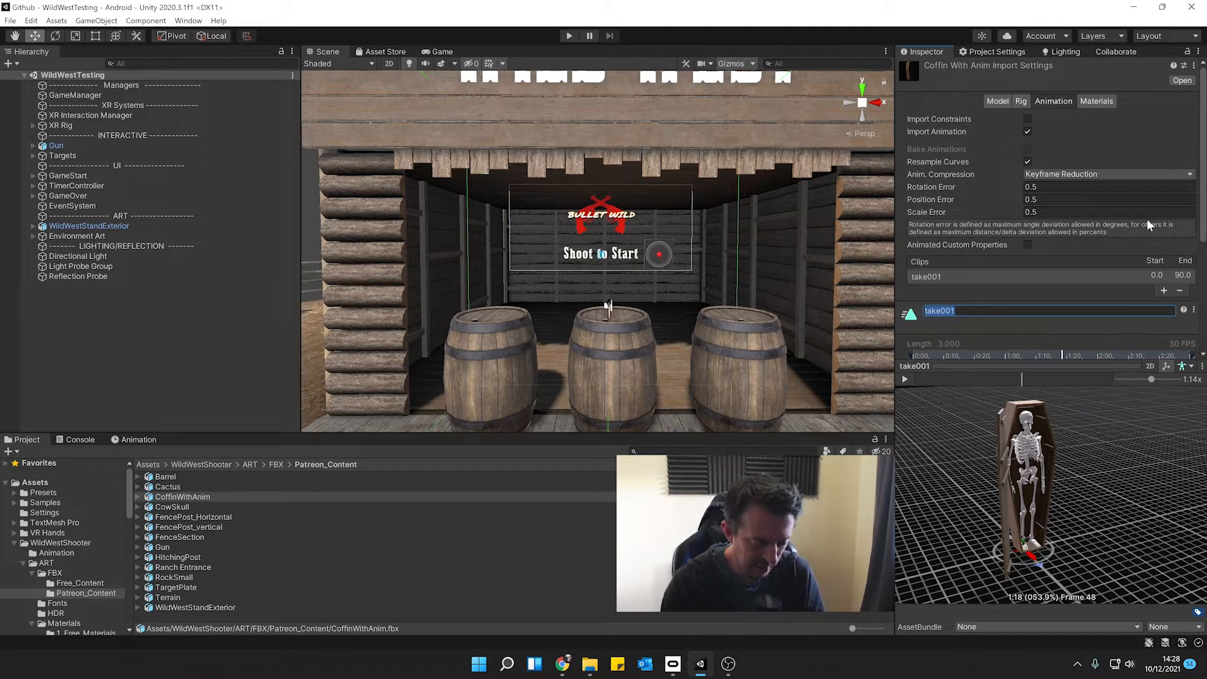
Rename the imported clip take001 to CoffinOpen
{"action": "type", "text": "CoffinOP"}
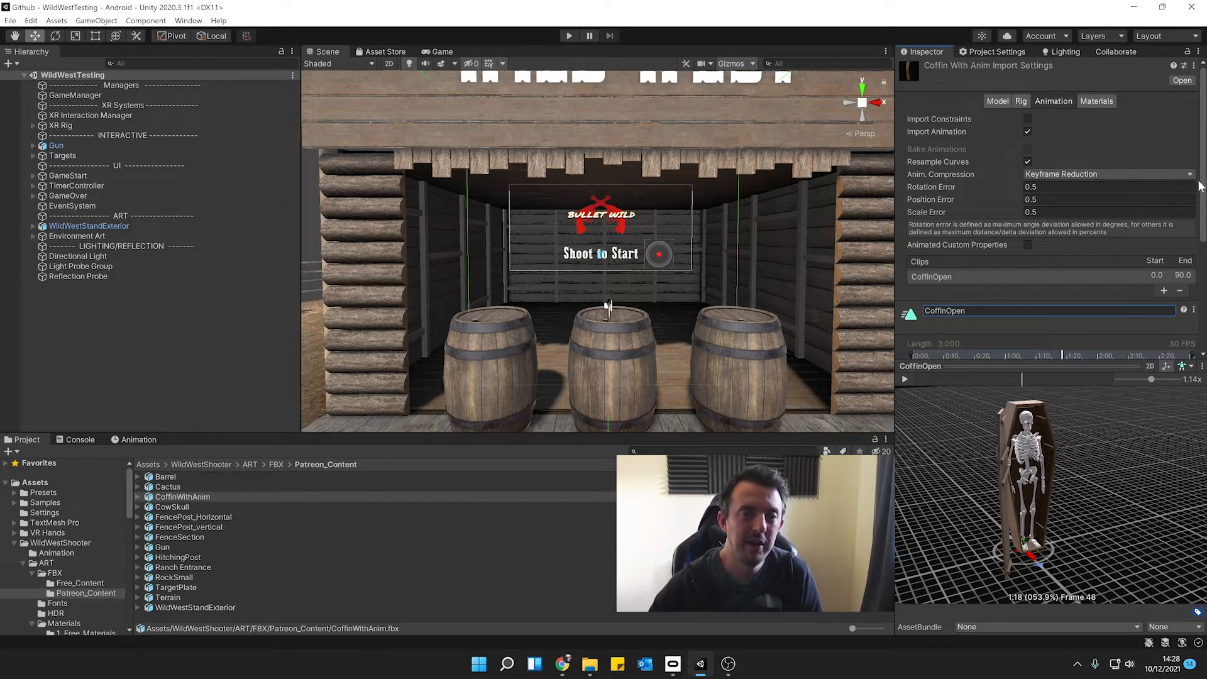
{"action": "scroll", "scroll_direction": "down", "scroll_amount": 3}
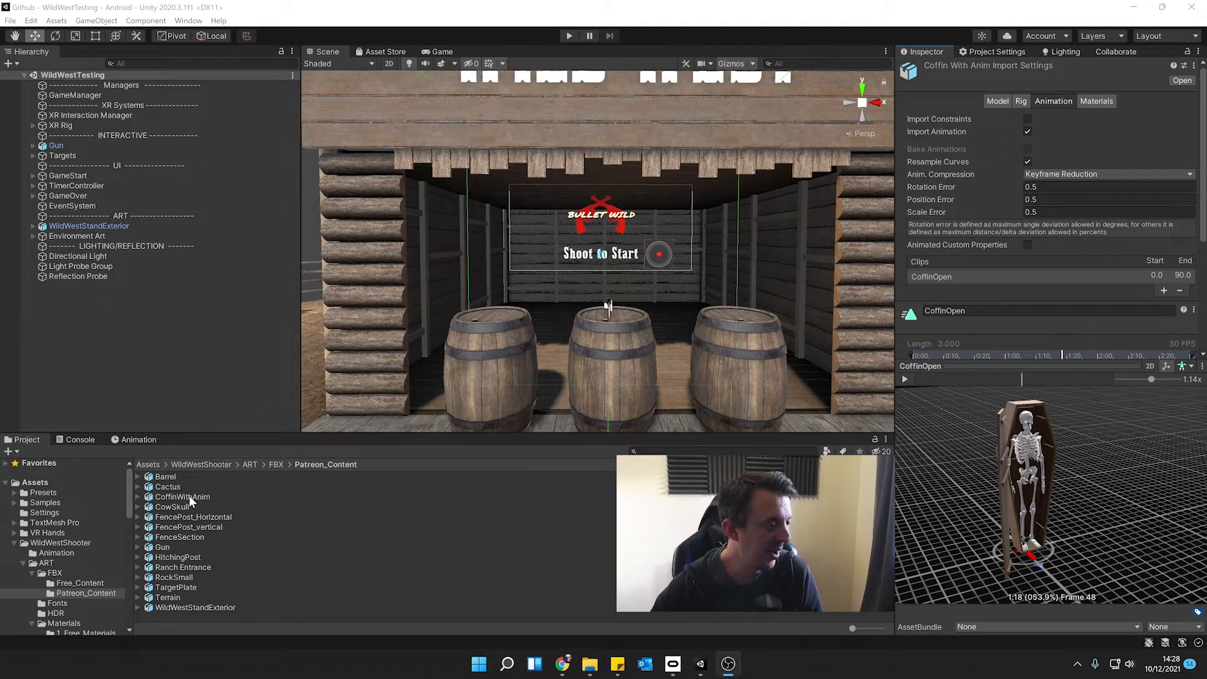
Place CoffinWithAnim in the scene and view its skeleton in Wireframe, then back to Shaded
{"action": "left_click", "coordinate": [193, 516]}
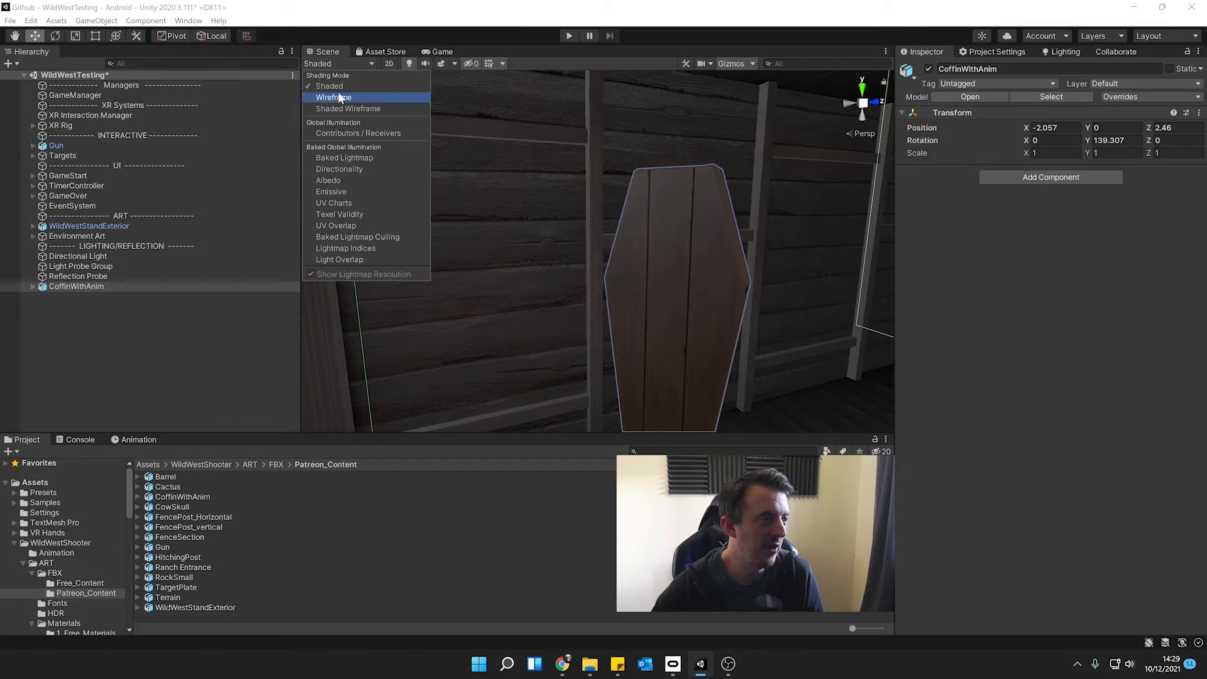
{"action": "left_click", "coordinate": [333, 96]}
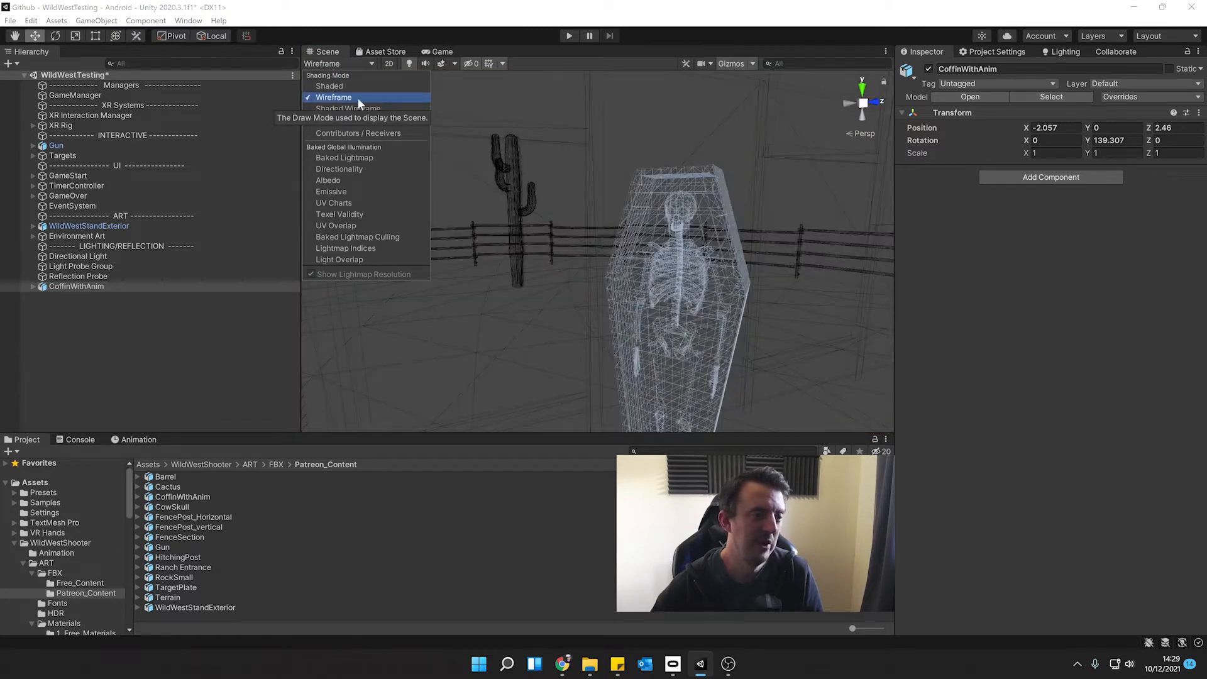
{"action": "left_click", "coordinate": [332, 97]}
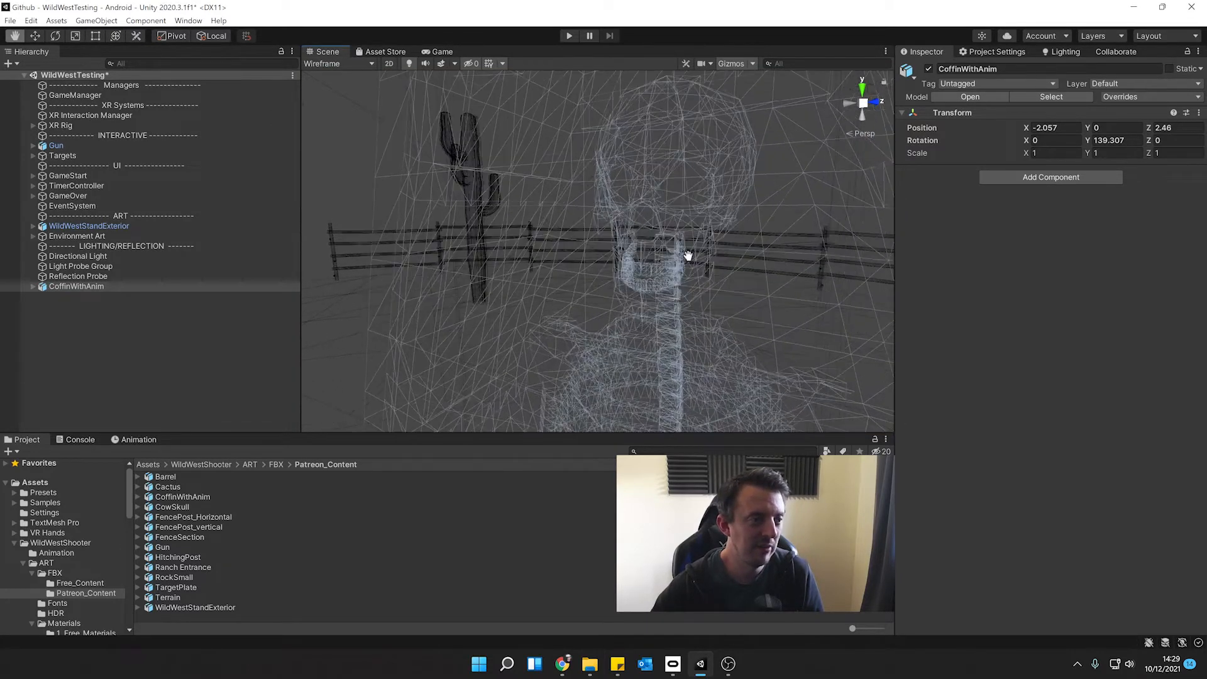
{"action": "left_click", "coordinate": [323, 63]}
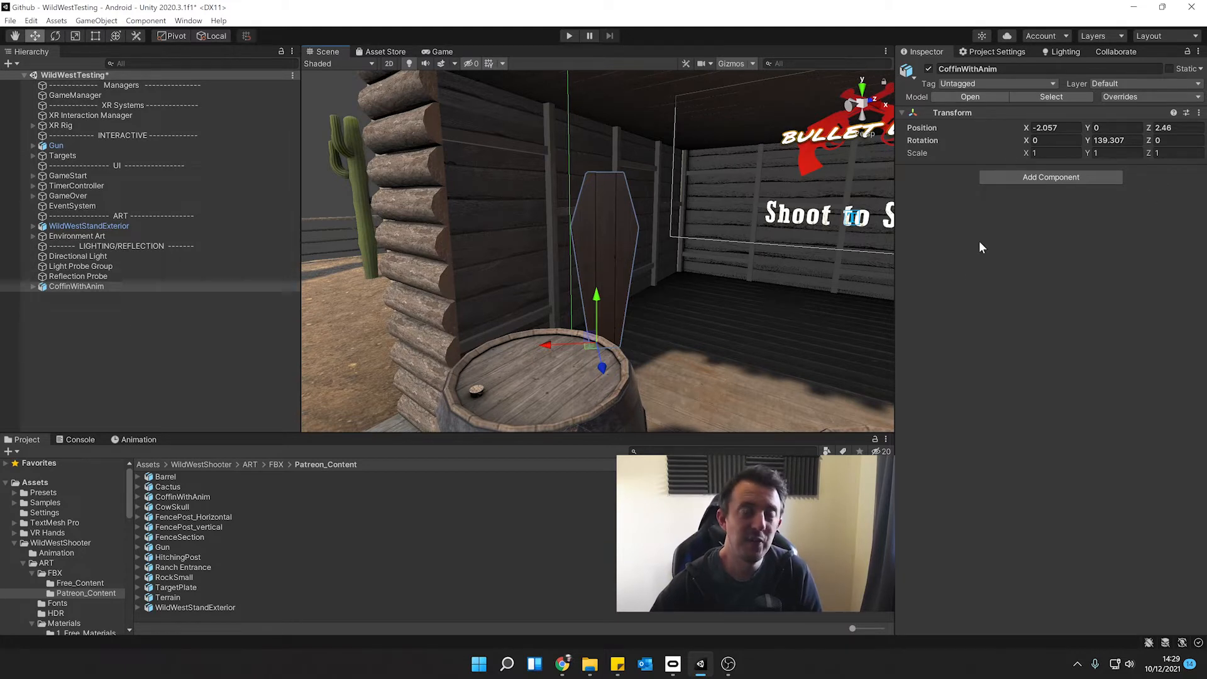
{"action": "mouse_move", "coordinate": [997, 257]}
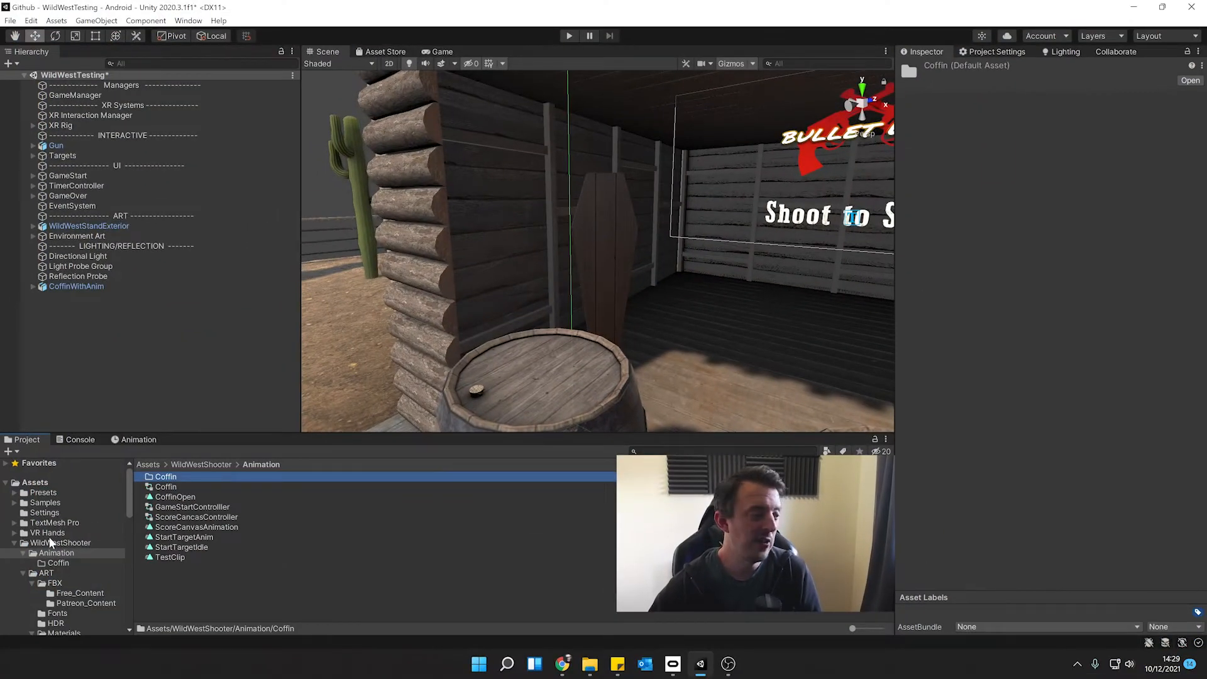
Create the CoffinWithSkeleton animator controller in Animation/Coffin and assign it to CoffinWithAnim
{"action": "left_click", "coordinate": [56, 563]}
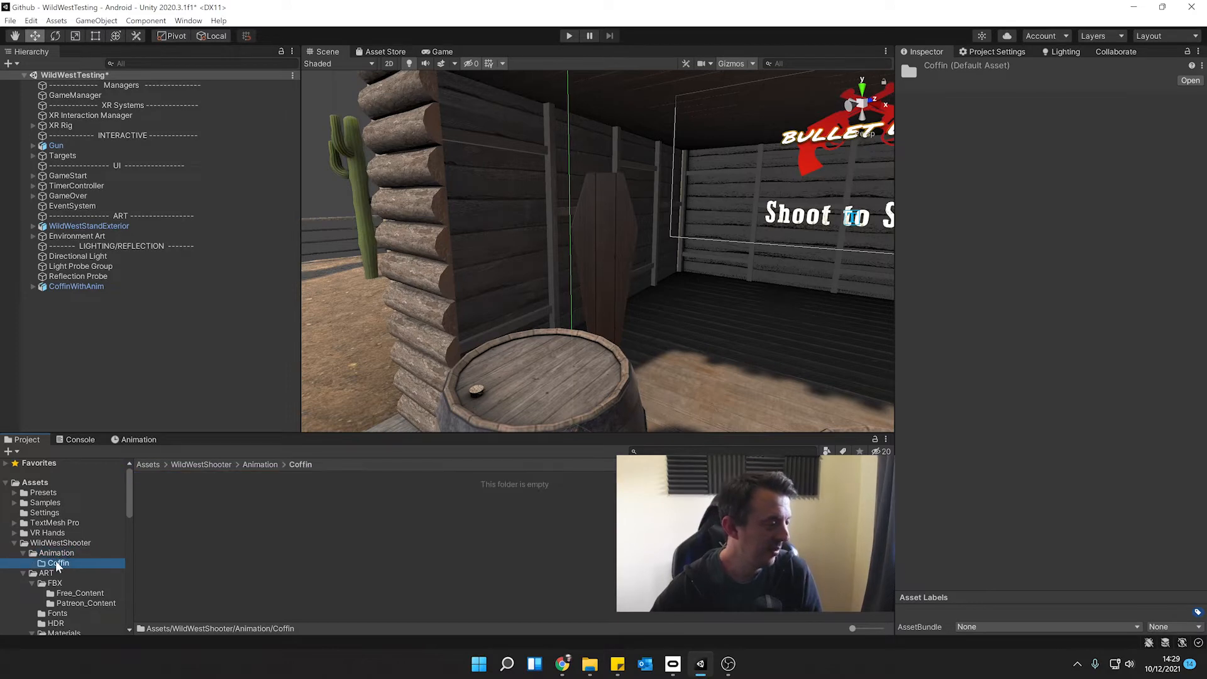
{"action": "right_click", "coordinate": [57, 563]}
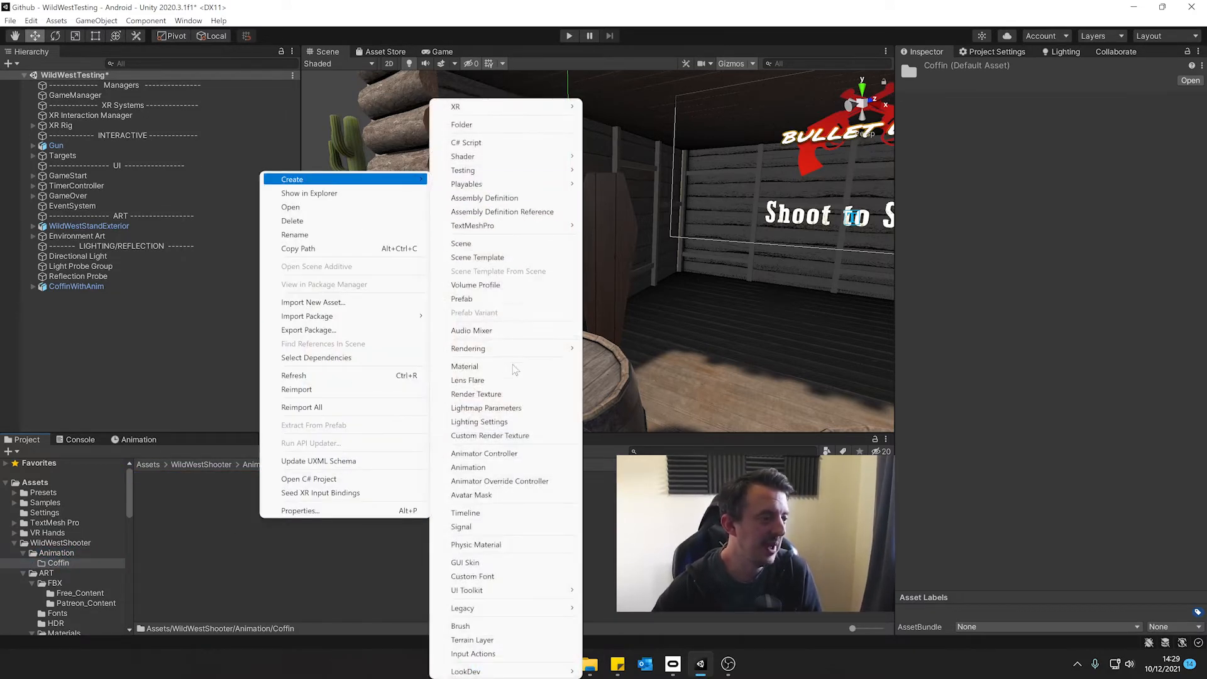
{"action": "left_click", "coordinate": [484, 453]}
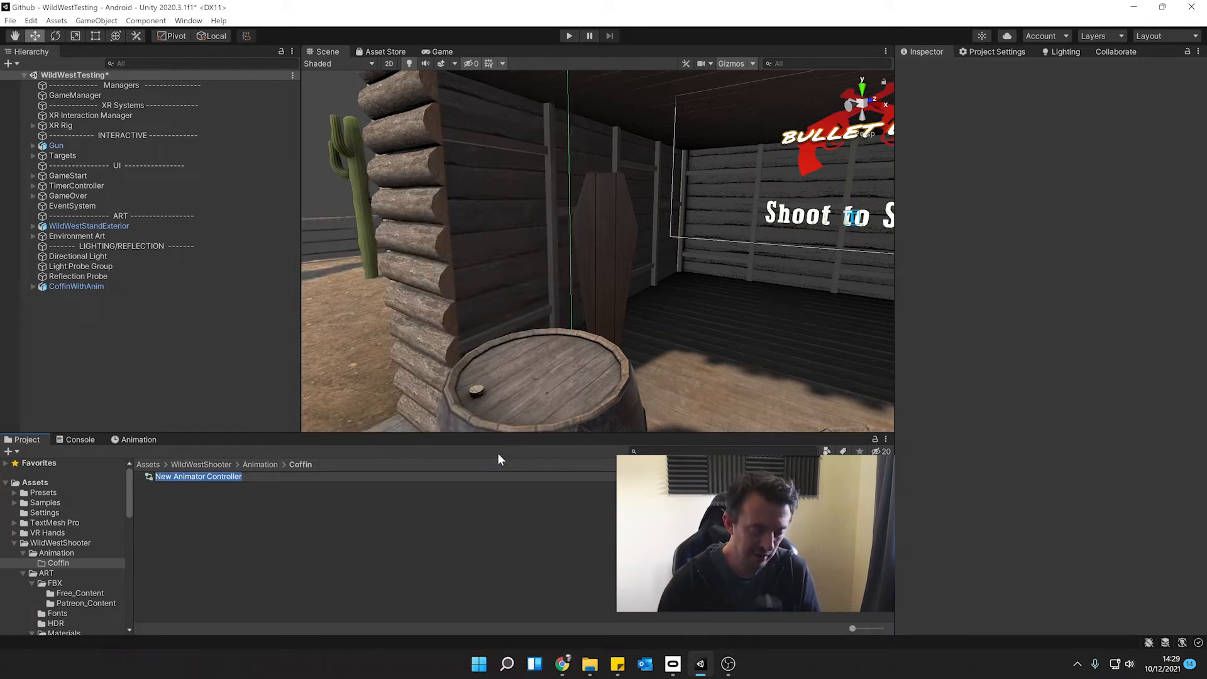
{"action": "type", "text": "CoffinWithSkelto"}
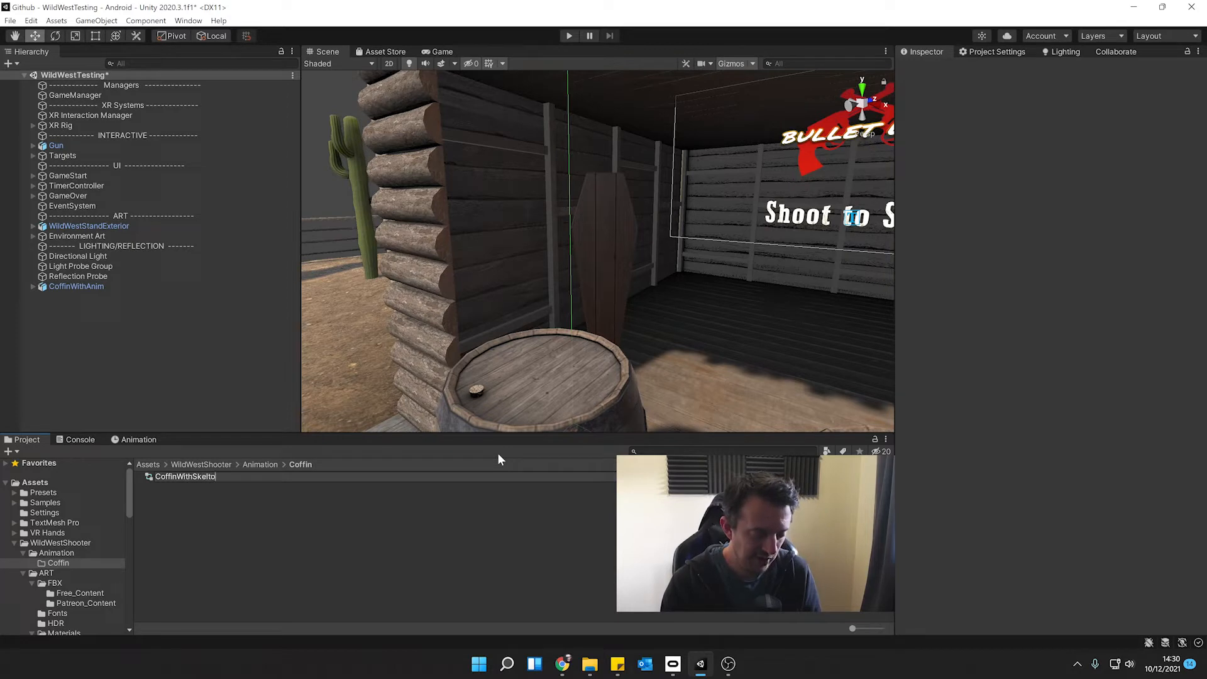
{"action": "left_click", "coordinate": [188, 476]}
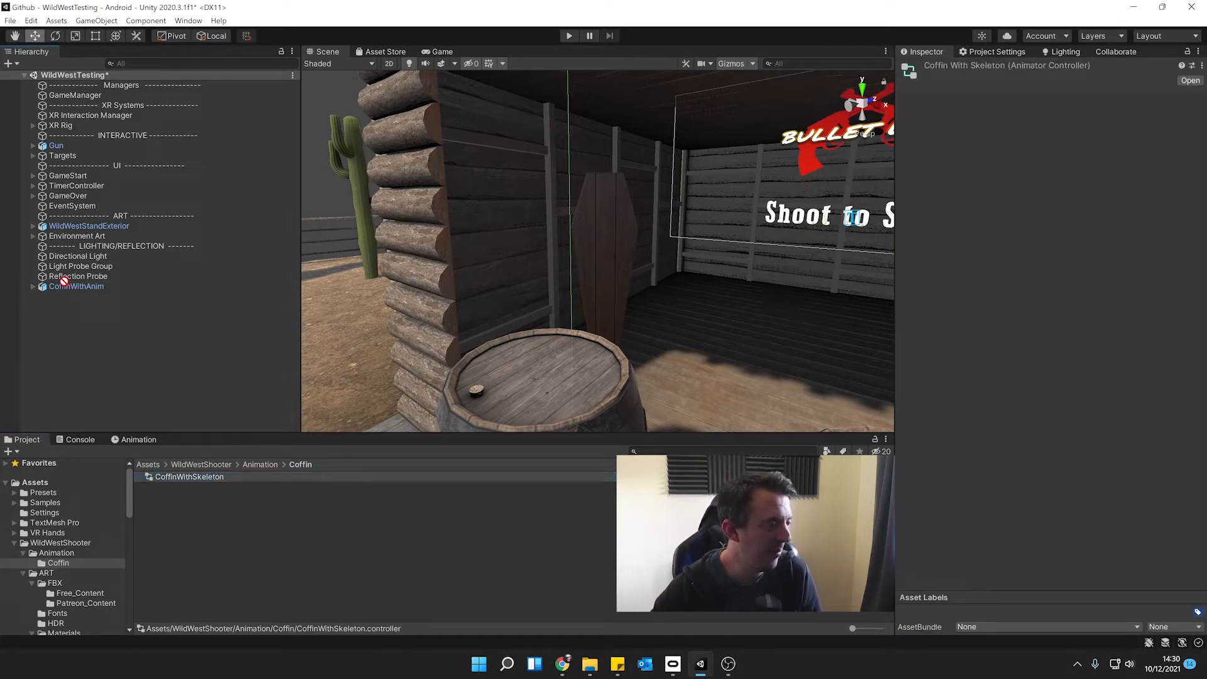
{"action": "left_click", "coordinate": [77, 285]}
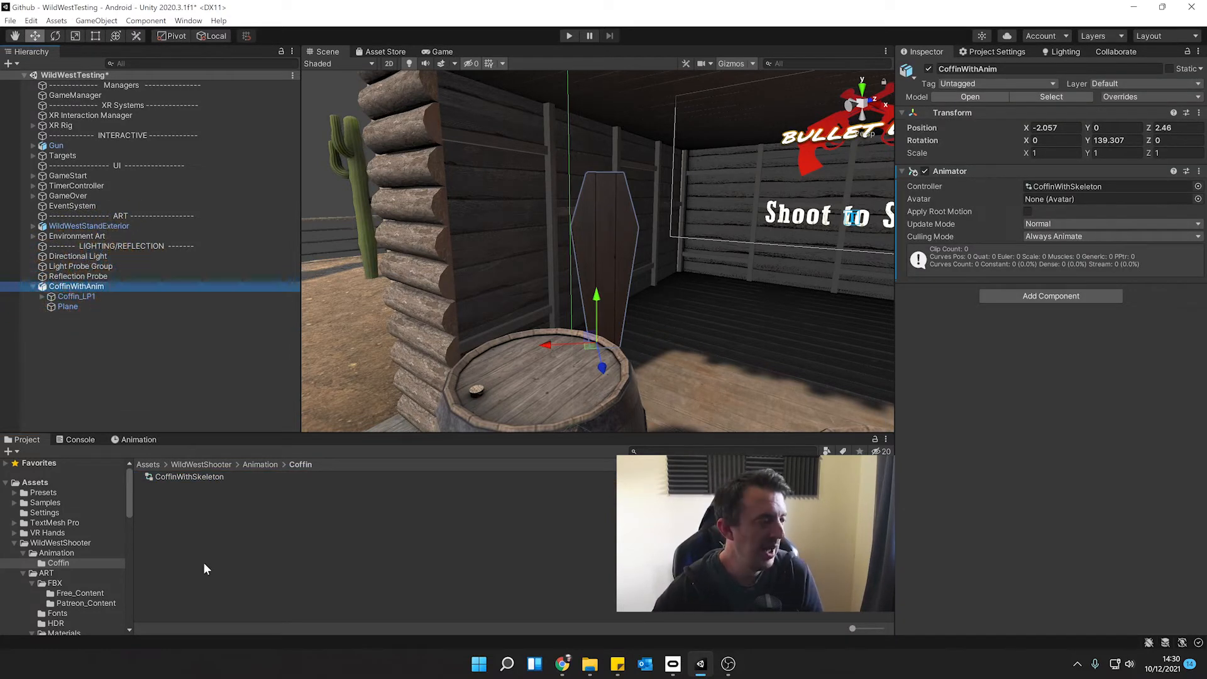
{"action": "mouse_move", "coordinate": [145, 498]}
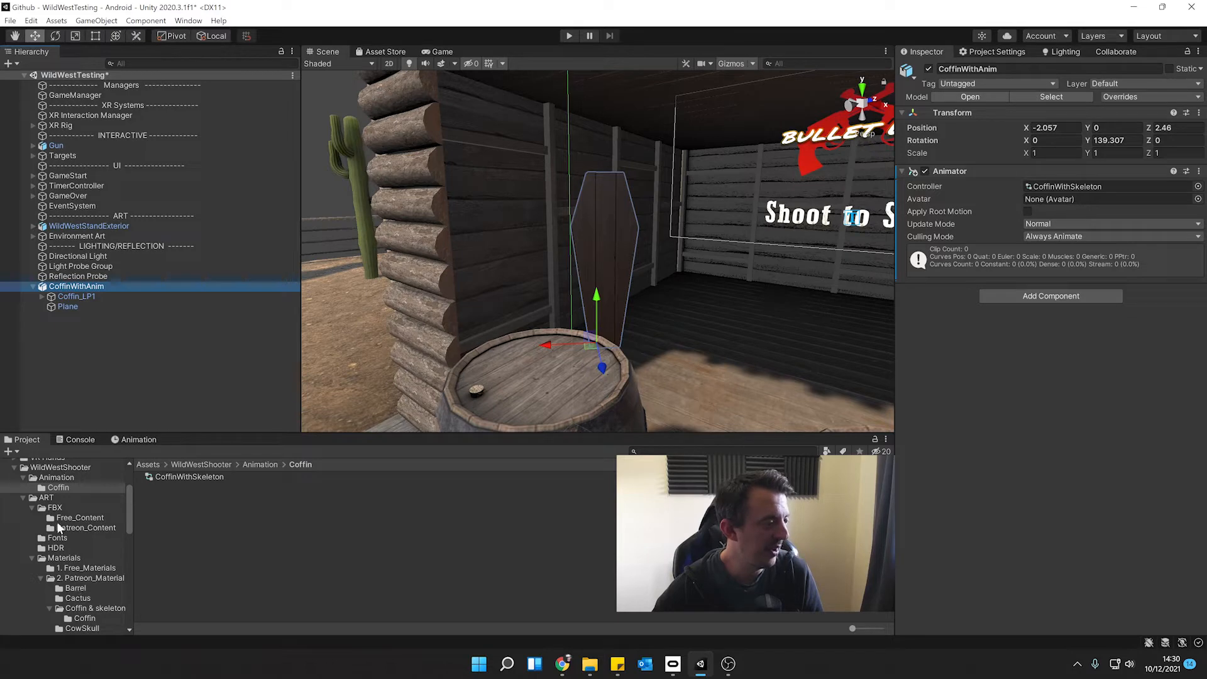
Locate the CoffinOpen clip inside the coffin model's contents
{"action": "left_click", "coordinate": [183, 496]}
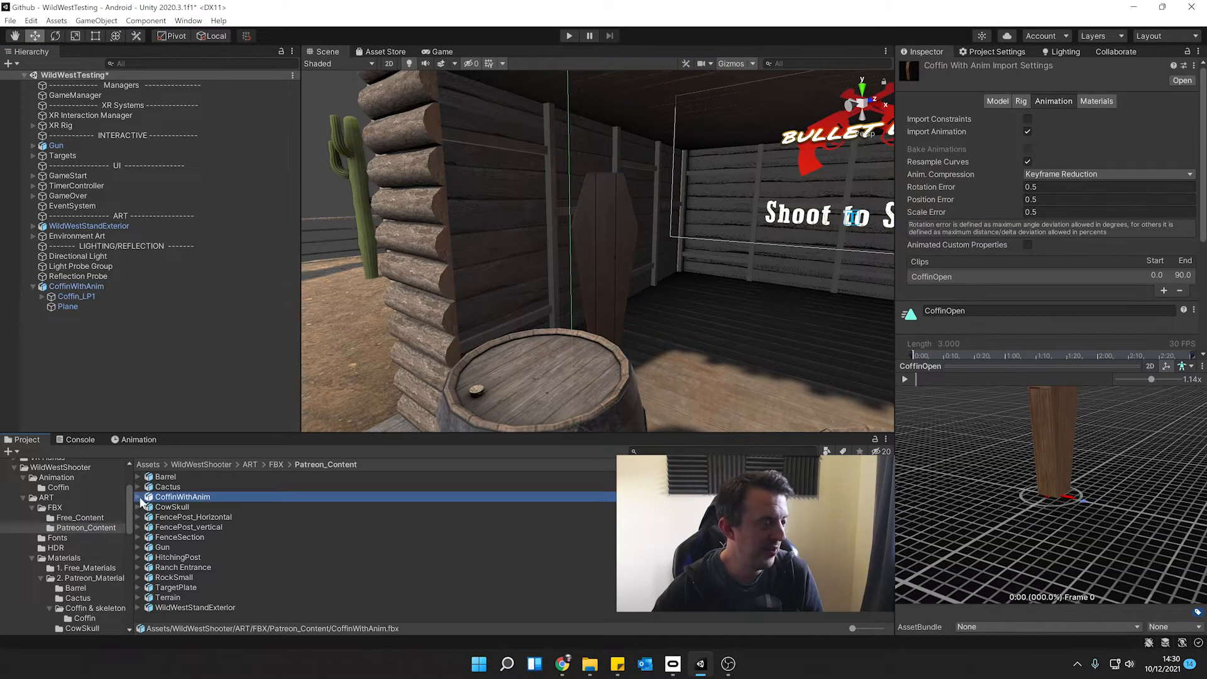
{"action": "left_click", "coordinate": [139, 496]}
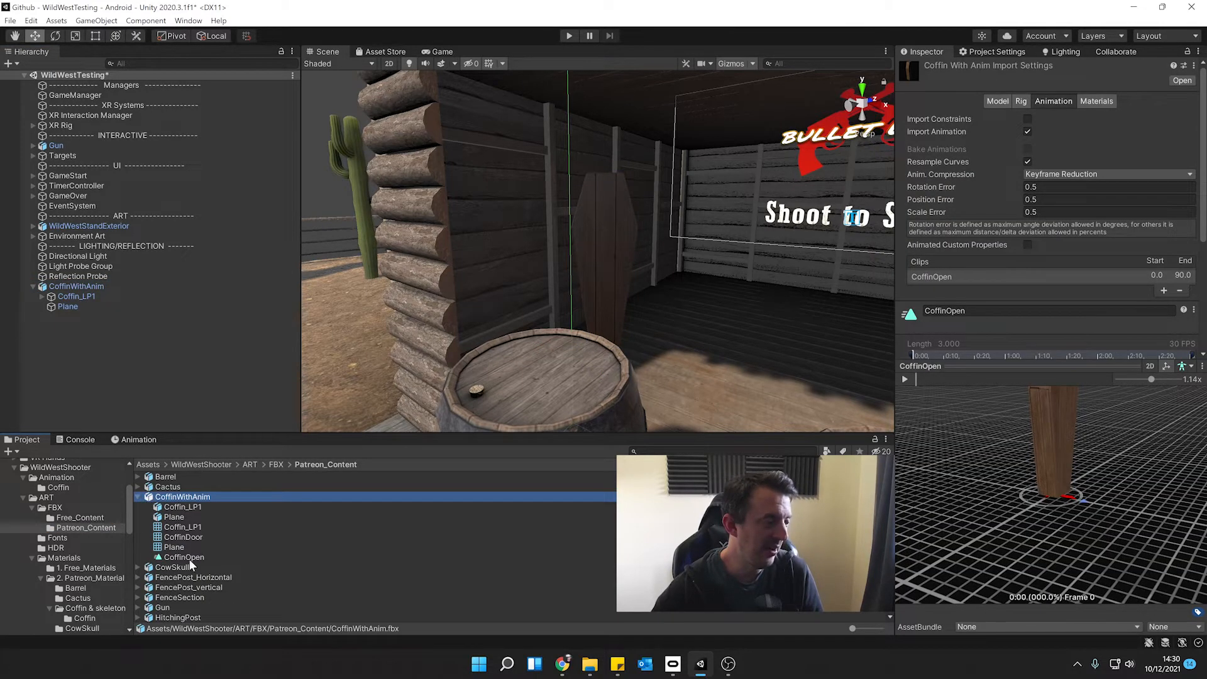
{"action": "left_click", "coordinate": [182, 557]}
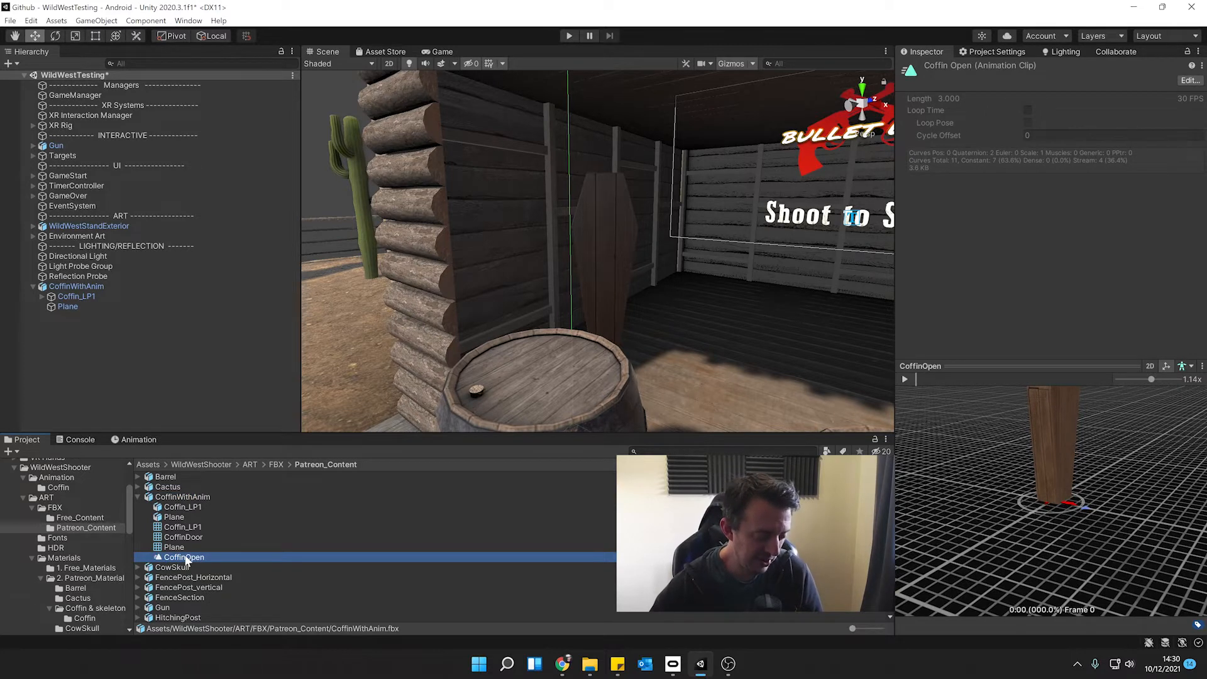
{"action": "left_click", "coordinate": [176, 496]}
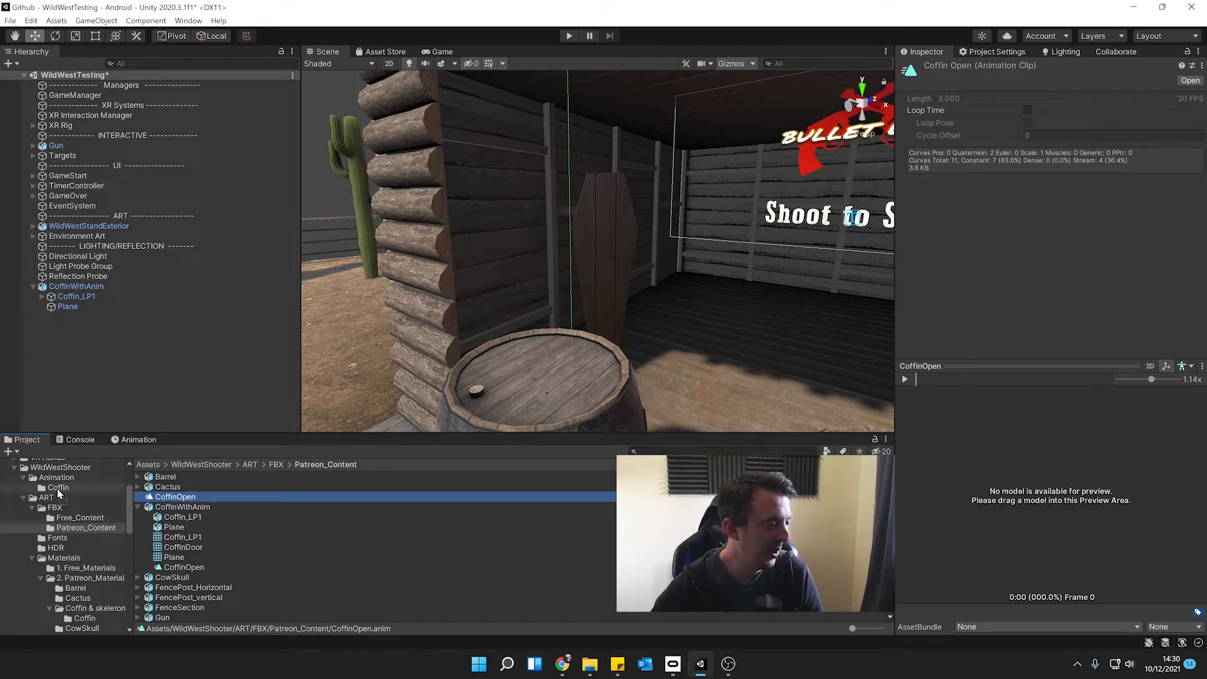
Select the CoffinWithSkeleton controller in the Coffin animation folder
{"action": "left_click", "coordinate": [58, 487]}
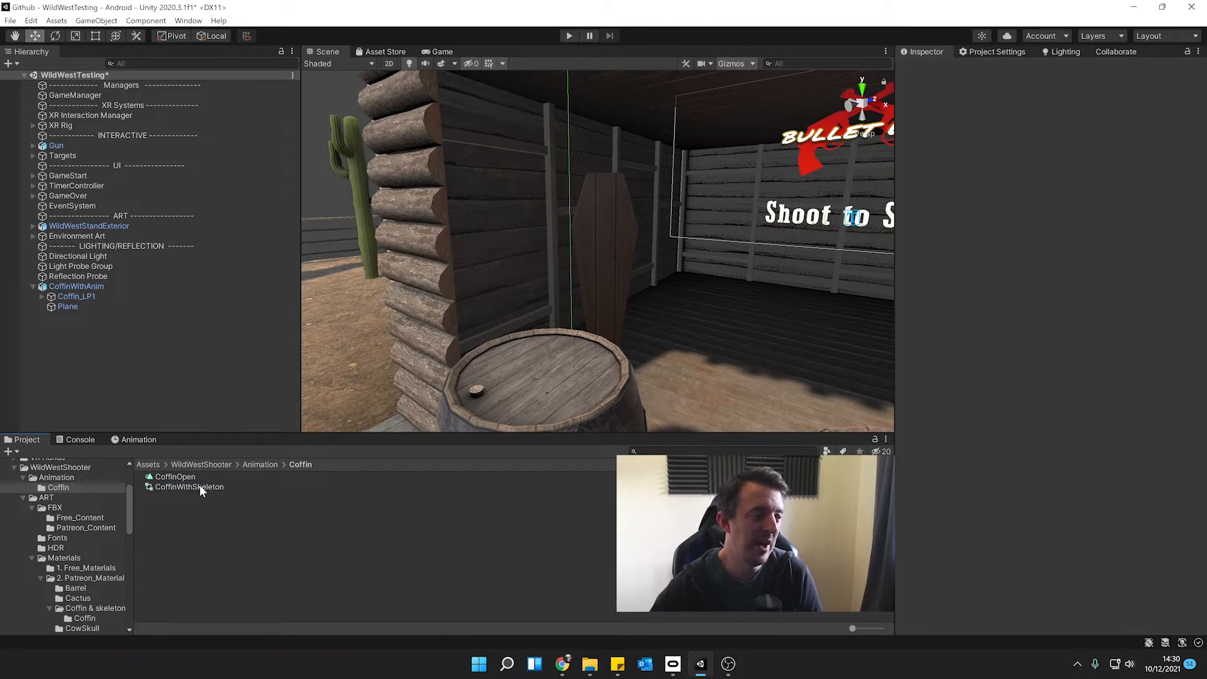
{"action": "left_click", "coordinate": [188, 487]}
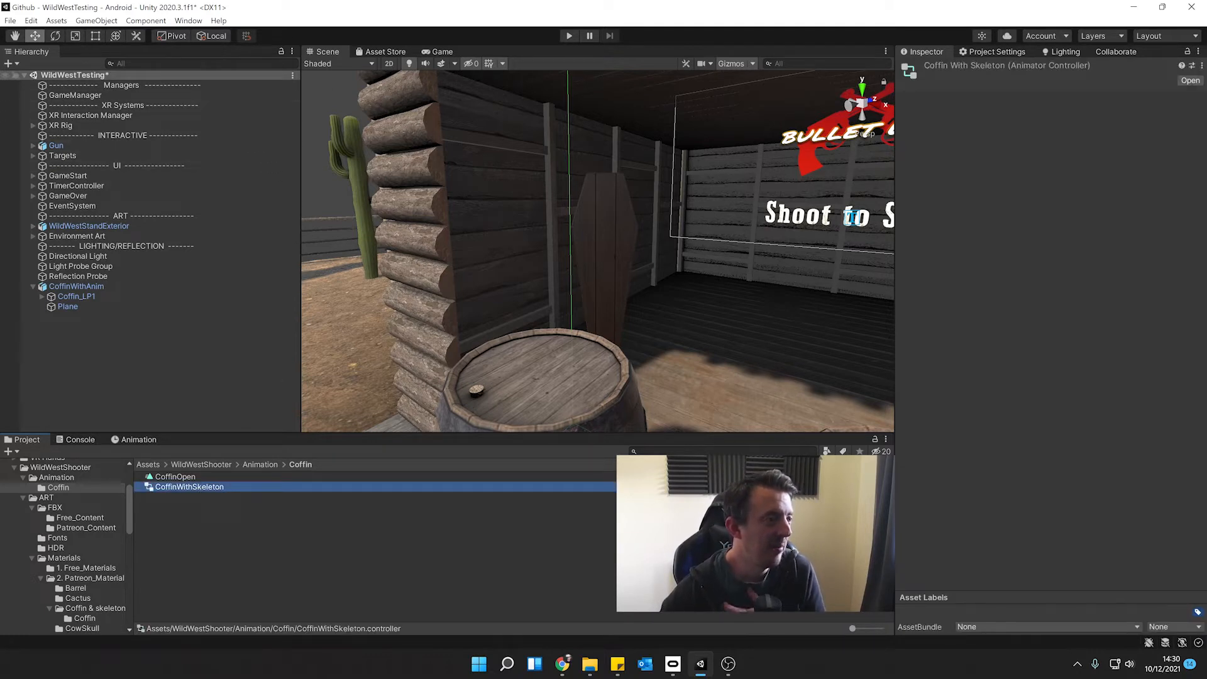
Show the Animator state graph for the coffin controller
{"action": "left_click", "coordinate": [187, 20]}
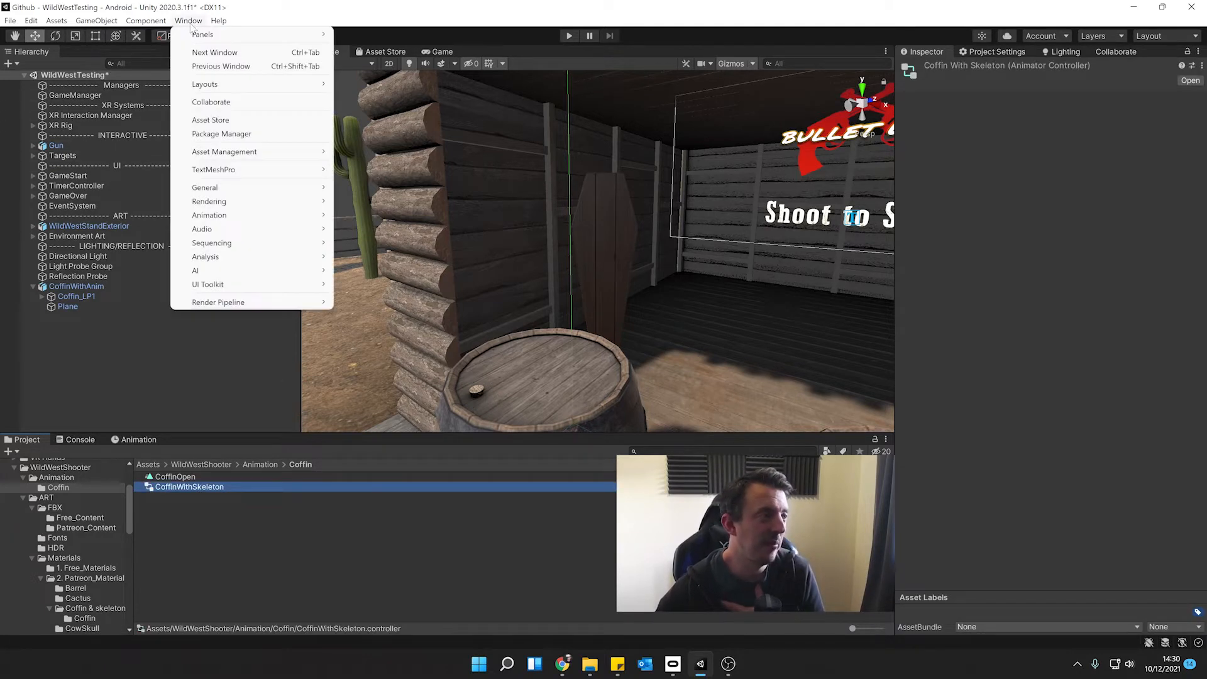
{"action": "mouse_move", "coordinate": [208, 215]}
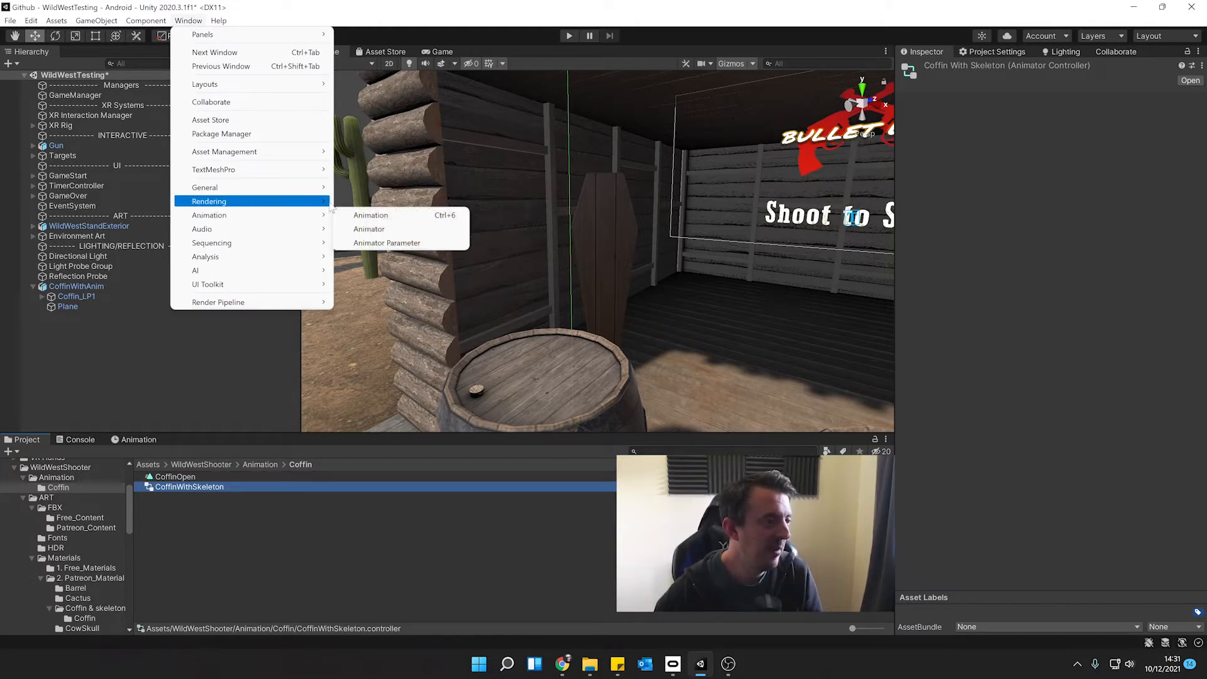
{"action": "left_click", "coordinate": [370, 229]}
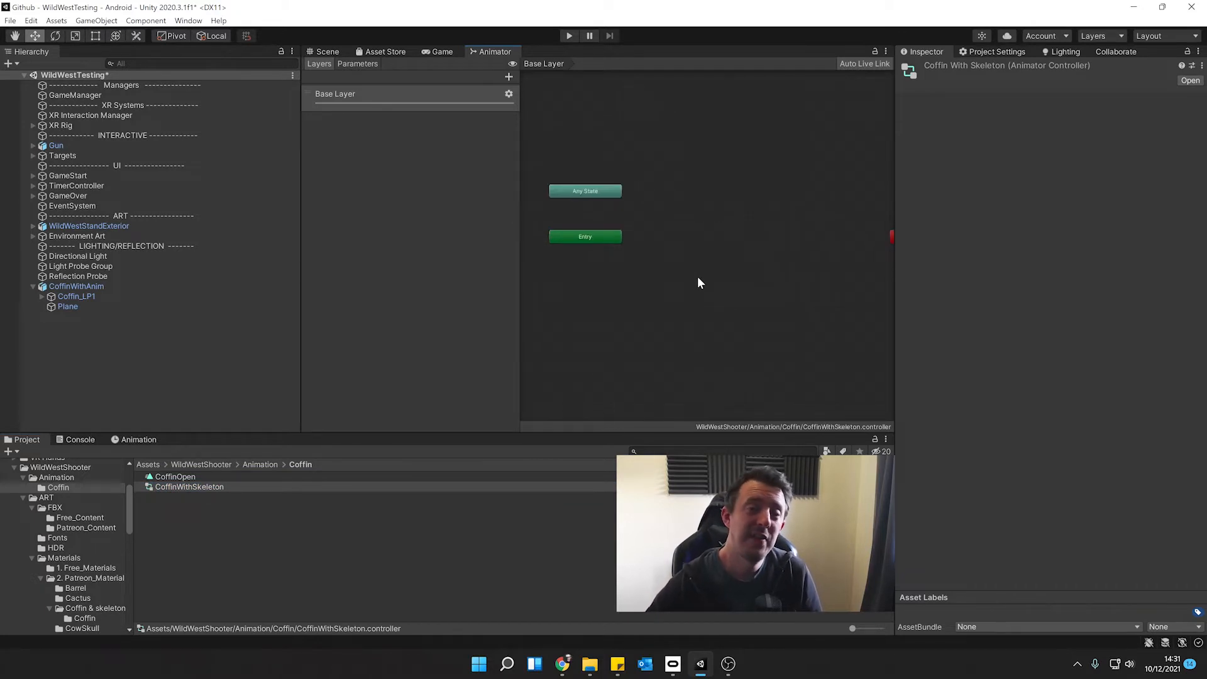
{"action": "mouse_move", "coordinate": [773, 180]}
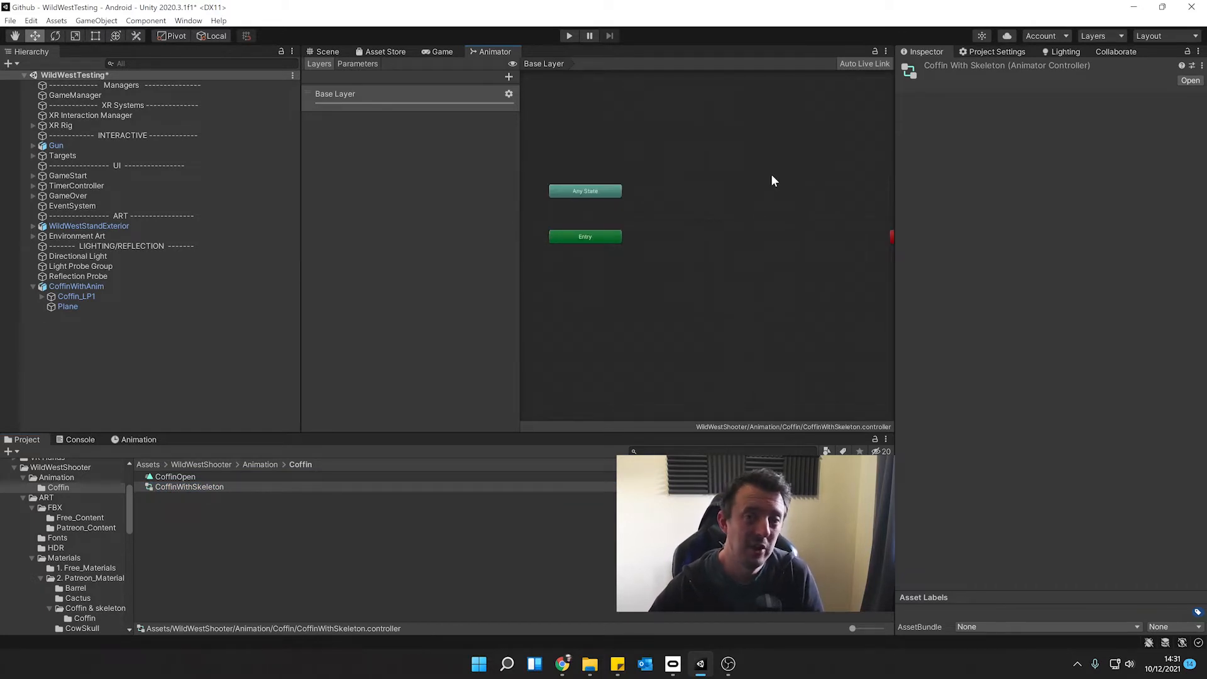
{"action": "mouse_move", "coordinate": [706, 227]}
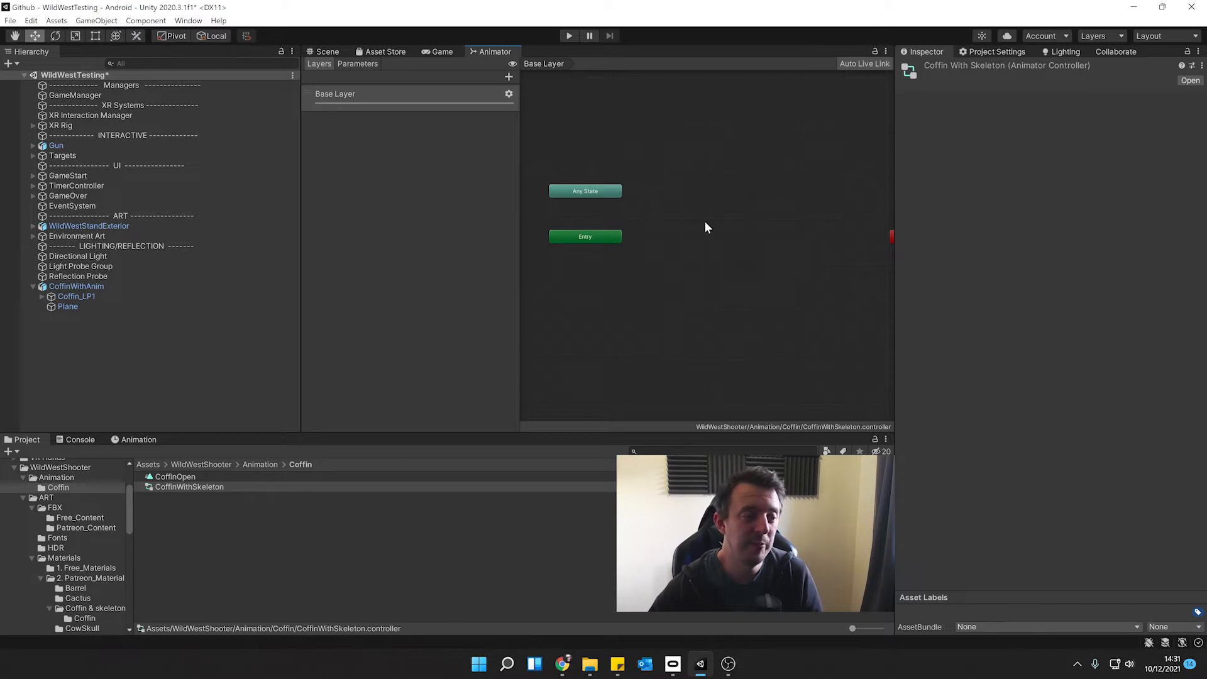
{"action": "mouse_move", "coordinate": [722, 224]}
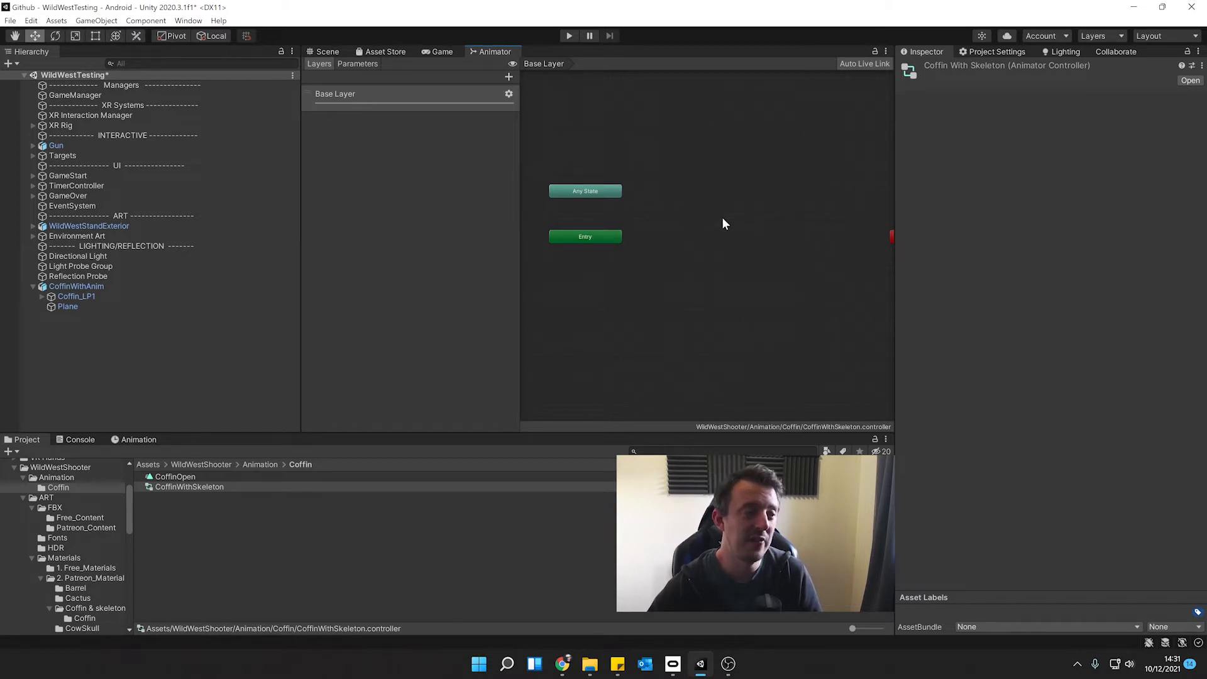
Add an empty default state named Idle to the graph
{"action": "right_click", "coordinate": [724, 224]}
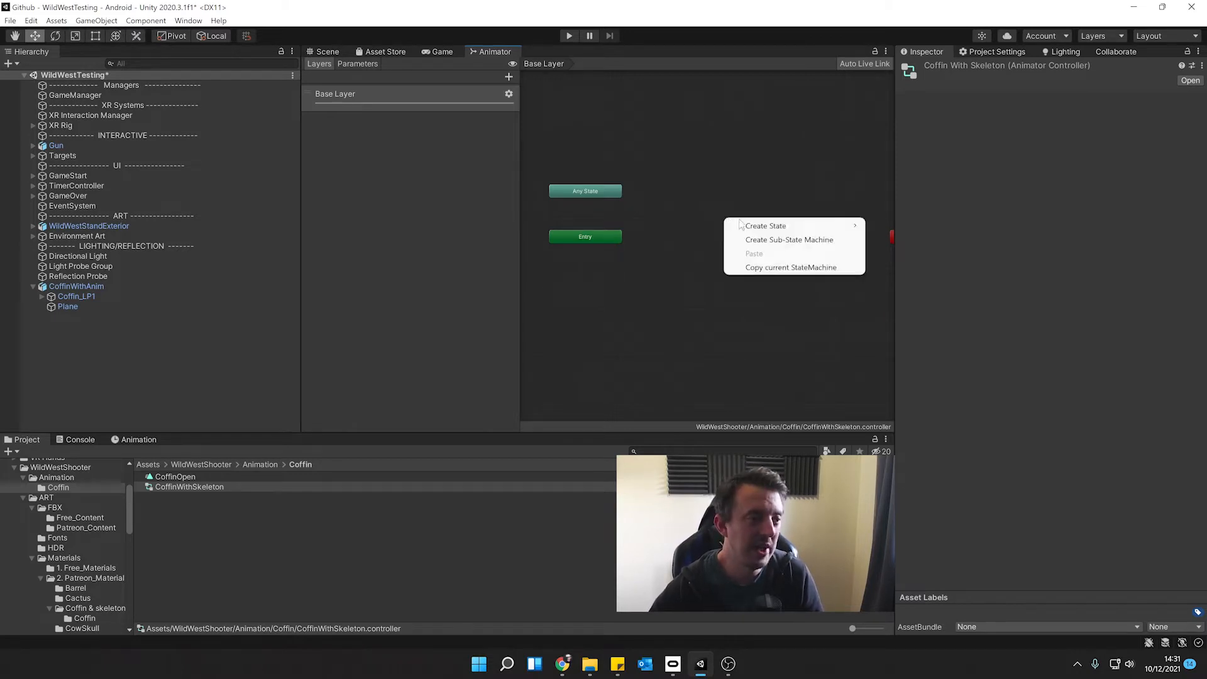
{"action": "left_click", "coordinate": [766, 225]}
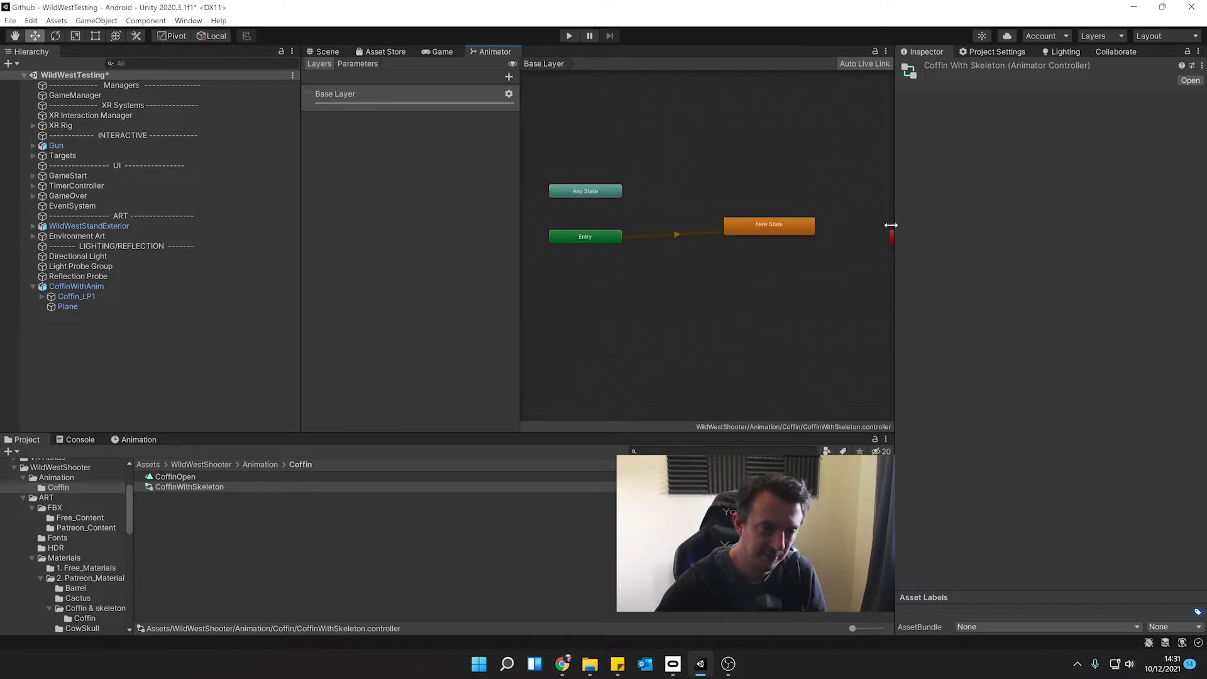
{"action": "left_click", "coordinate": [768, 224]}
{"action": "type", "text": "Idl"}
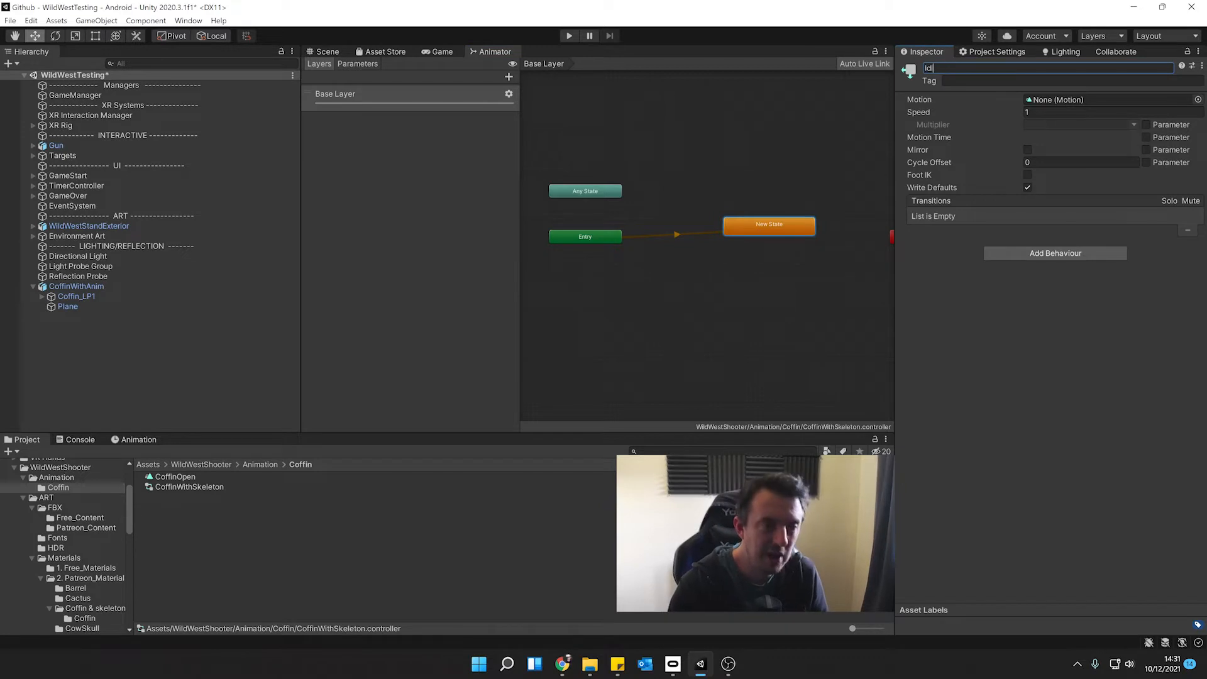
{"action": "key", "text": "Return"}
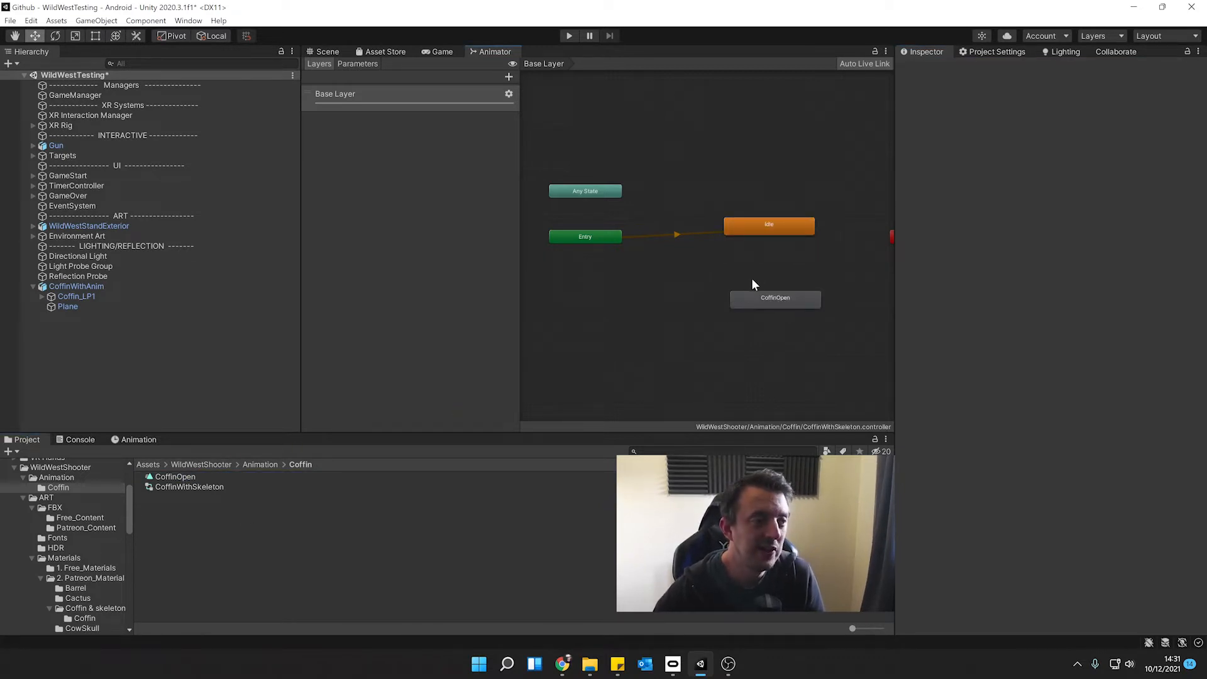
{"action": "left_click", "coordinate": [768, 223]}
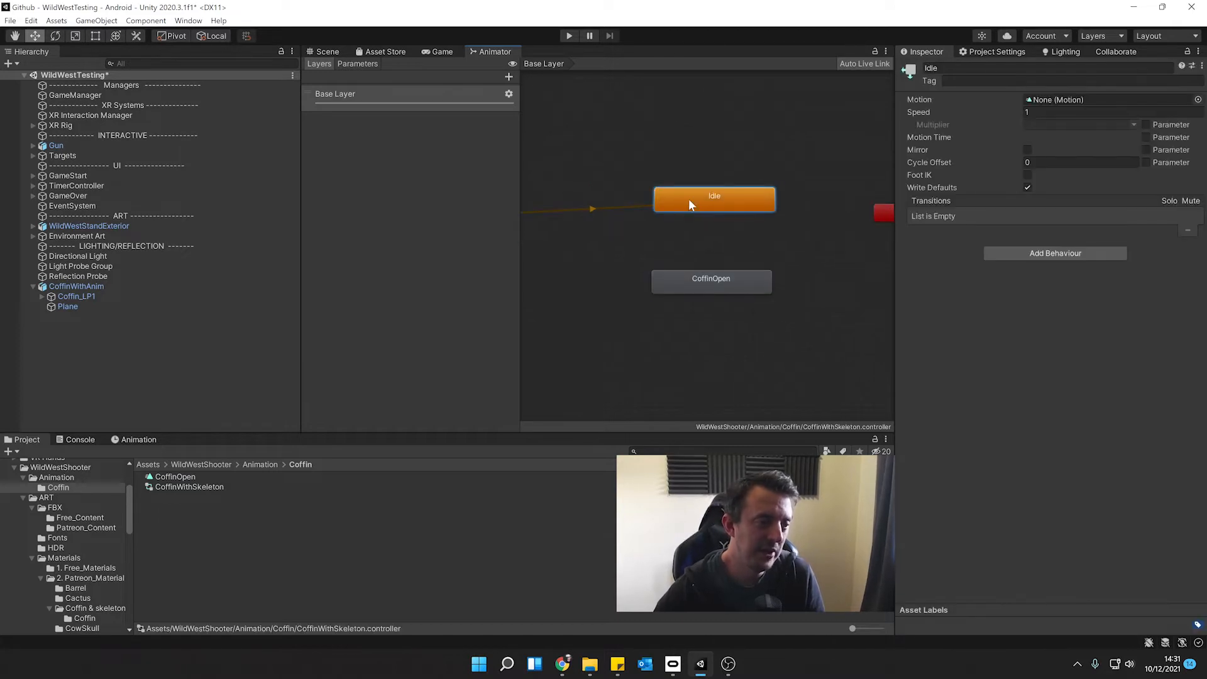
Link Idle to CoffinOpen and CoffinOpen back to Idle with transitions
{"action": "right_click", "coordinate": [714, 196]}
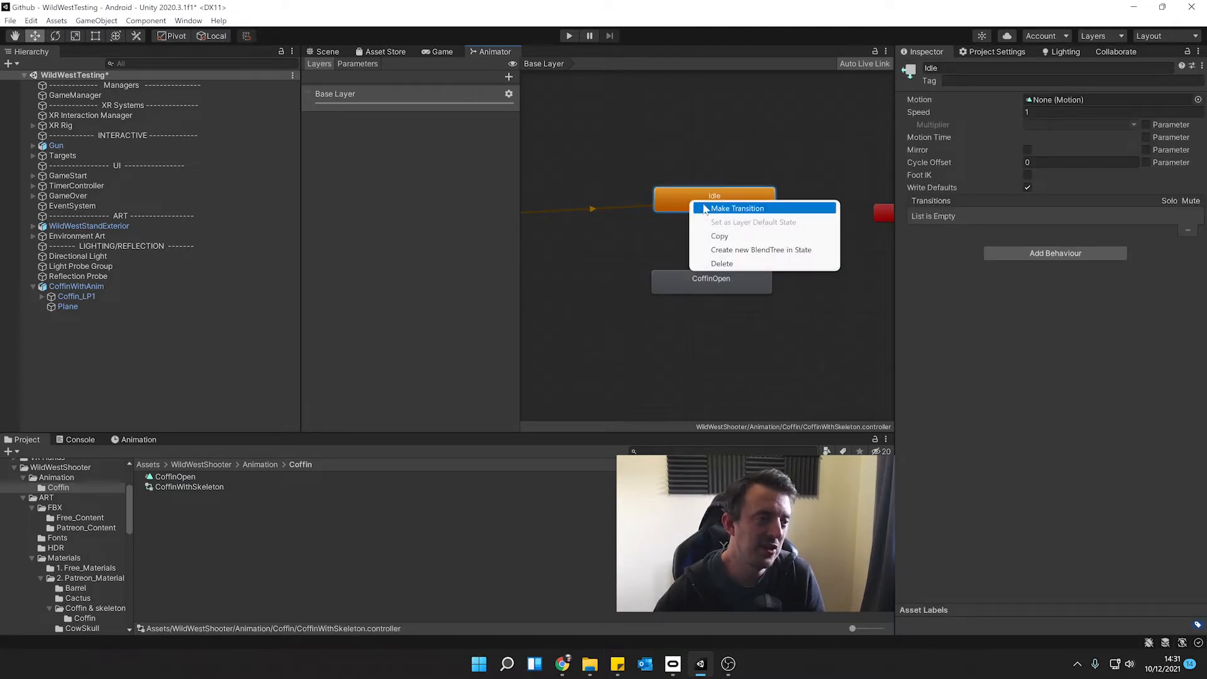
{"action": "left_click", "coordinate": [735, 208]}
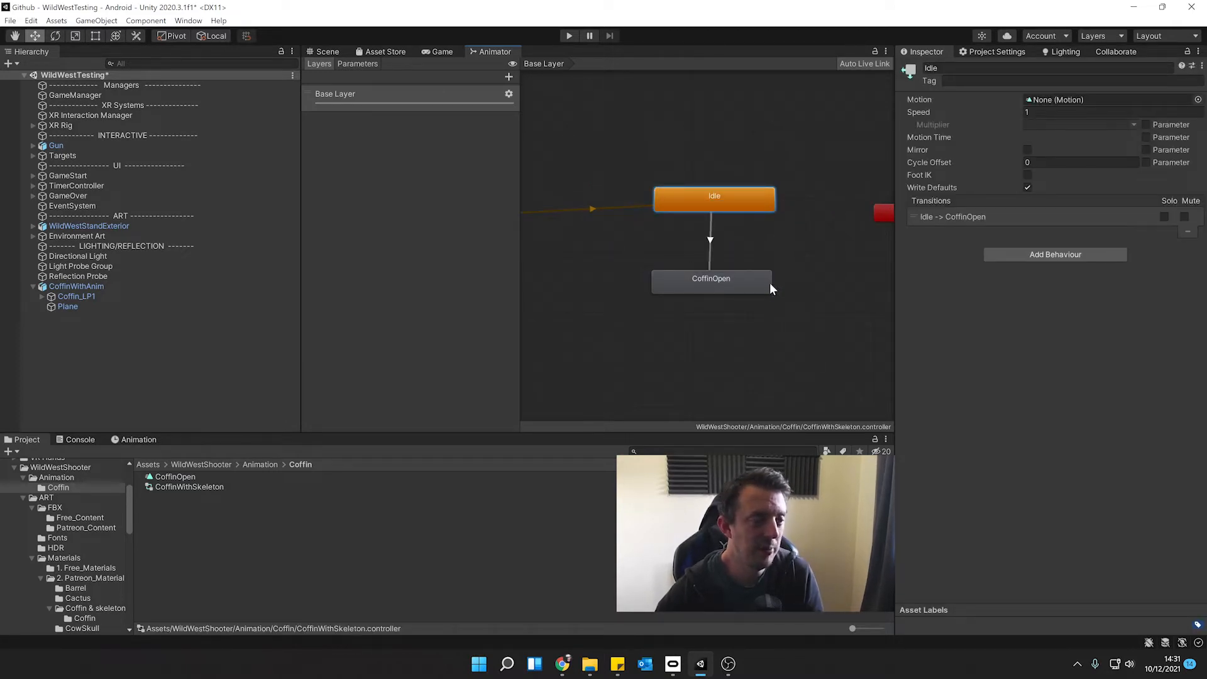
{"action": "right_click", "coordinate": [710, 277]}
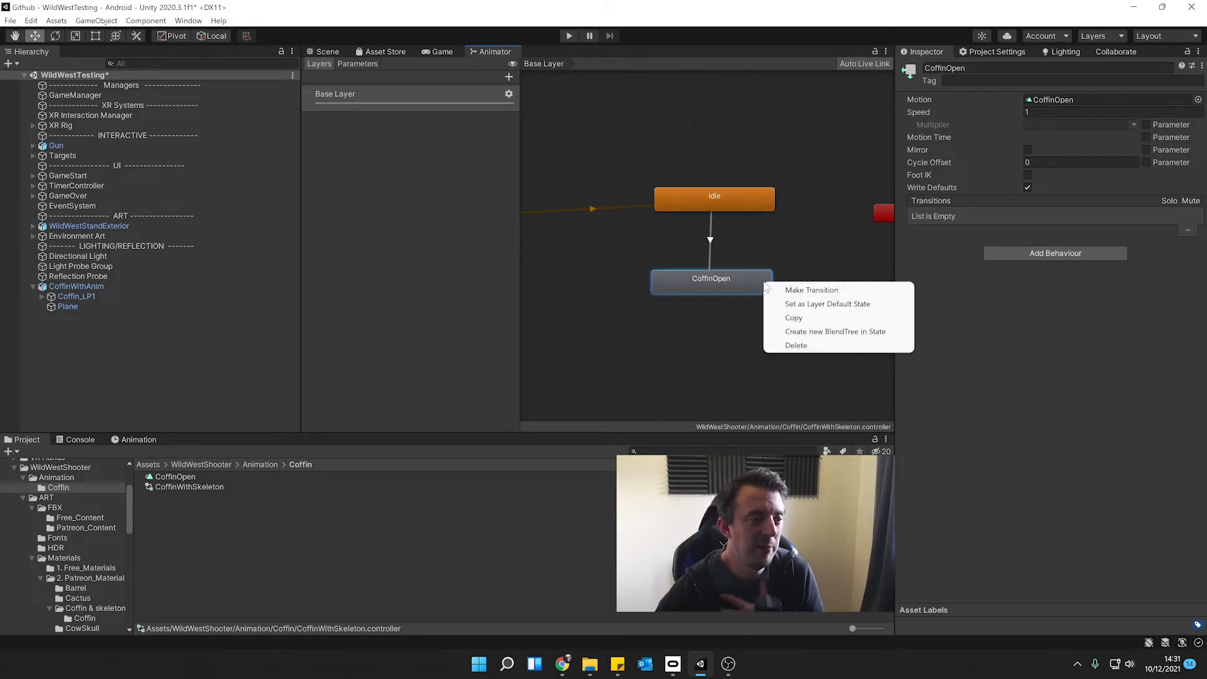
{"action": "left_click", "coordinate": [810, 291]}
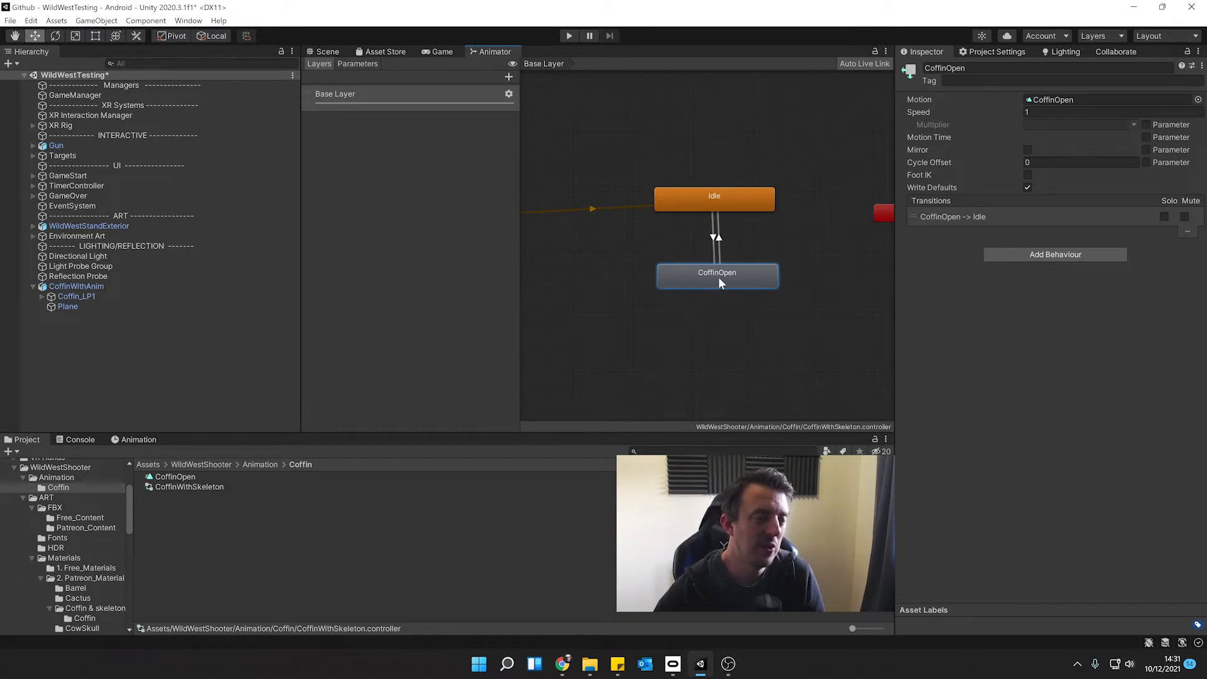
{"action": "mouse_move", "coordinate": [684, 187]}
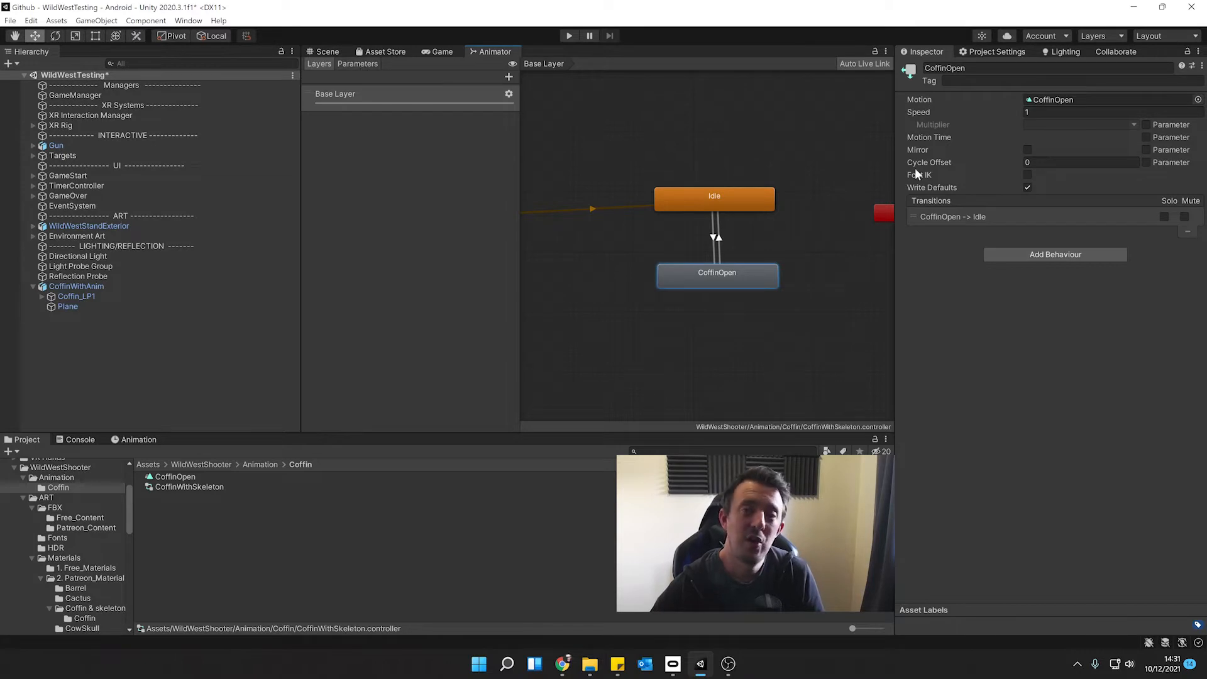
{"action": "mouse_move", "coordinate": [779, 284]}
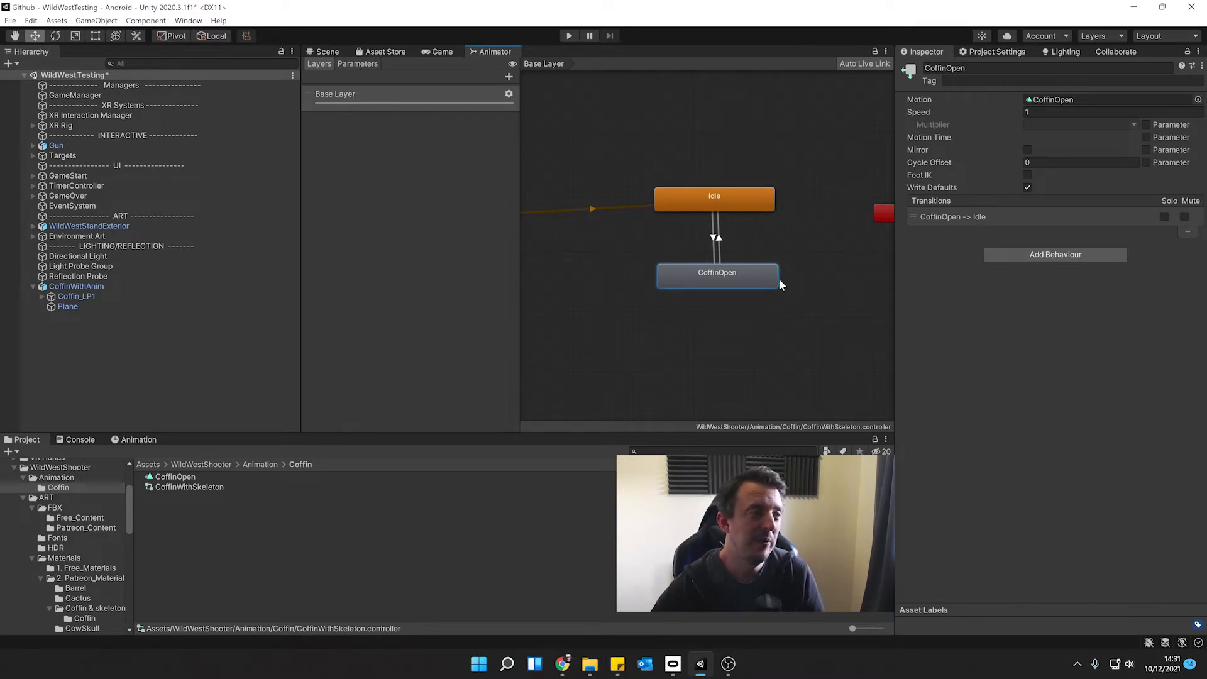
{"action": "mouse_move", "coordinate": [355, 73]}
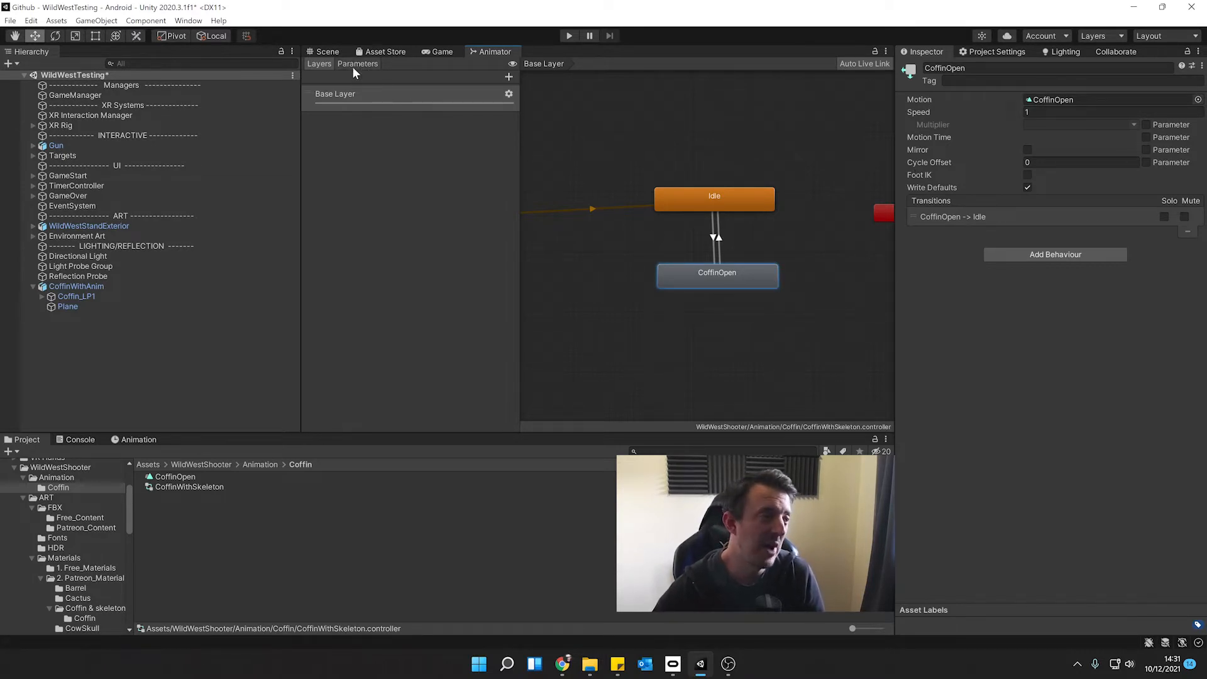
Add a trigger parameter named Shot to the controller
{"action": "left_click", "coordinate": [357, 63]}
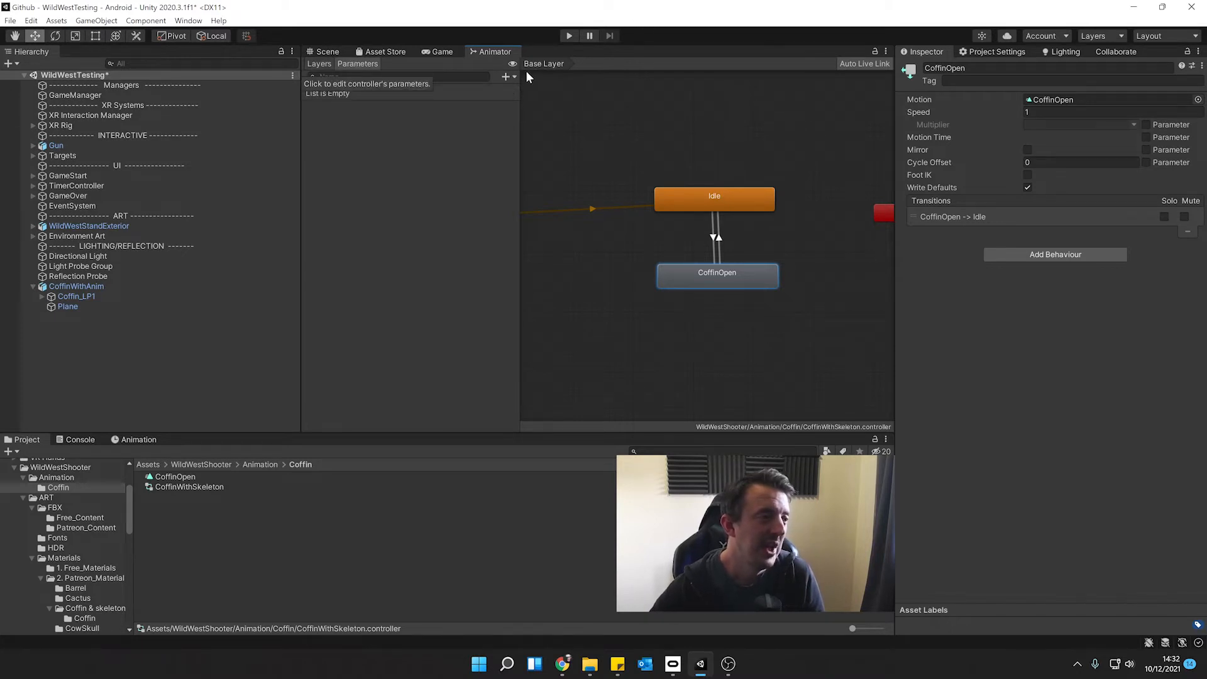
{"action": "left_click", "coordinate": [505, 76]}
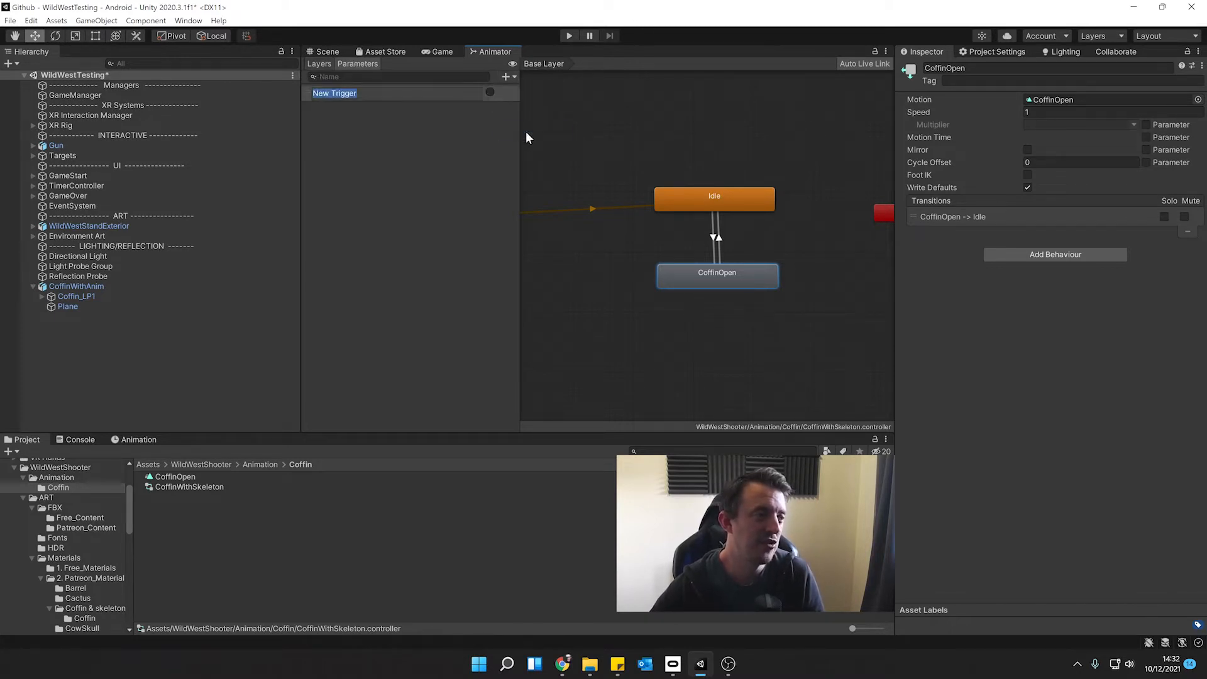
{"action": "type", "text": "Shot"}
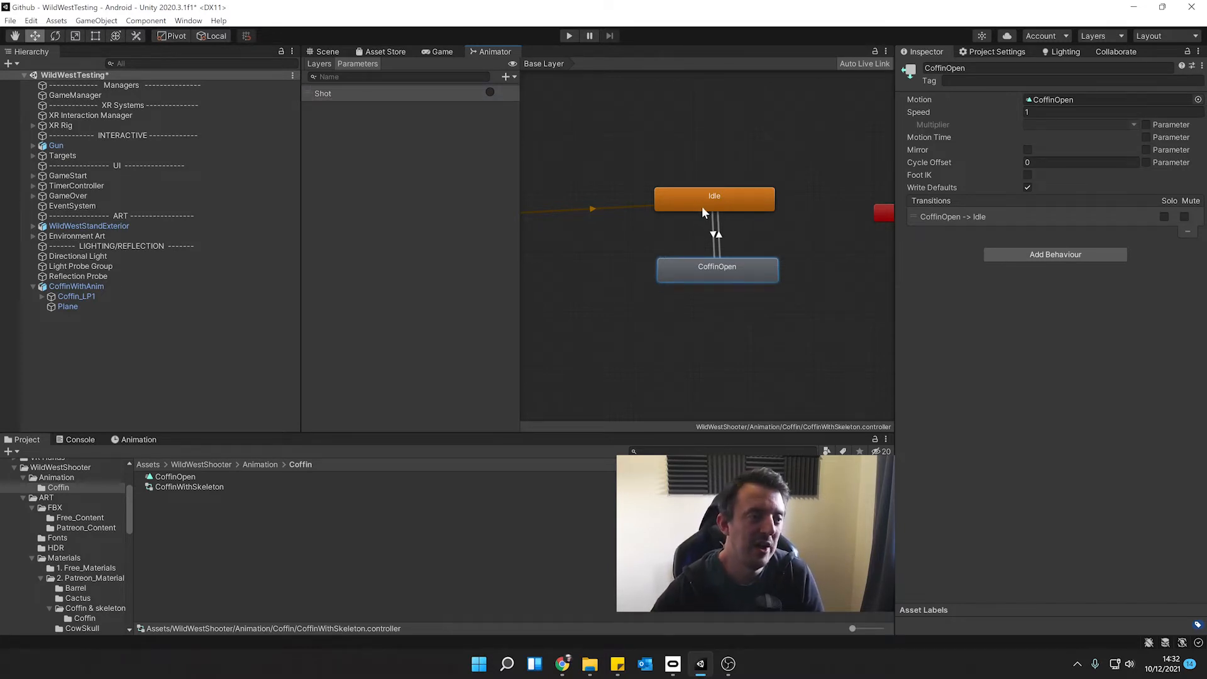
Give the Idle→CoffinOpen transition the Shot condition with exit time off
{"action": "left_click", "coordinate": [713, 235]}
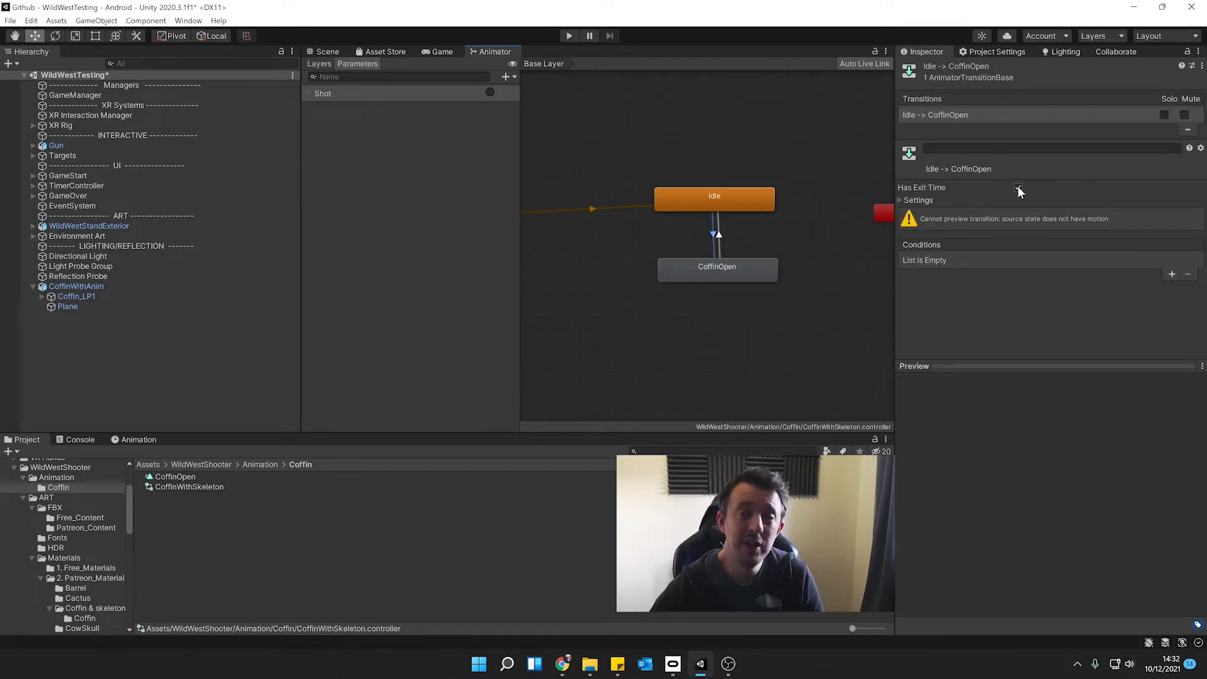
{"action": "left_click", "coordinate": [1018, 187]}
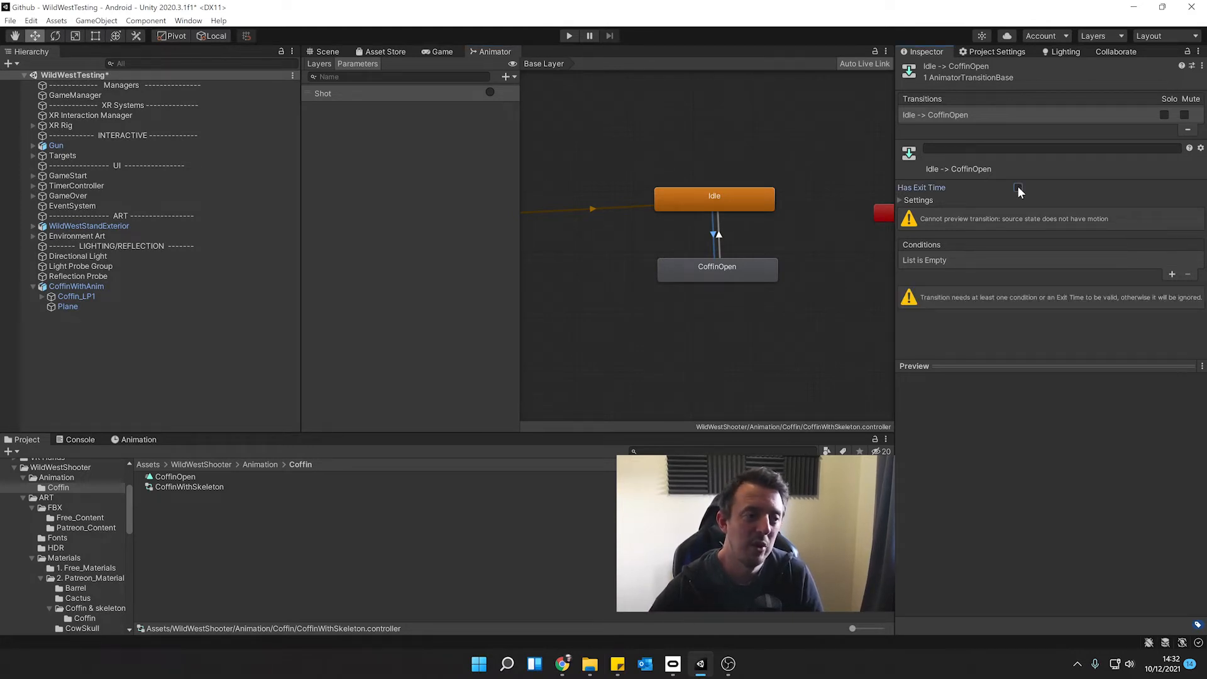
{"action": "left_click", "coordinate": [1017, 188]}
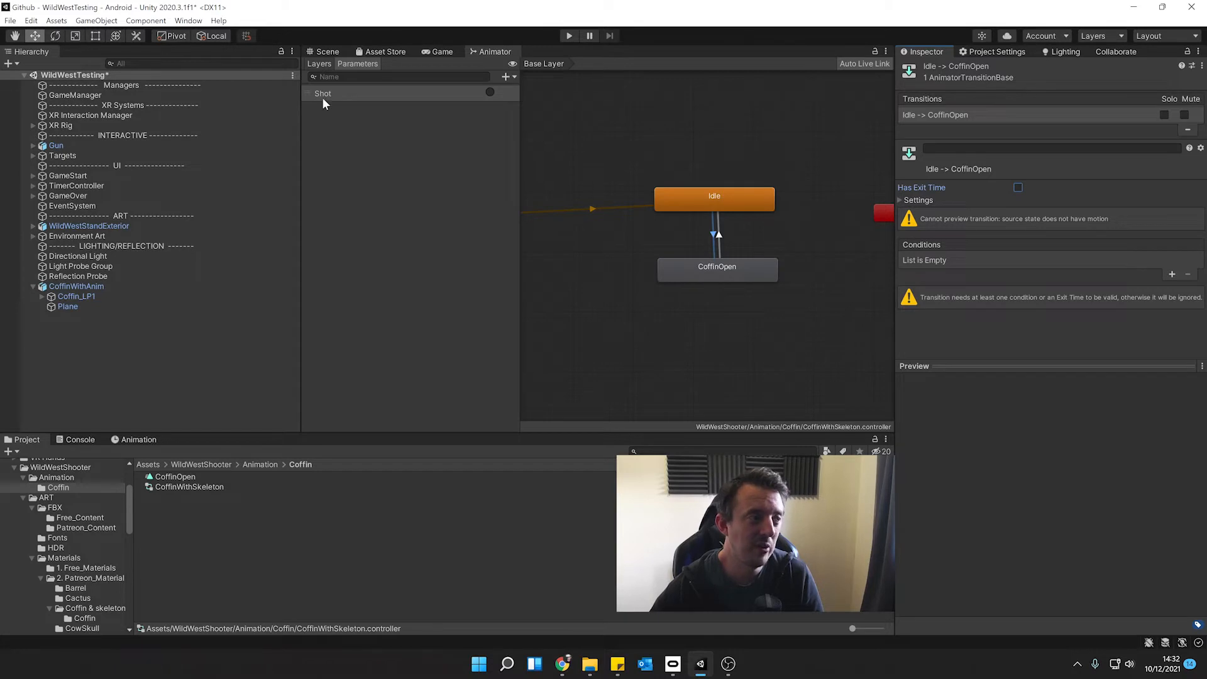
{"action": "mouse_move", "coordinate": [882, 279]}
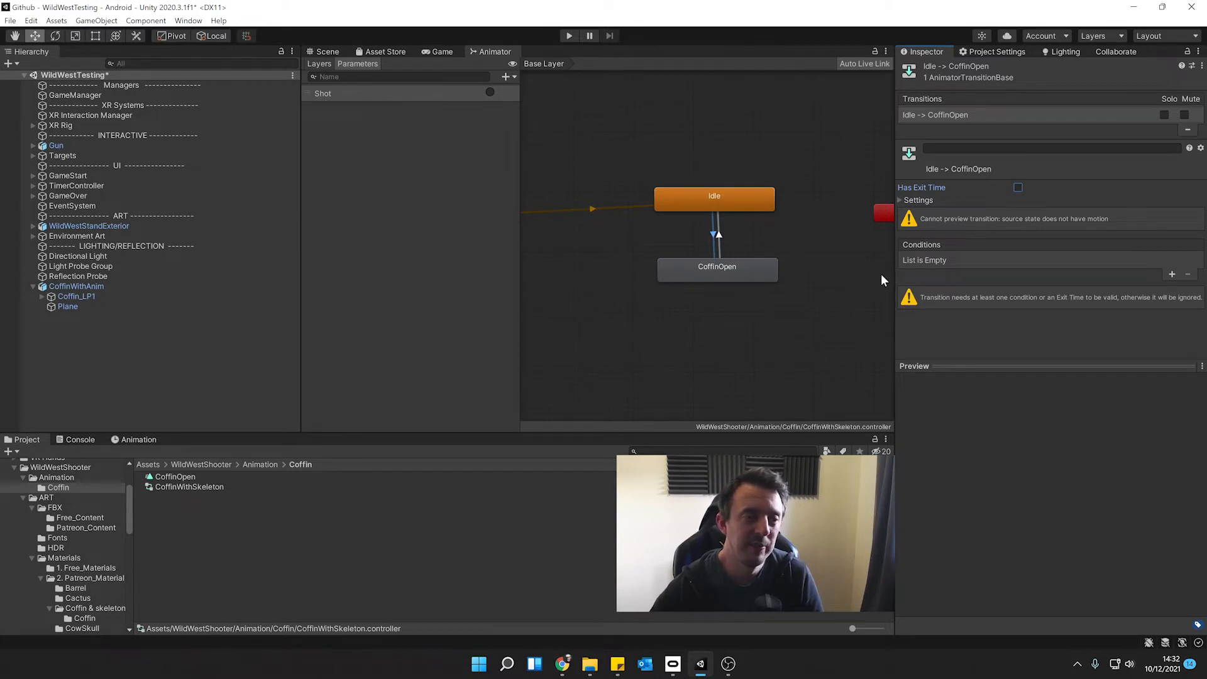
{"action": "left_click", "coordinate": [1172, 275]}
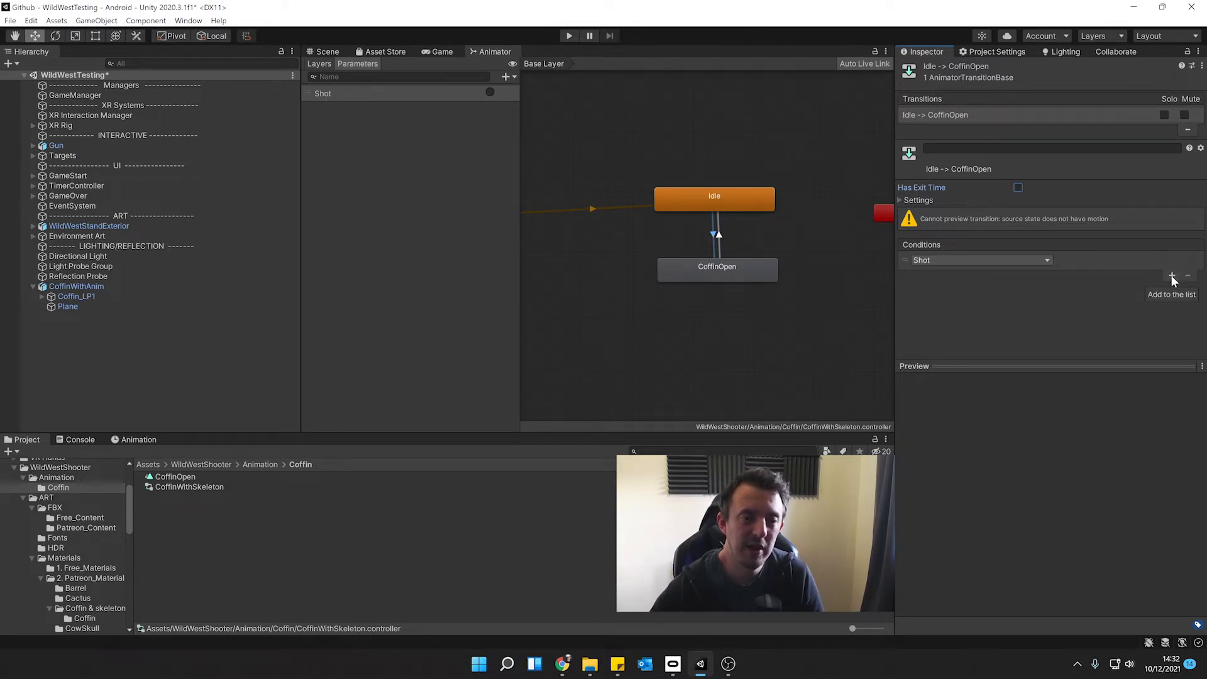
{"action": "mouse_move", "coordinate": [946, 269]}
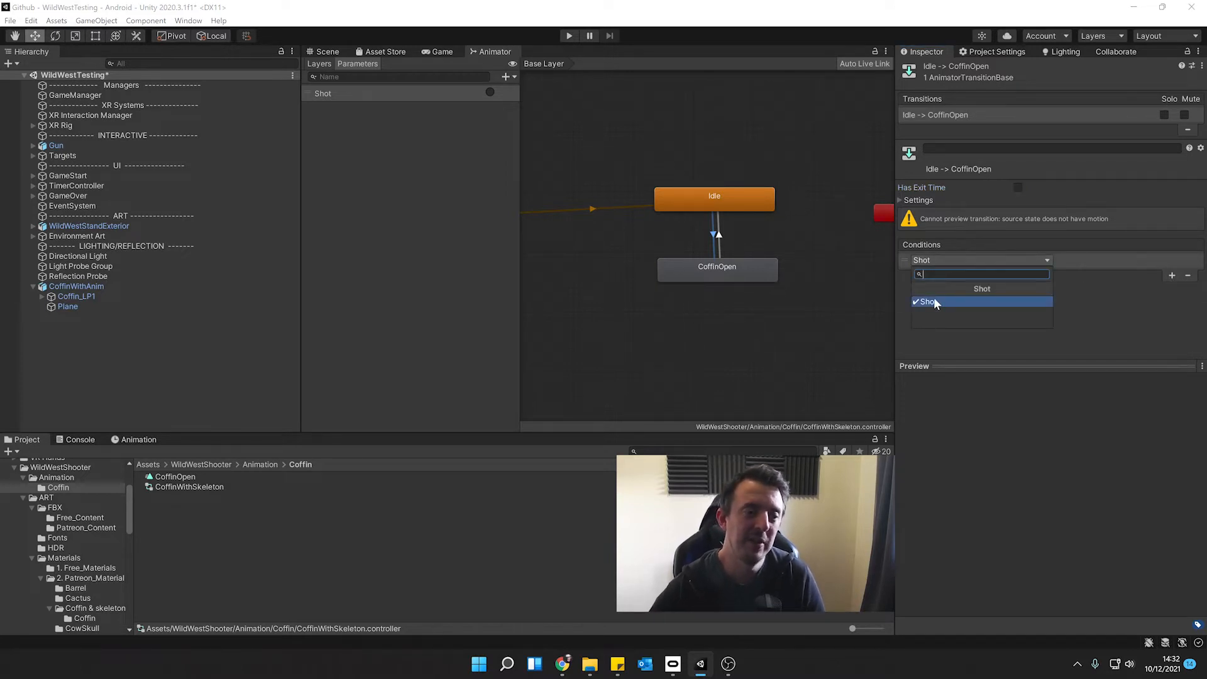
{"action": "left_click", "coordinate": [931, 300]}
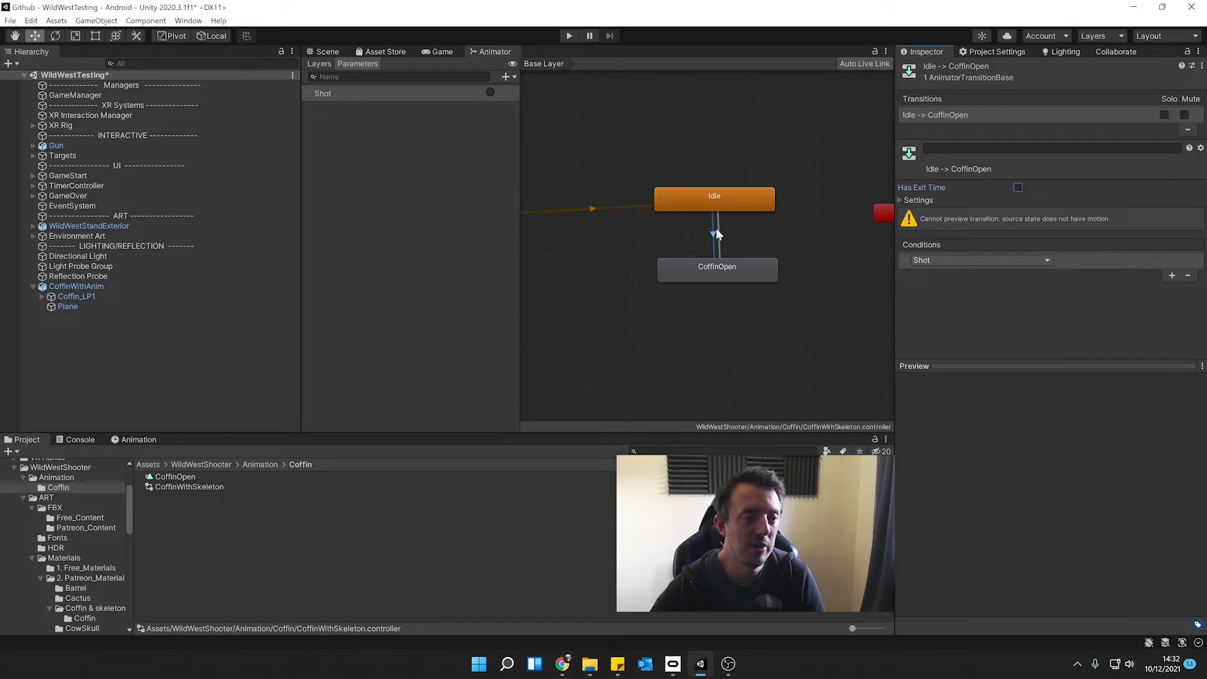
Review the CoffinOpen state, the transition and the Idle state
{"action": "left_click", "coordinate": [716, 266]}
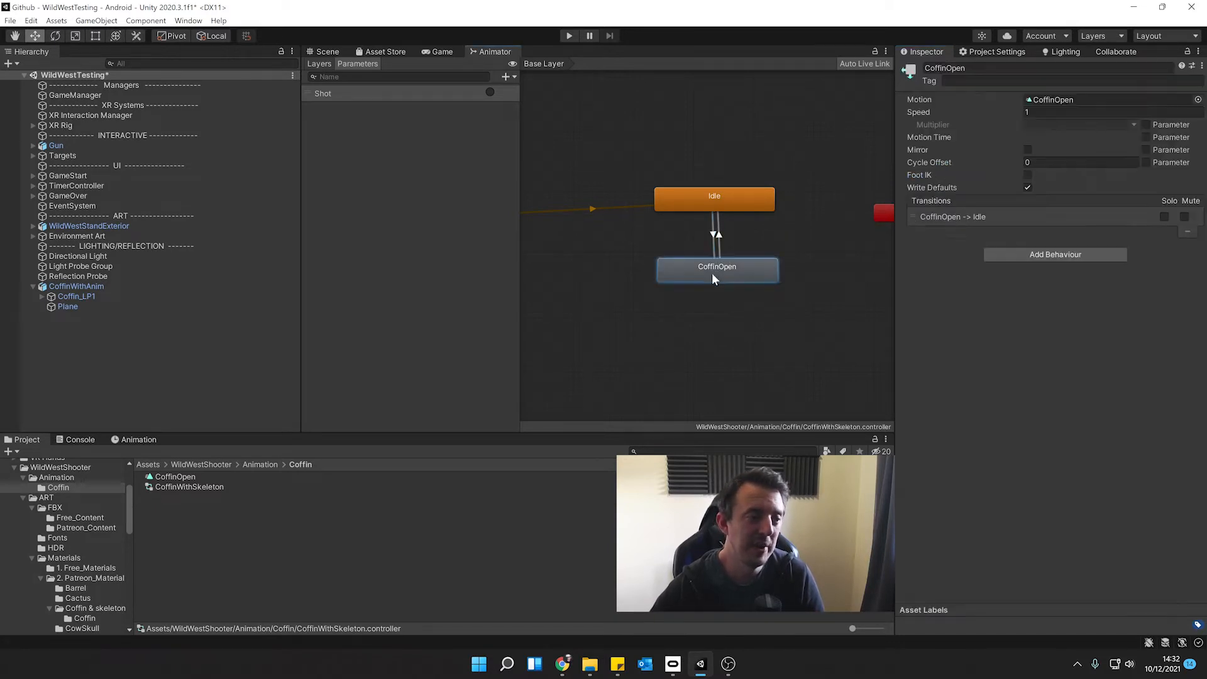
{"action": "left_click", "coordinate": [715, 232]}
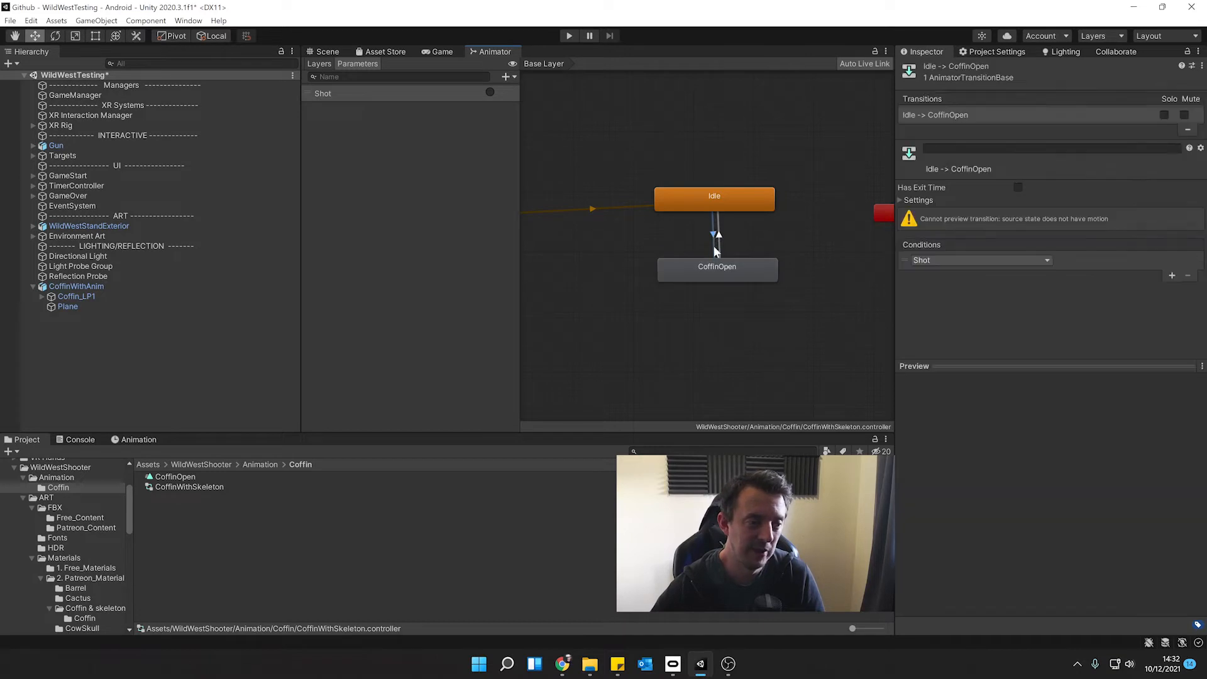
{"action": "left_click", "coordinate": [713, 197]}
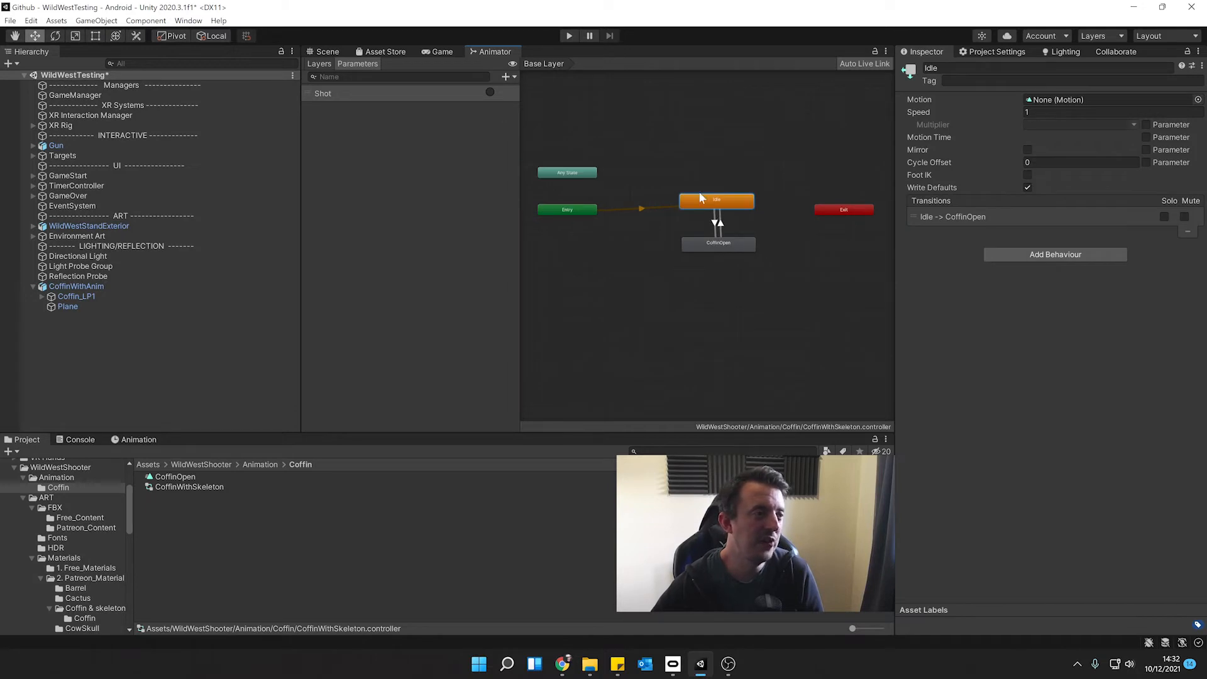
Return to the Scene and confirm CoffinWithAnim's Animator uses CoffinWithSkeleton
{"action": "left_click", "coordinate": [326, 50]}
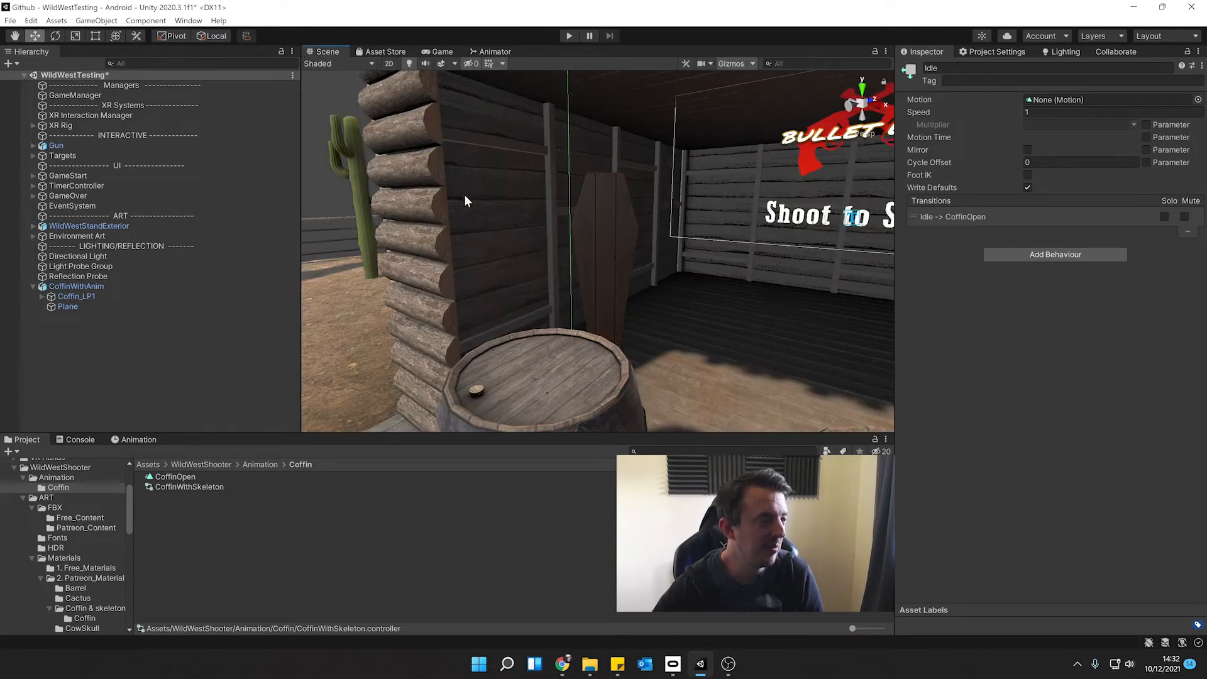
{"action": "left_click", "coordinate": [77, 285]}
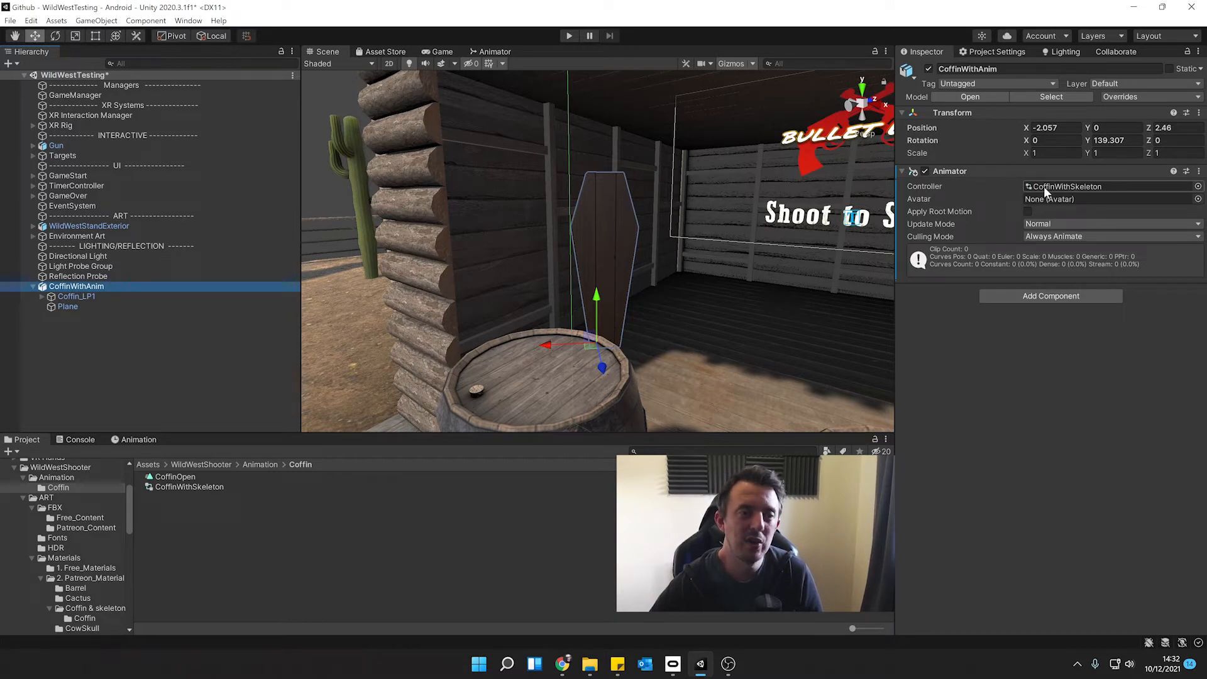
{"action": "mouse_move", "coordinate": [1075, 191]}
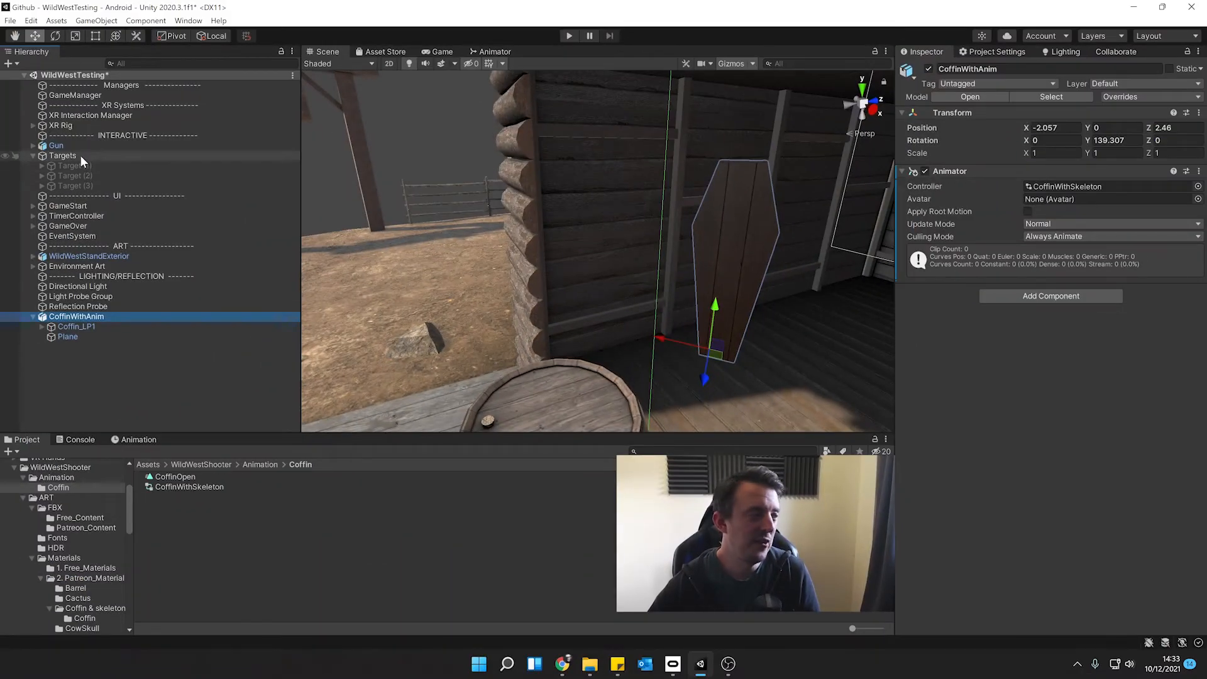
Duplicate a target as Target (4) and place it above the coffin
{"action": "left_click", "coordinate": [63, 154]}
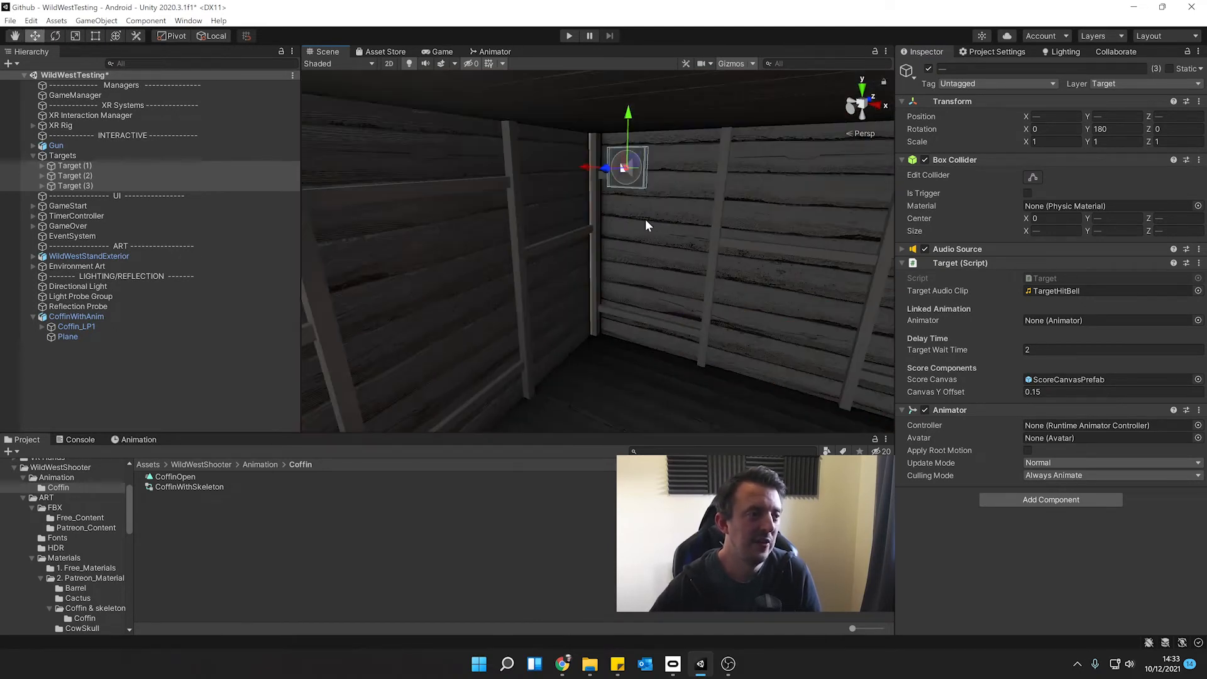
{"action": "left_click", "coordinate": [74, 186]}
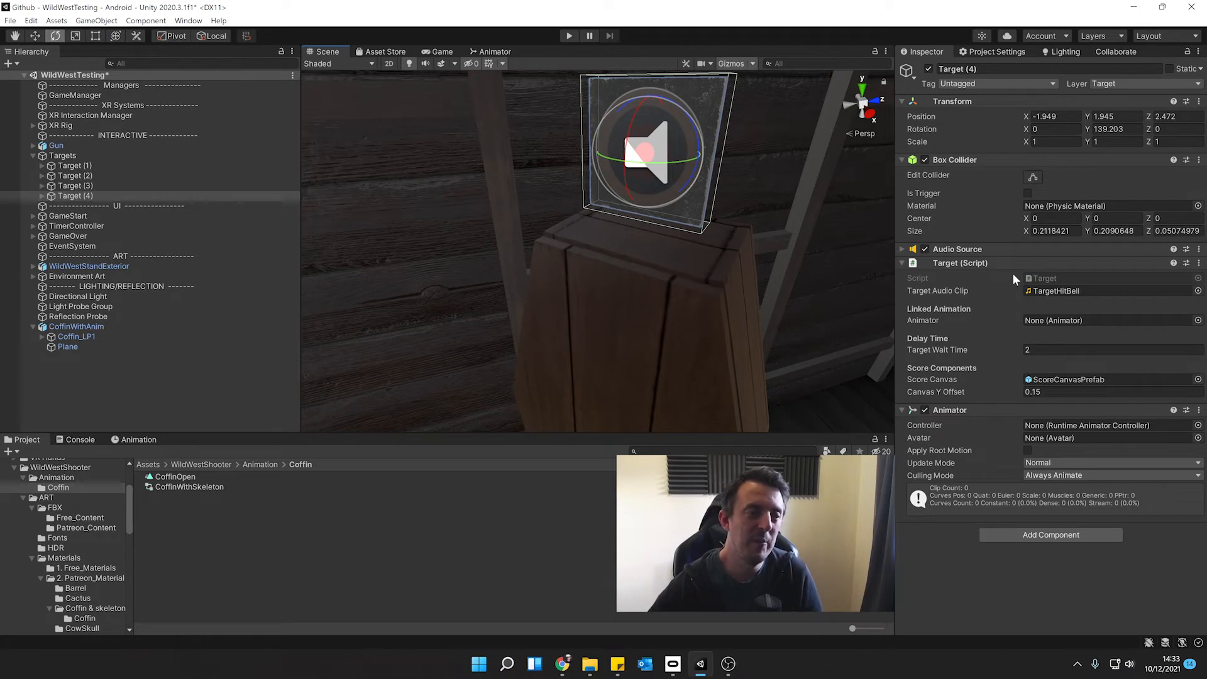
{"action": "mouse_move", "coordinate": [950, 269]}
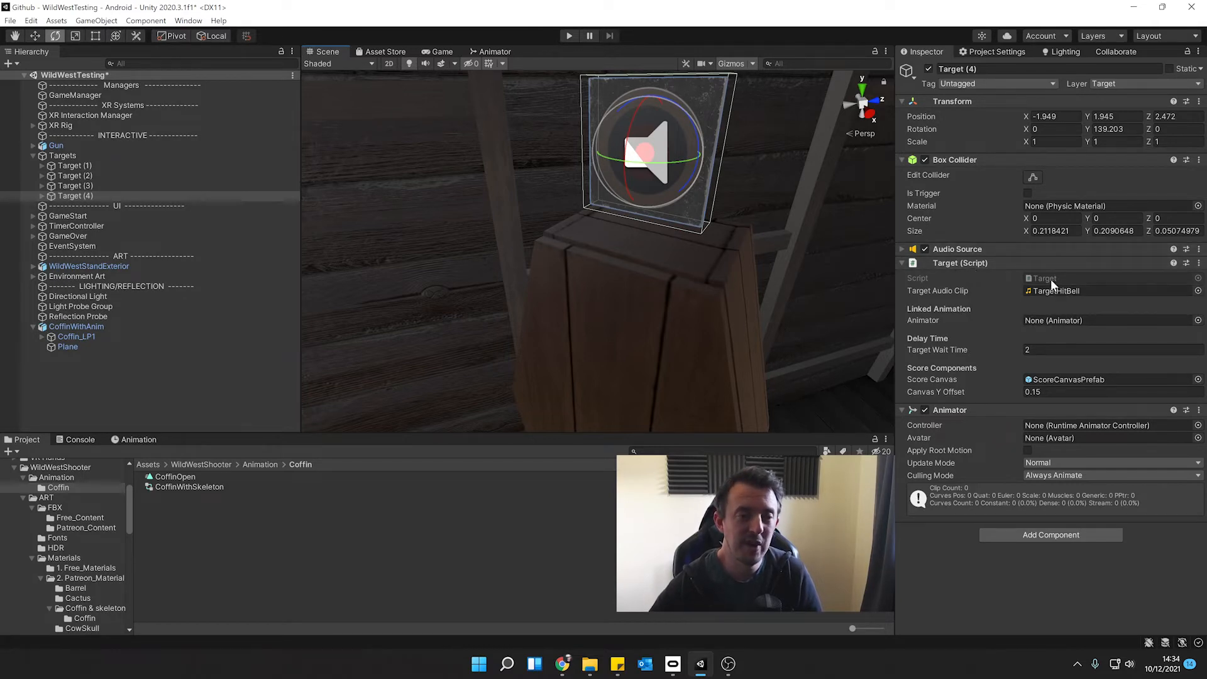
Open Target.cs from the Inspector and scroll to the Shot method's score-canvas block
{"action": "double_click", "coordinate": [1044, 278]}
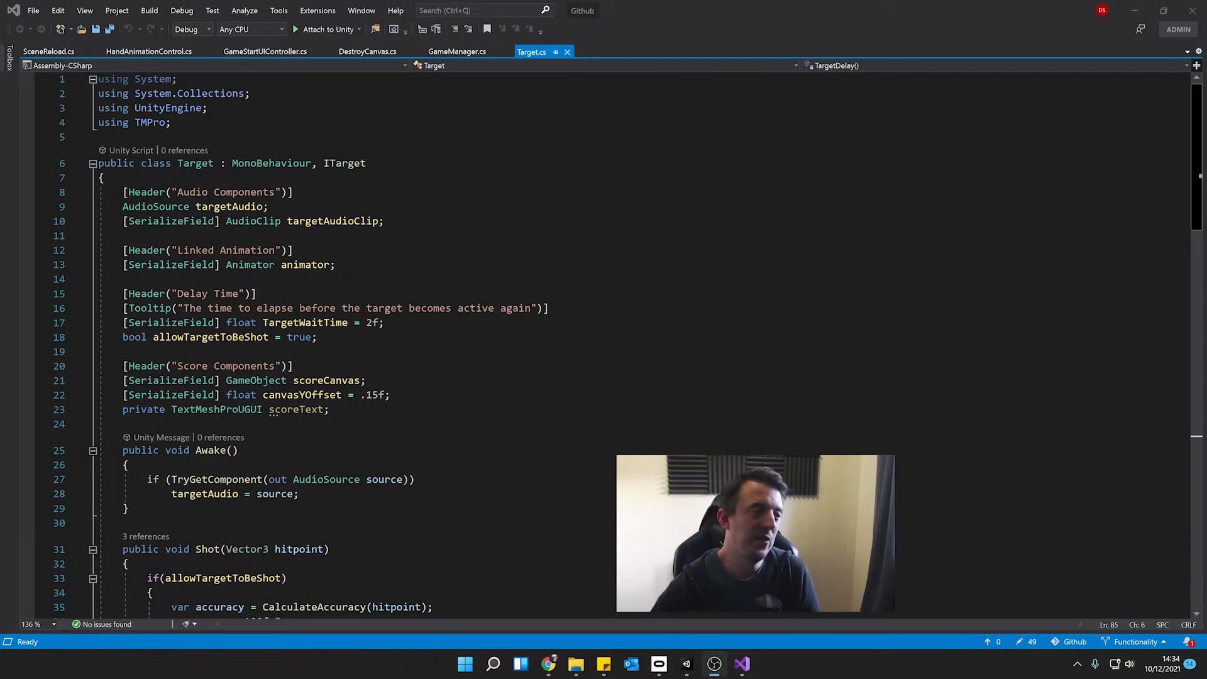
{"action": "double_click", "coordinate": [344, 163]}
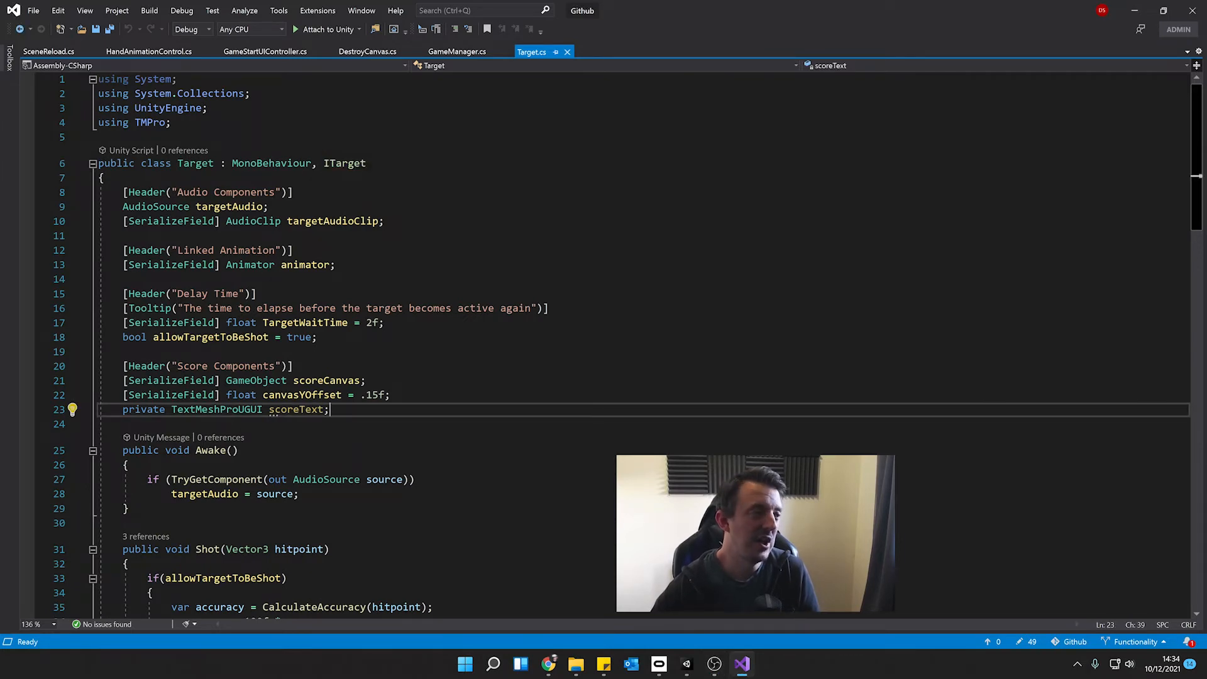
{"action": "scroll", "scroll_direction": "down", "scroll_amount": 3}
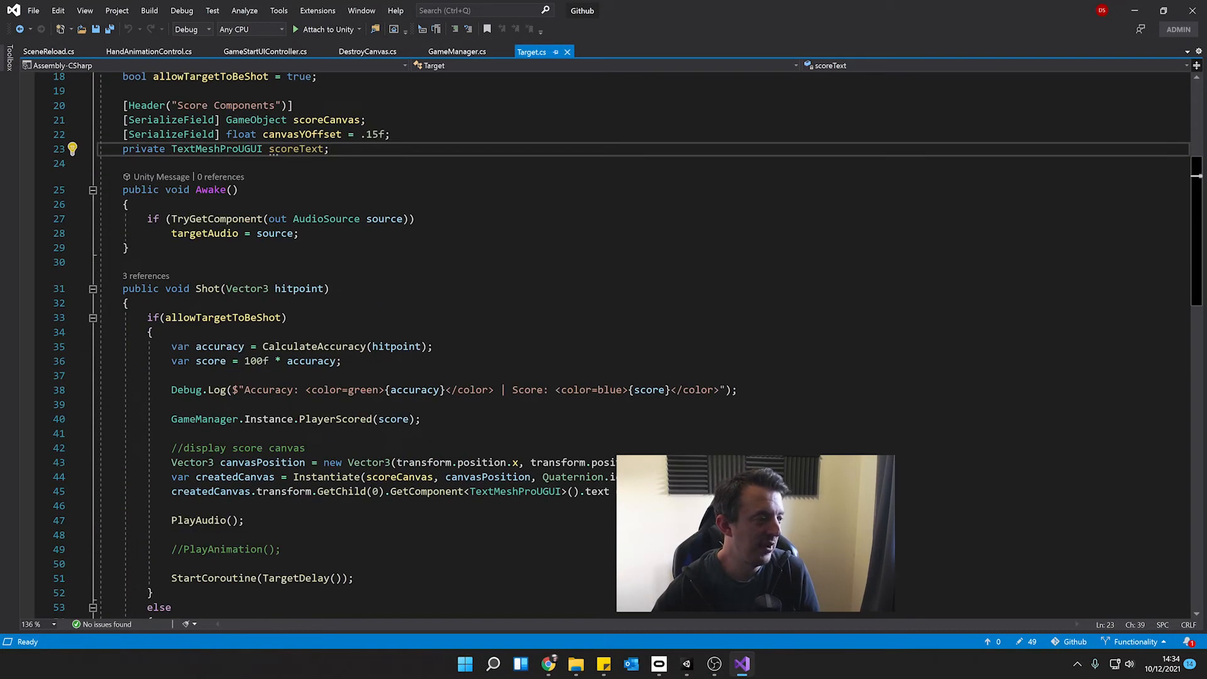
{"action": "scroll", "scroll_direction": "down", "scroll_amount": 3}
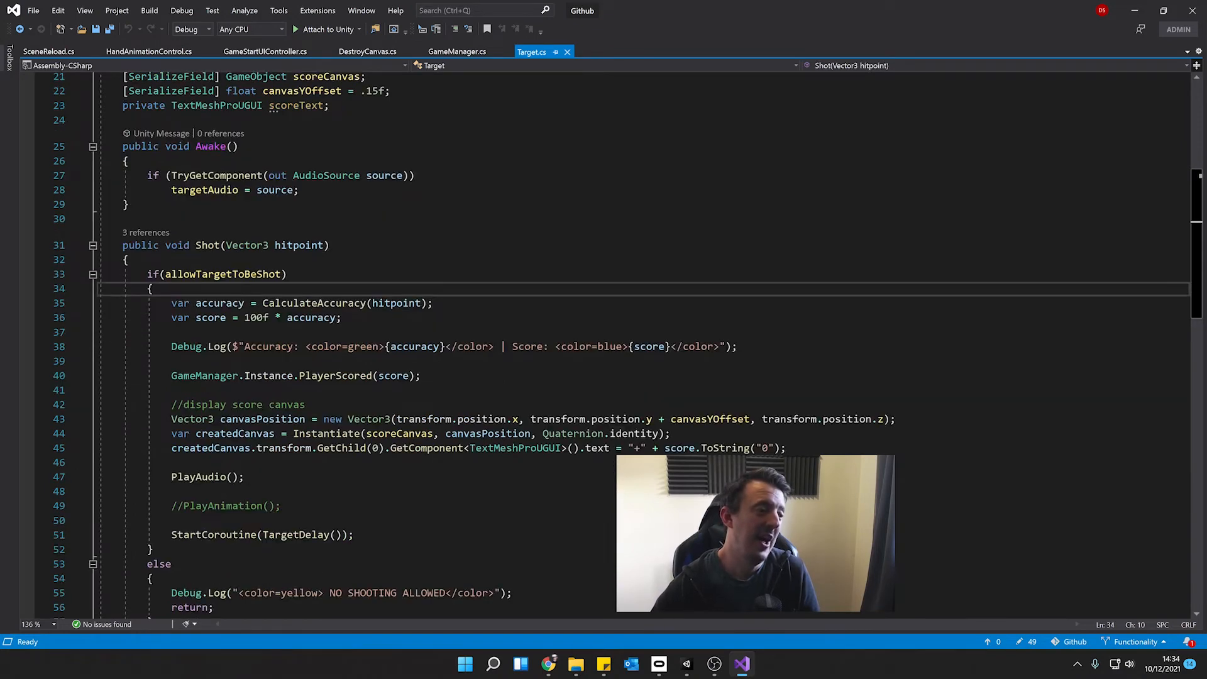
{"action": "scroll", "scroll_direction": "down", "scroll_amount": 3}
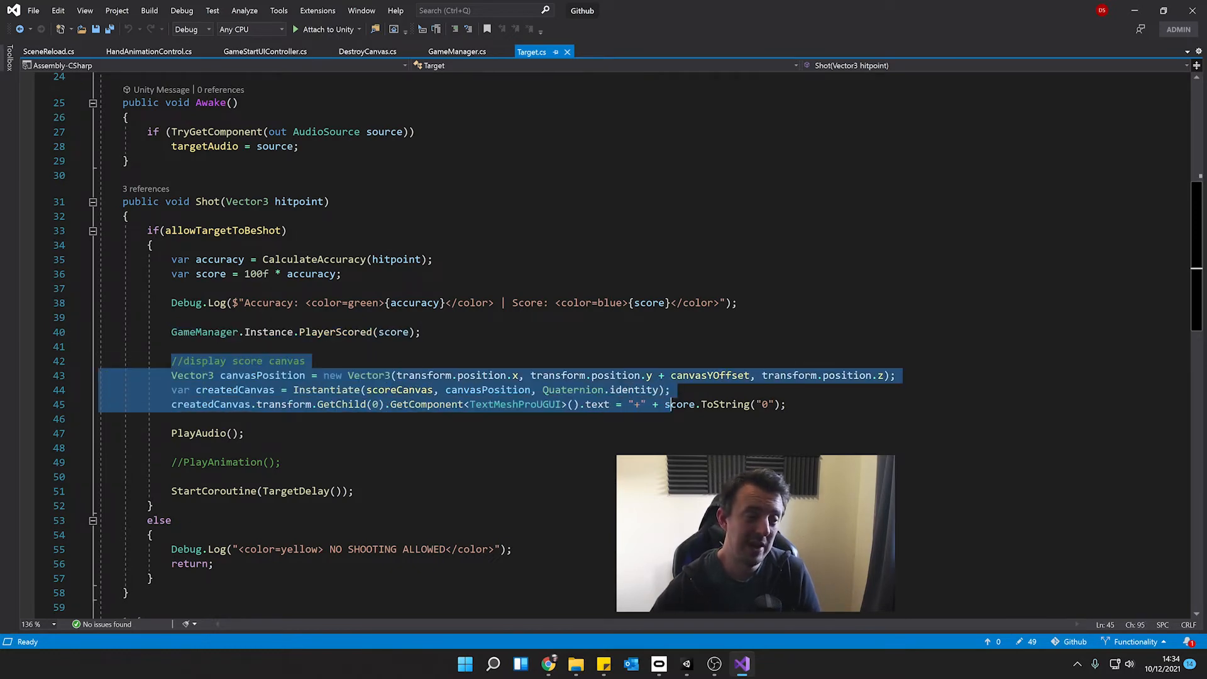
Remove the // before PlayAnimation(); on line 49 and save the script with Ctrl+S
{"action": "left_click", "coordinate": [283, 461]}
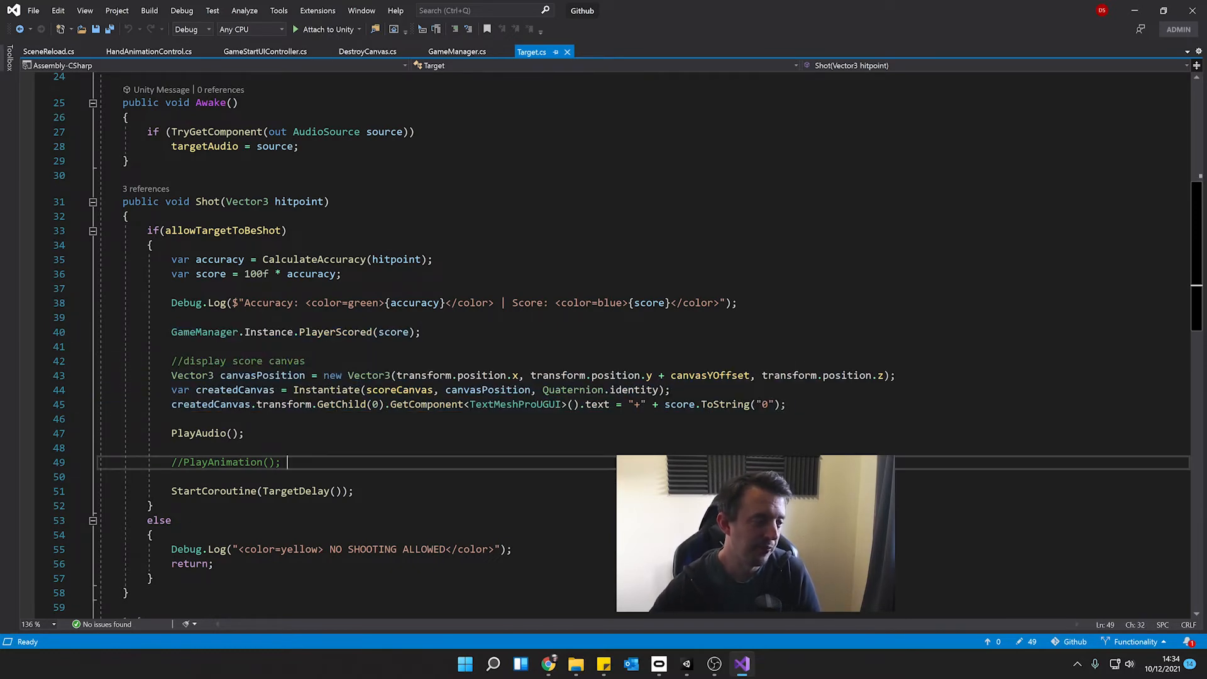
{"action": "scroll", "scroll_direction": "down", "scroll_amount": 3}
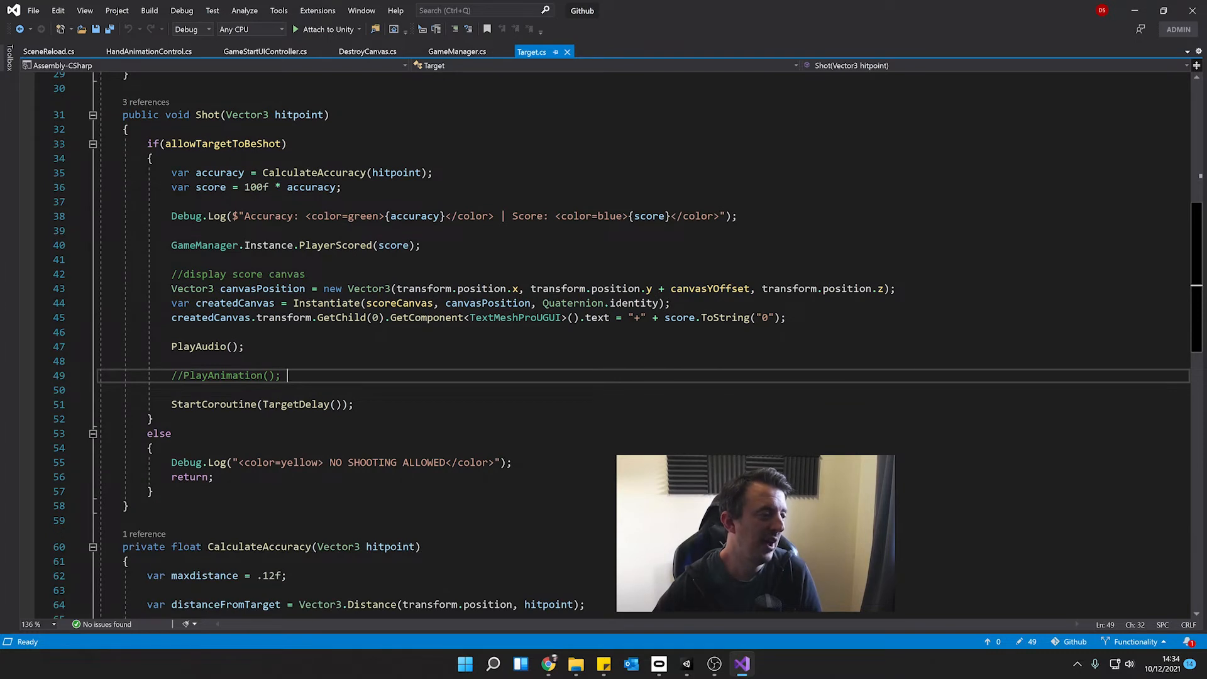
{"action": "left_click", "coordinate": [183, 374]}
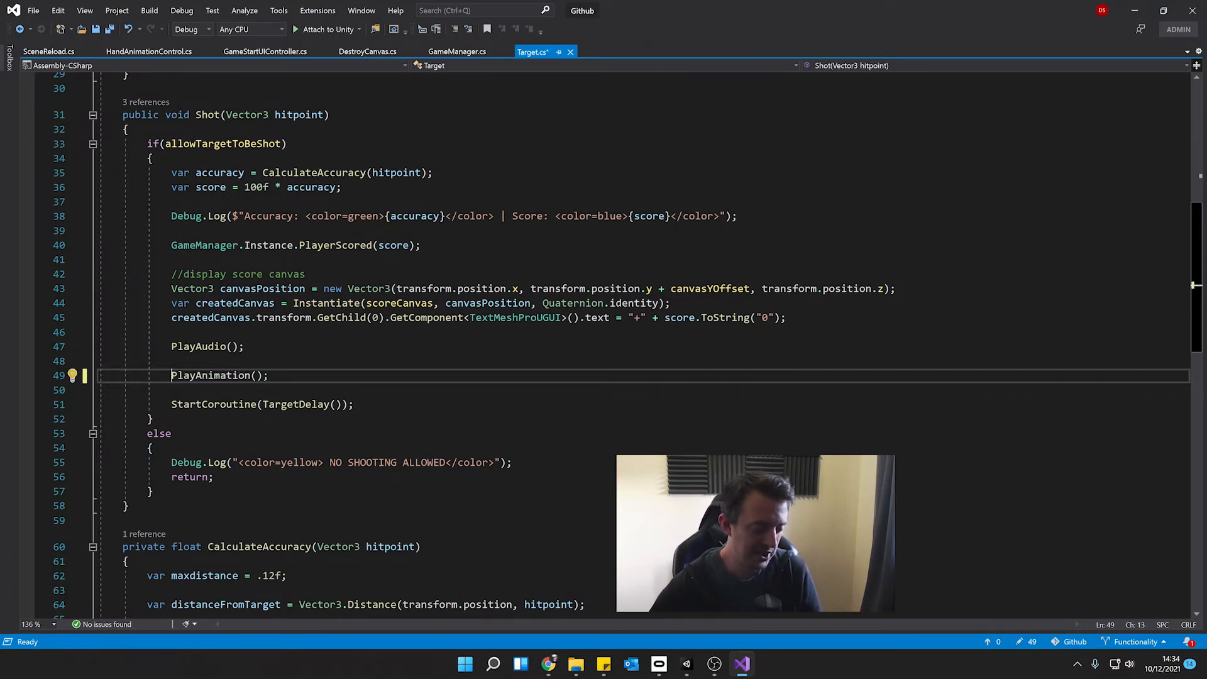
{"action": "key", "text": "ctrl+s"}
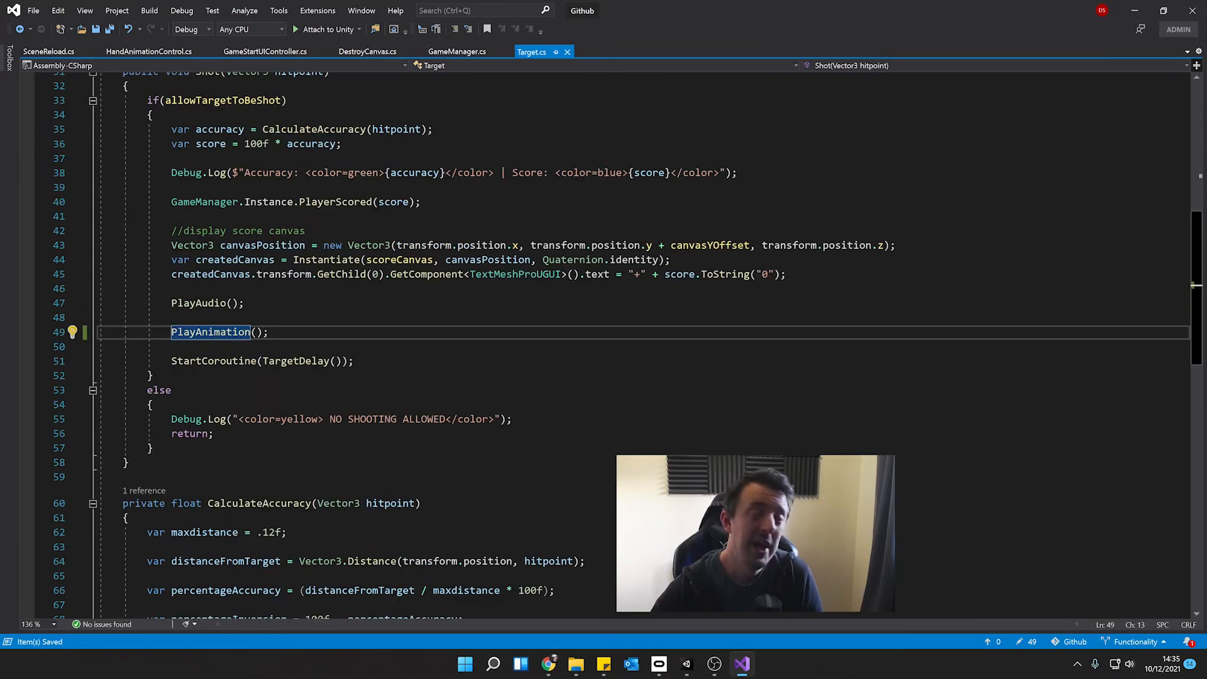
{"action": "left_click", "coordinate": [171, 332]}
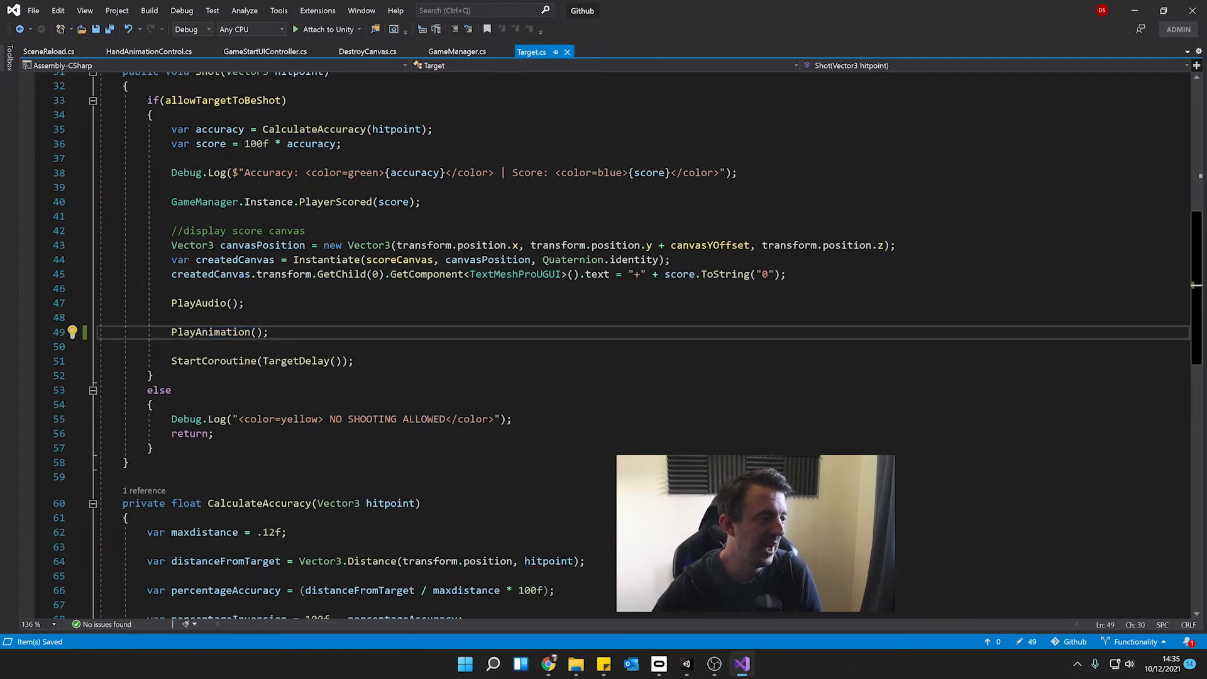
{"action": "scroll", "scroll_direction": "down", "scroll_amount": 3}
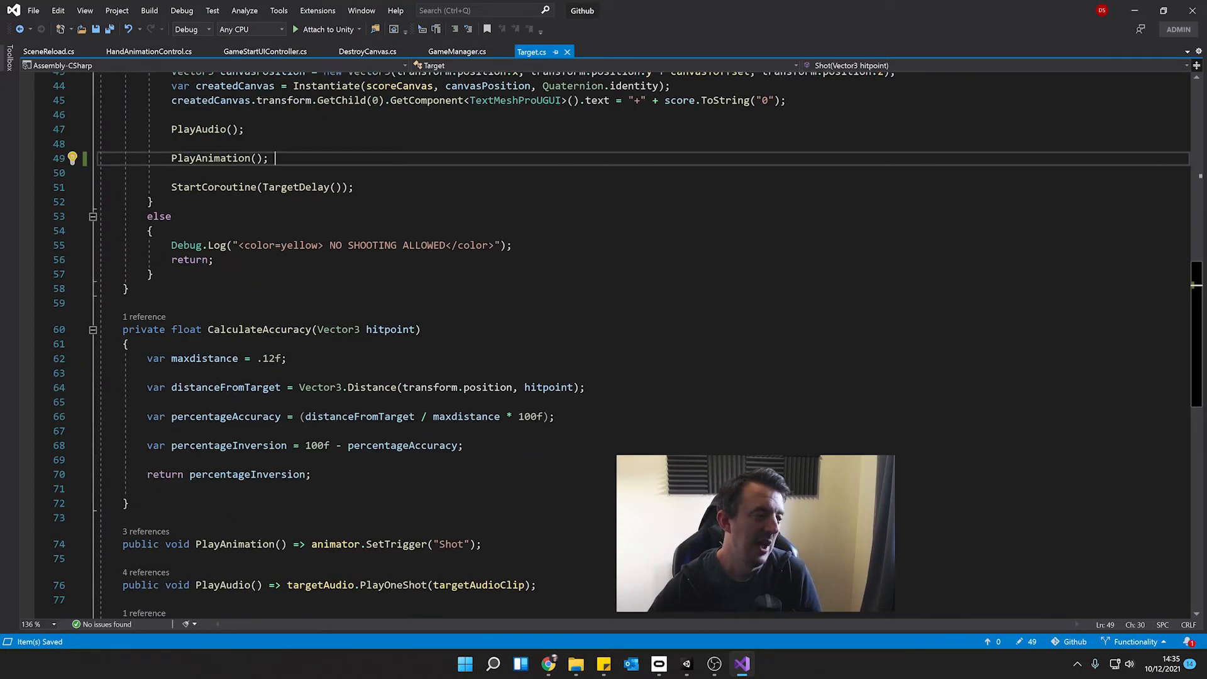
Review the PlayAnimation definition and its animator reference setting the Shot trigger
{"action": "scroll", "scroll_direction": "down", "scroll_amount": 3}
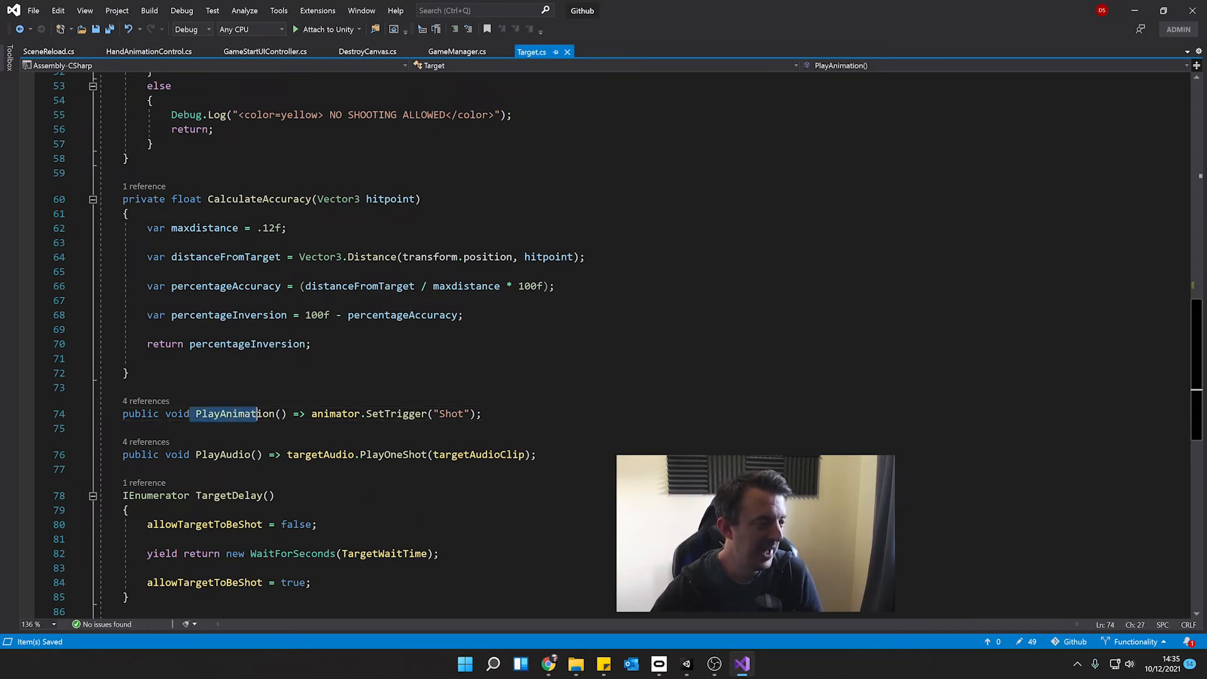
{"action": "left_click", "coordinate": [299, 414]}
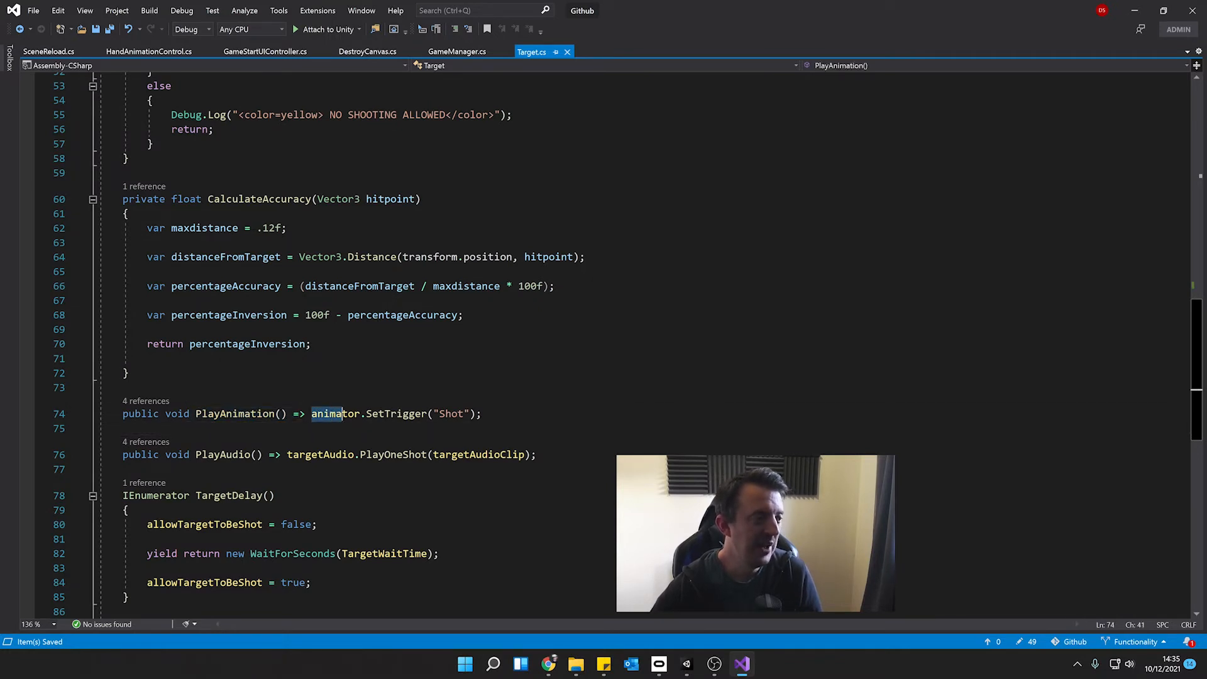
{"action": "double_click", "coordinate": [334, 413]}
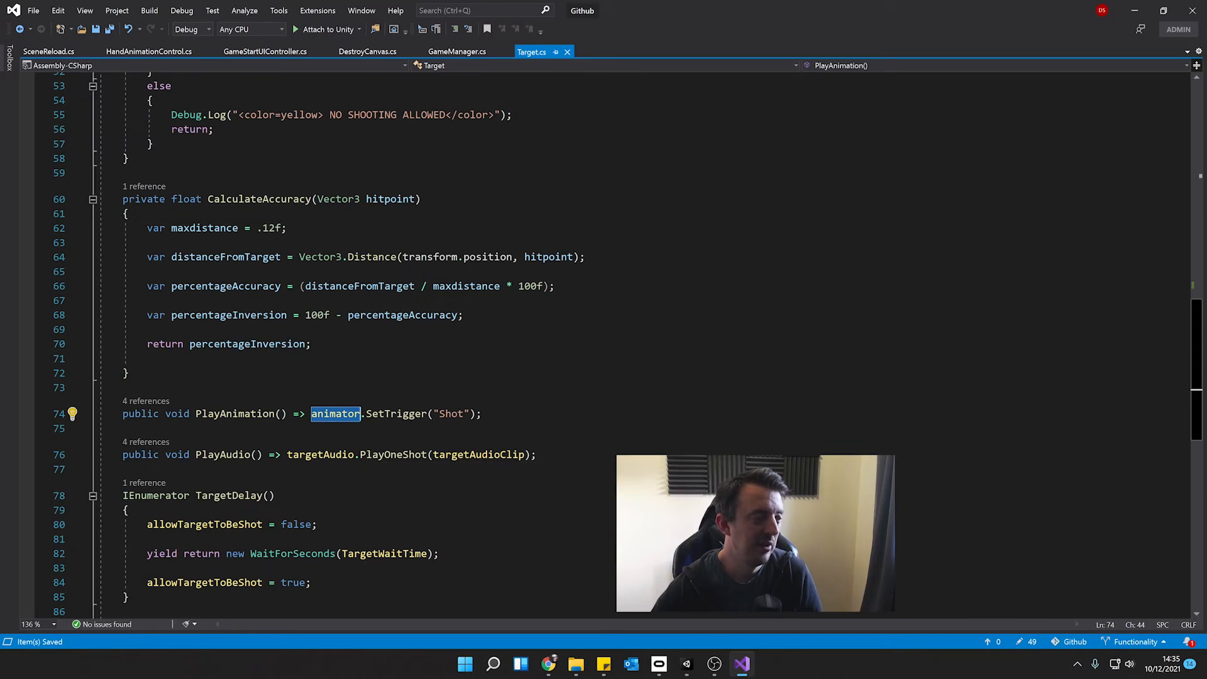
{"action": "scroll", "scroll_direction": "up", "scroll_amount": 3}
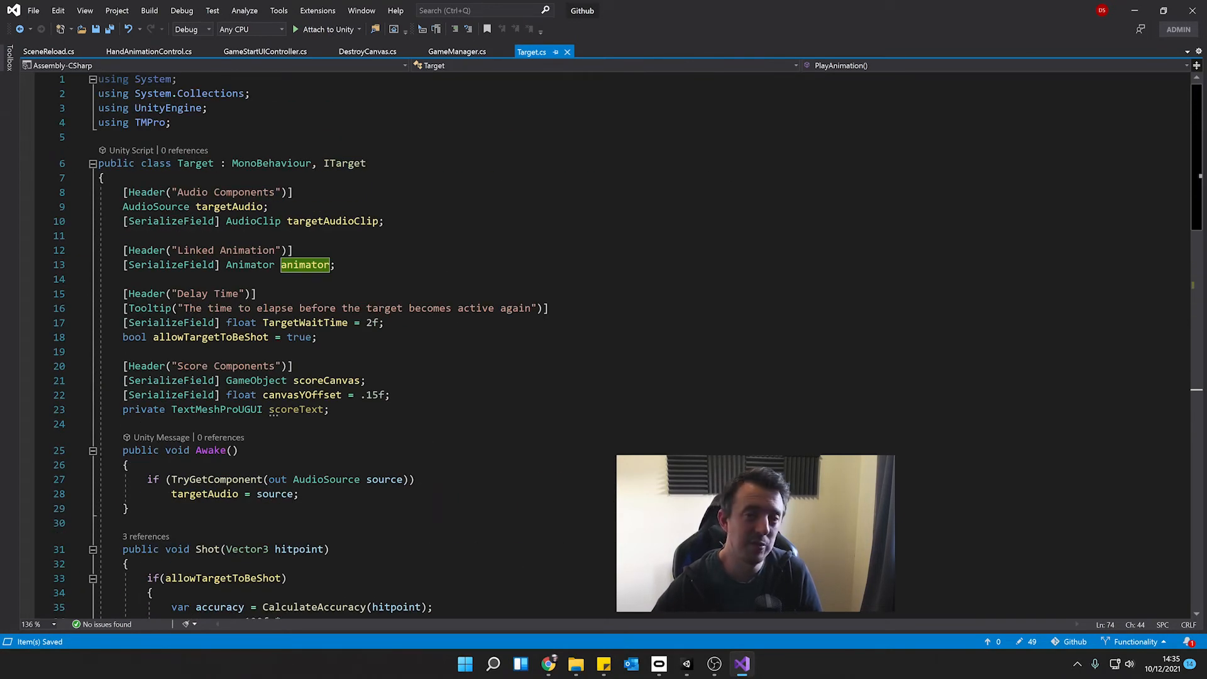
{"action": "scroll", "scroll_direction": "down", "scroll_amount": 3}
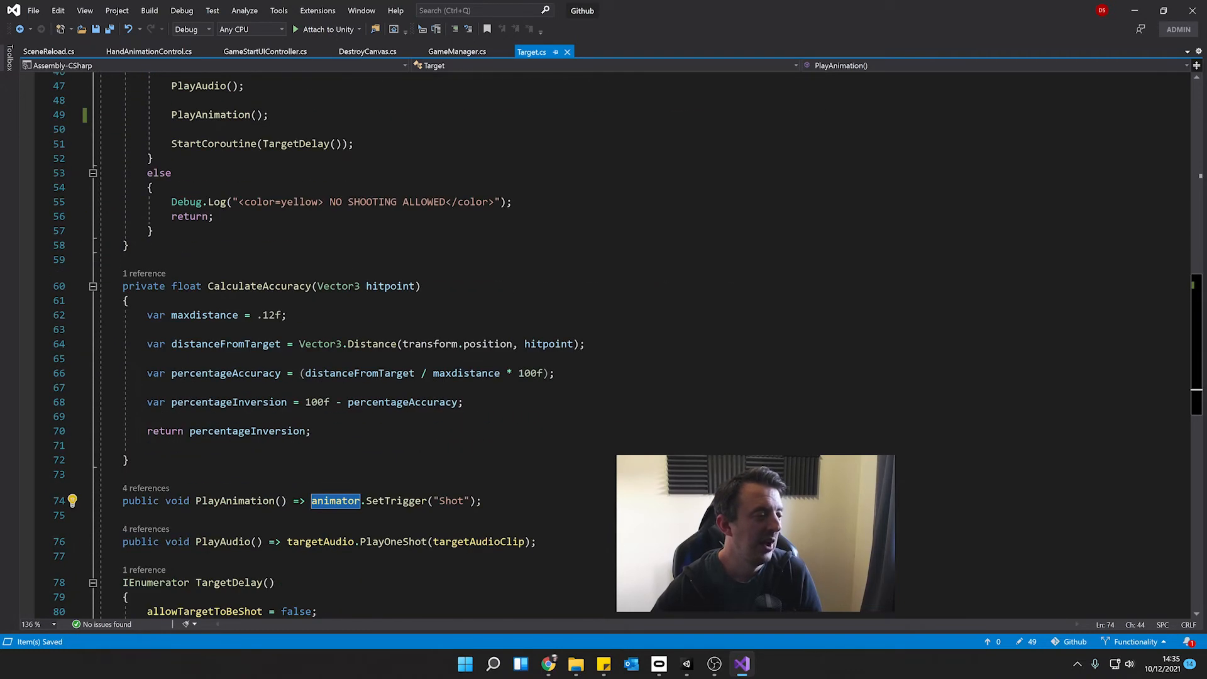
{"action": "mouse_move", "coordinate": [450, 500]}
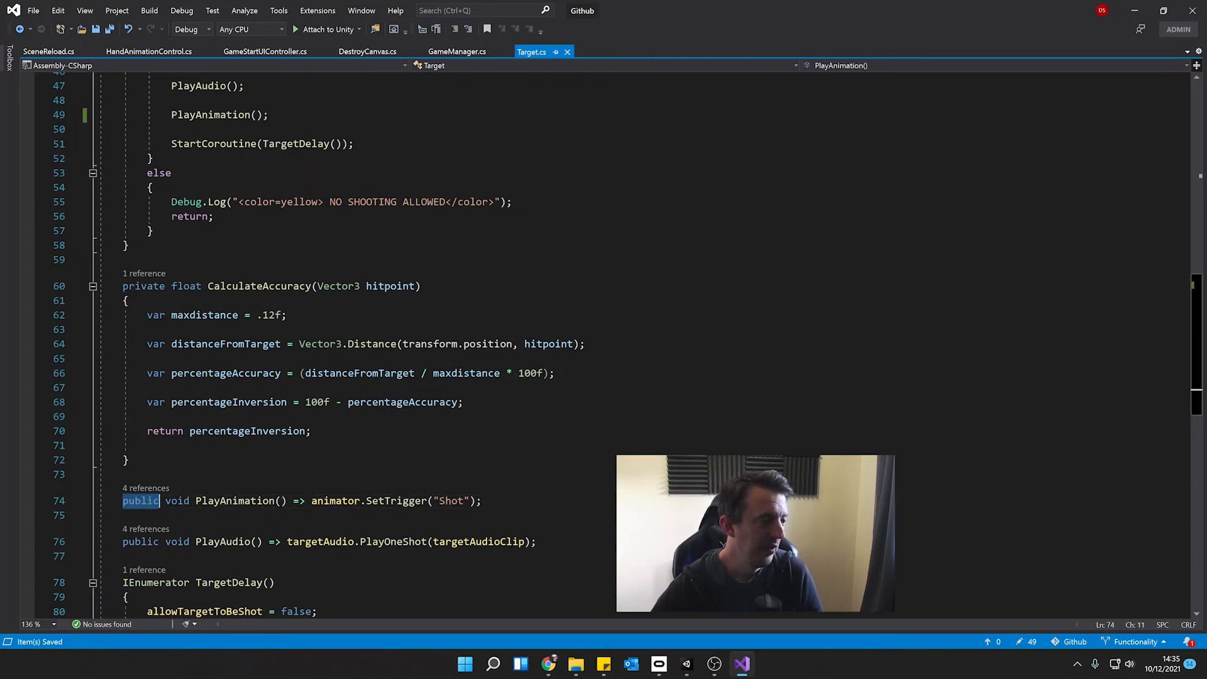
Insert a blank line between PlayAudio and the PlayAnimation call in Shot
{"action": "triple_click", "coordinate": [300, 500]}
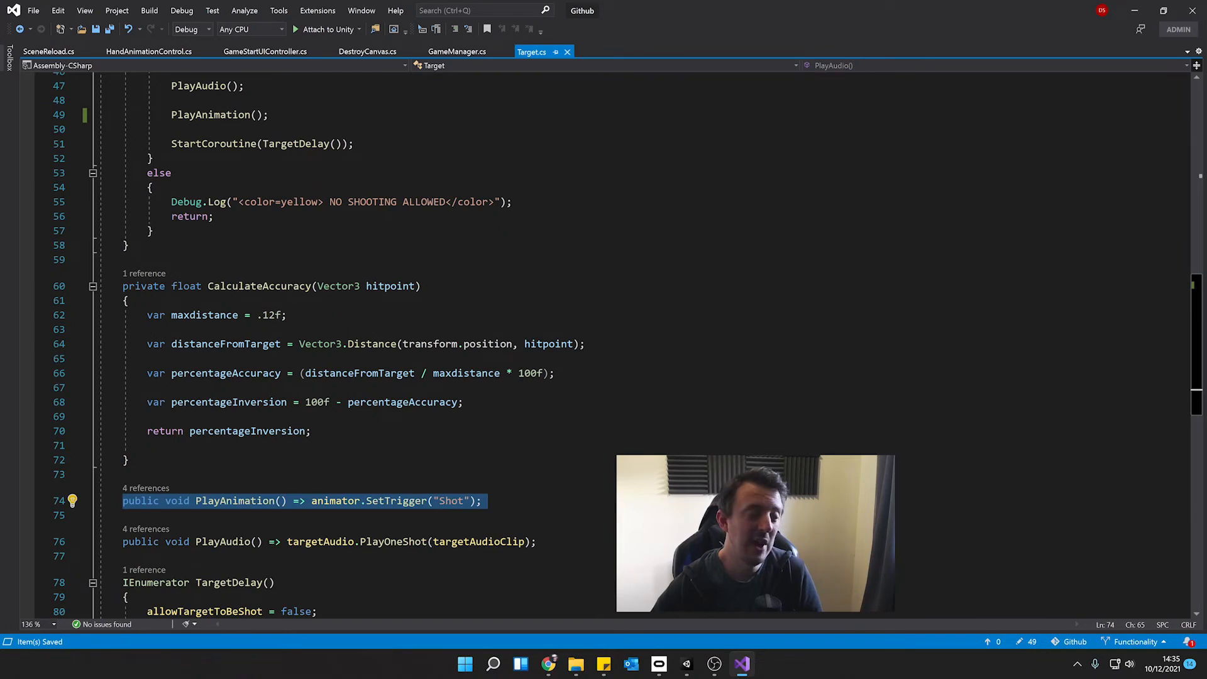
{"action": "scroll", "scroll_direction": "up", "scroll_amount": 3}
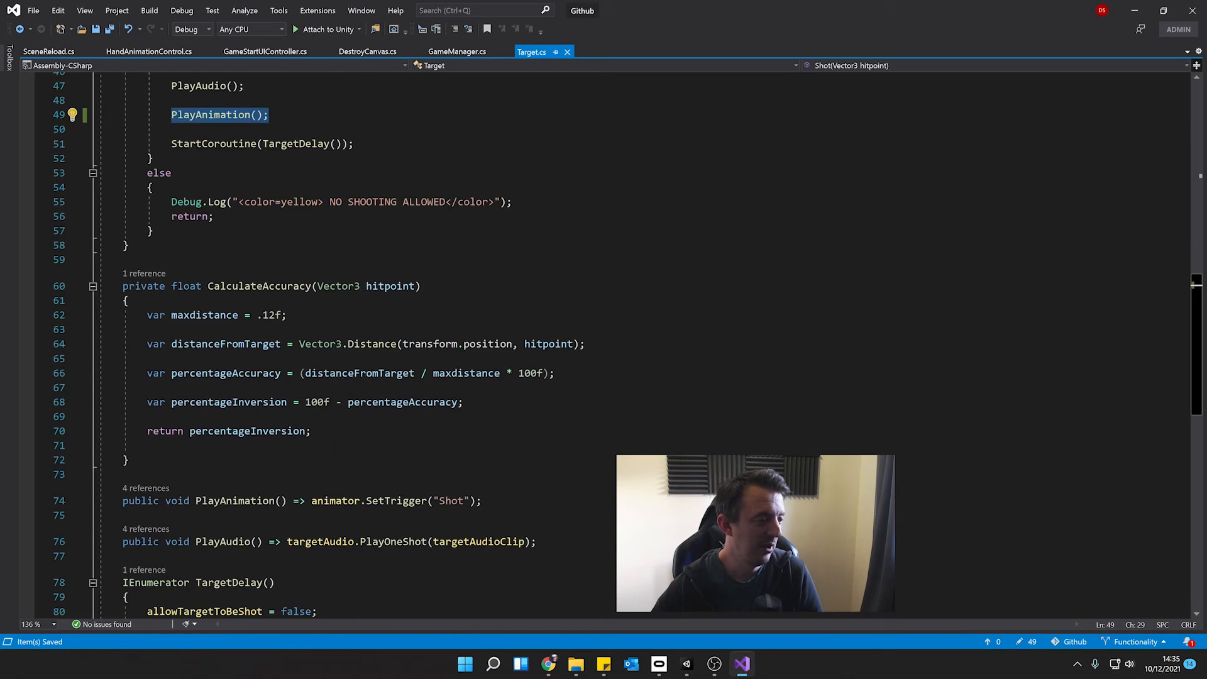
{"action": "left_click", "coordinate": [300, 500]}
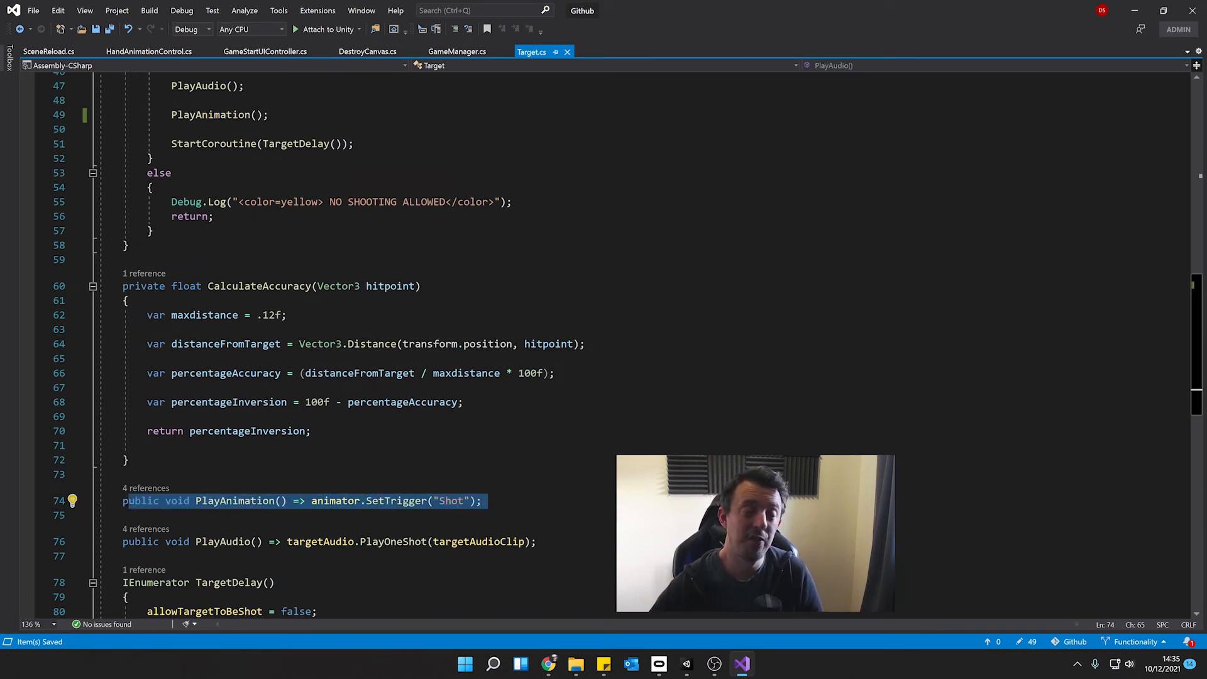
{"action": "scroll", "scroll_direction": "up", "scroll_amount": 3}
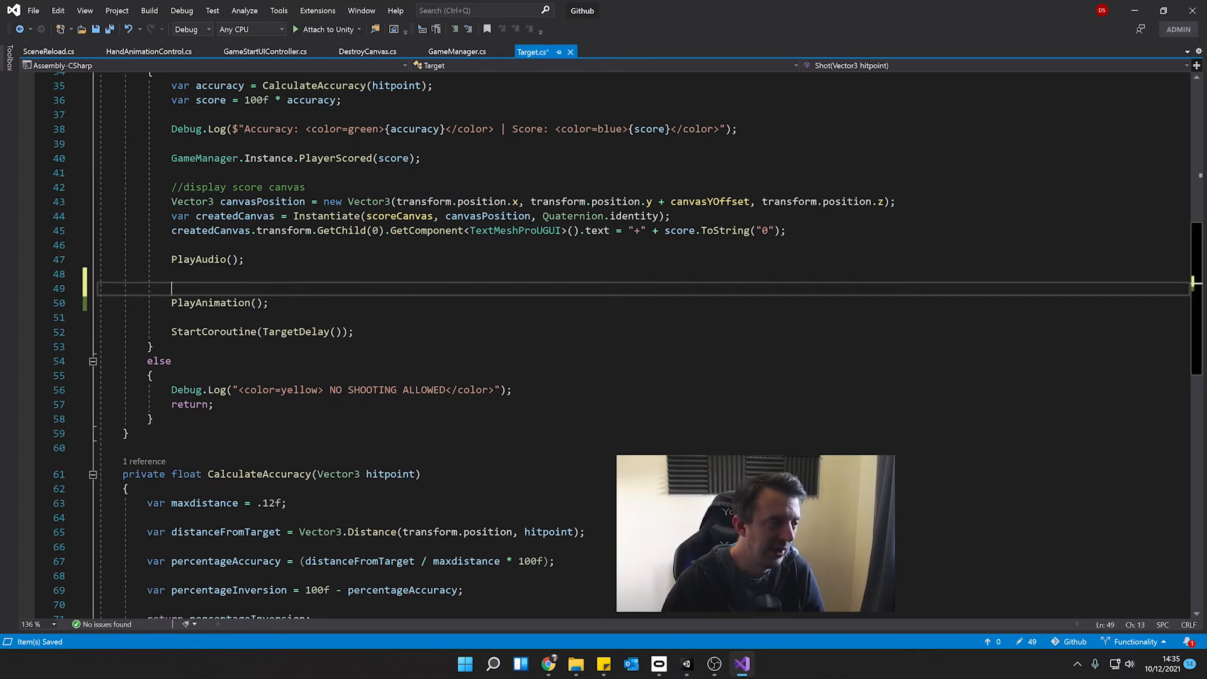
Write if(animator != null) above PlayAnimation(); then switch back to the Unity editor
{"action": "type", "text": "if"}
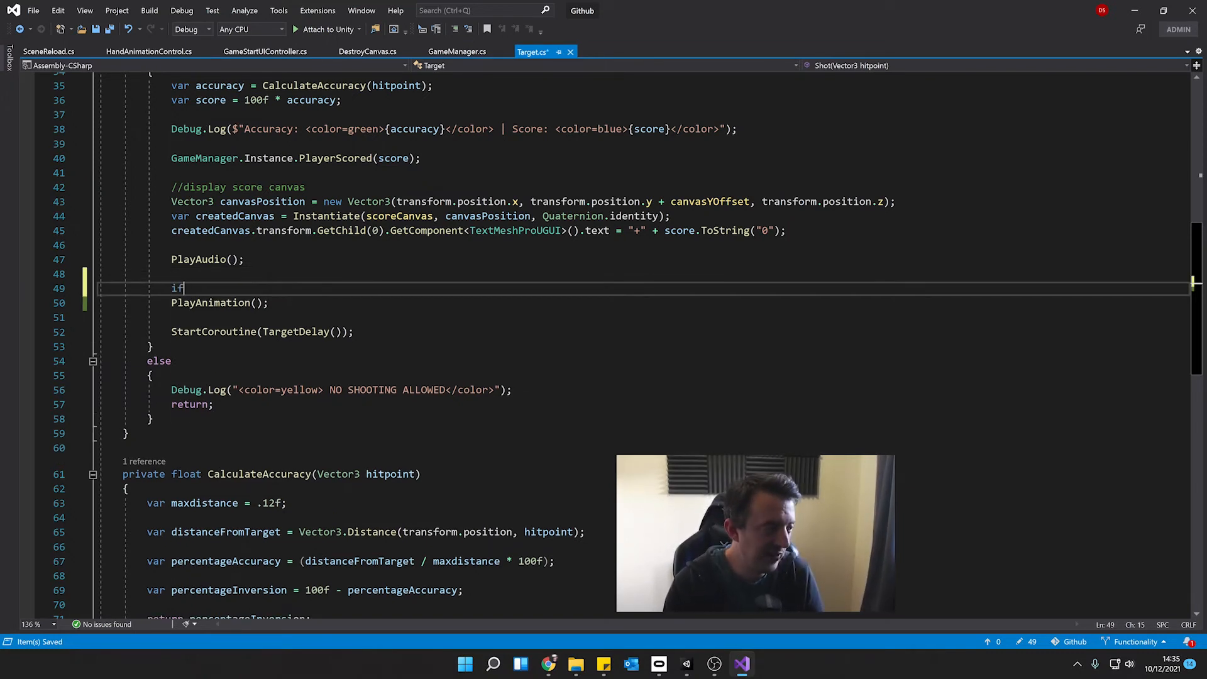
{"action": "type", "text": "(animator == n"}
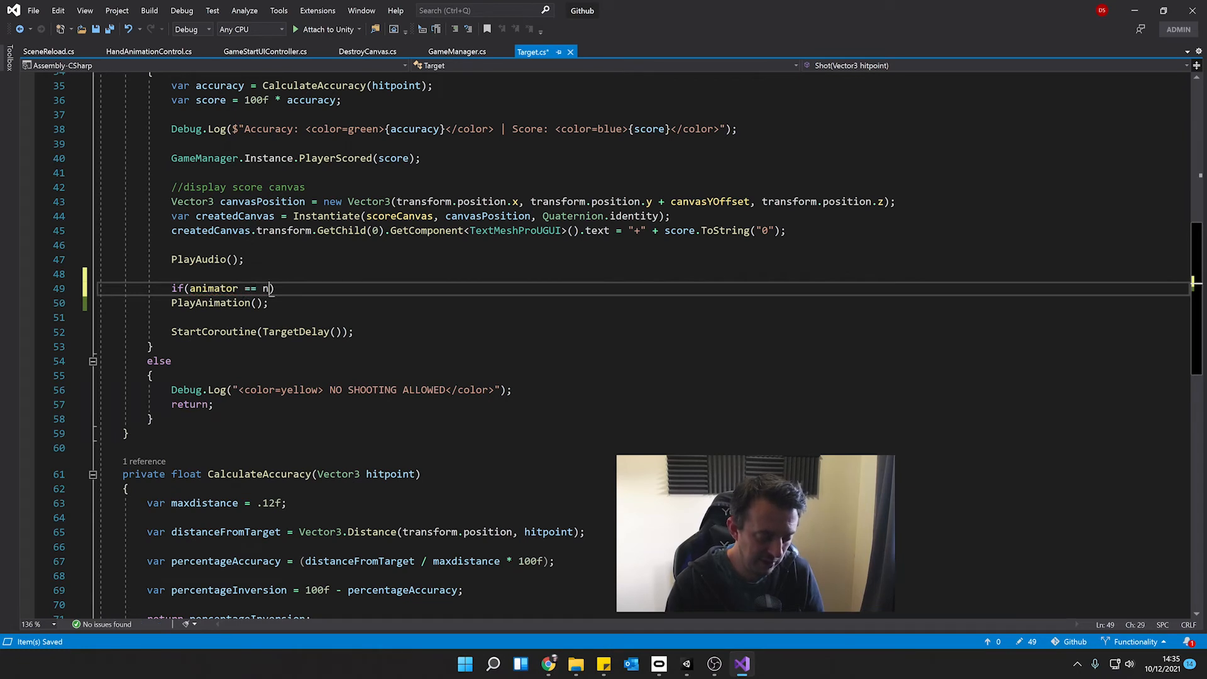
{"action": "type", "text": "ull)"}
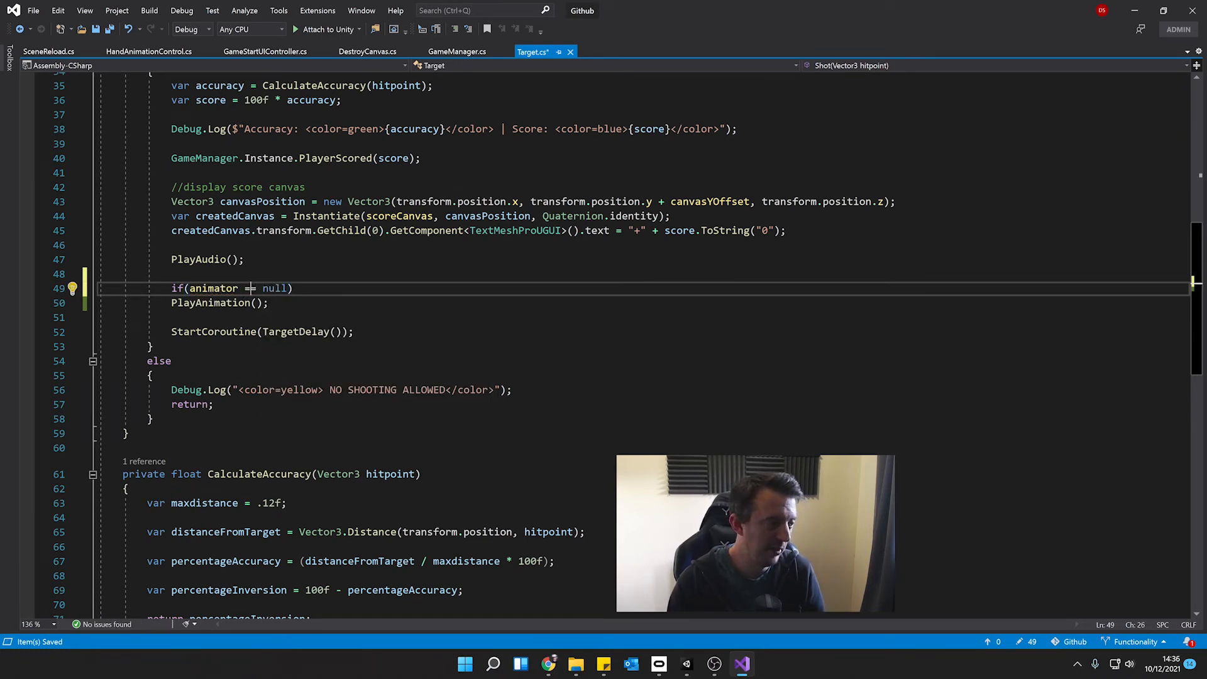
{"action": "type", "text": "!"}
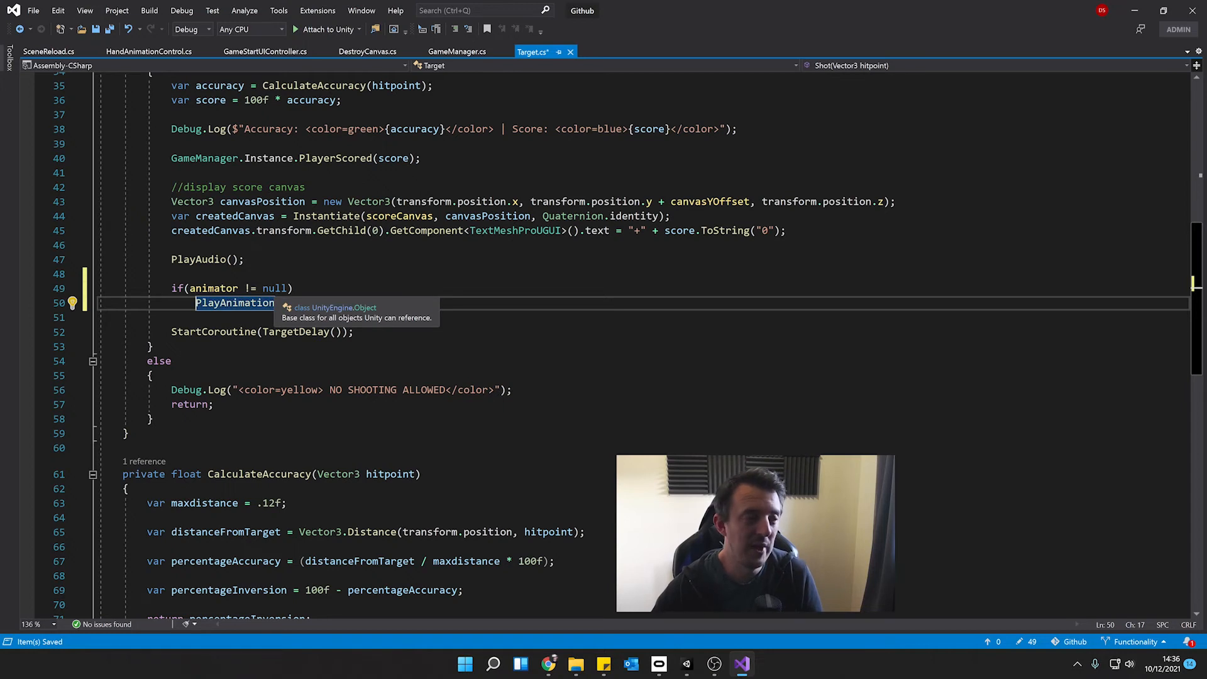
{"action": "mouse_move", "coordinate": [313, 304]}
{"action": "type", "text": "();"}
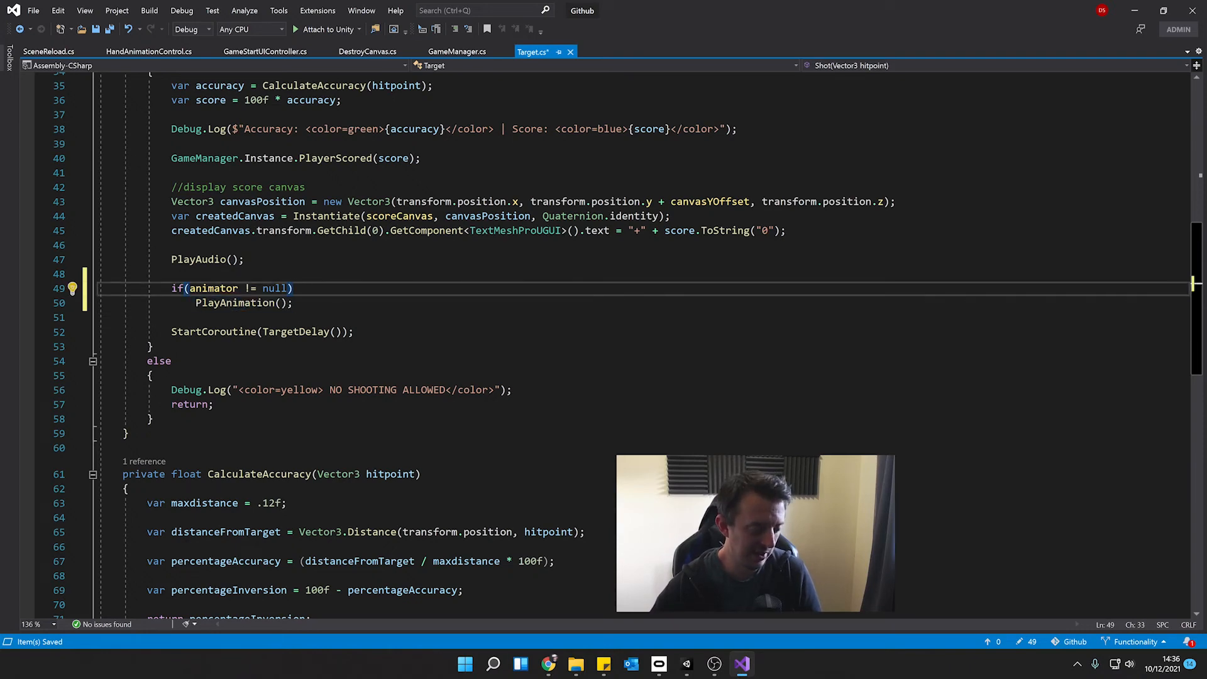
{"action": "scroll", "scroll_direction": "down", "scroll_amount": 3}
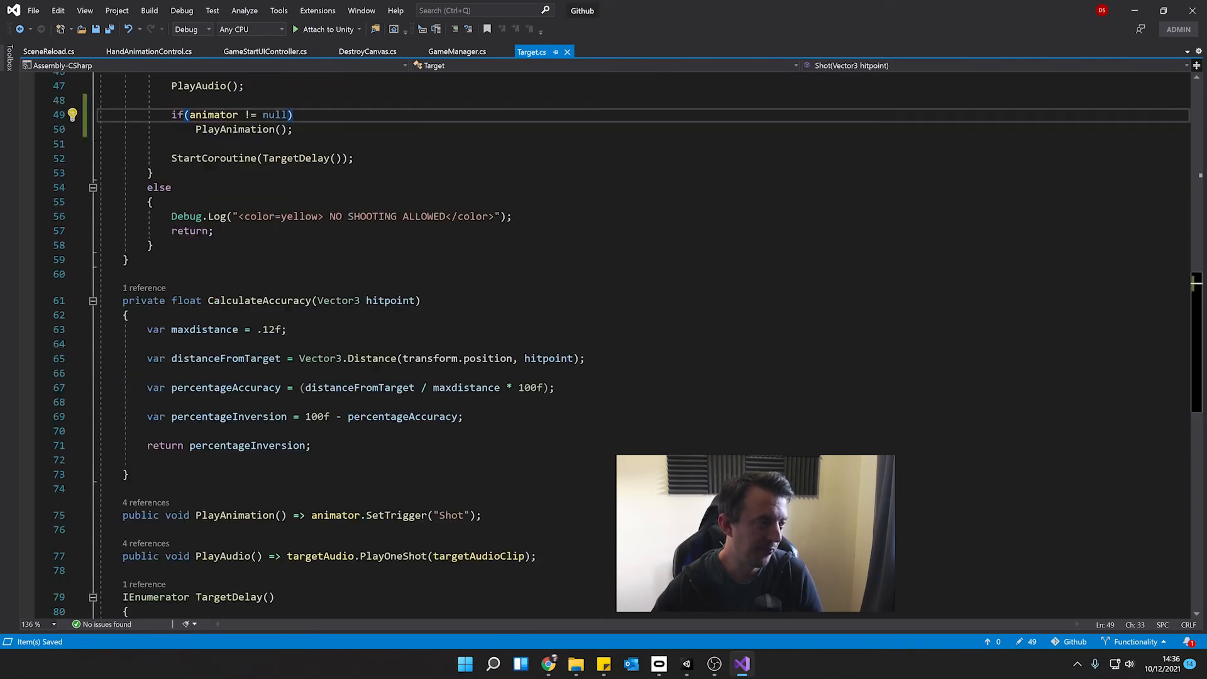
{"action": "left_click", "coordinate": [714, 662]}
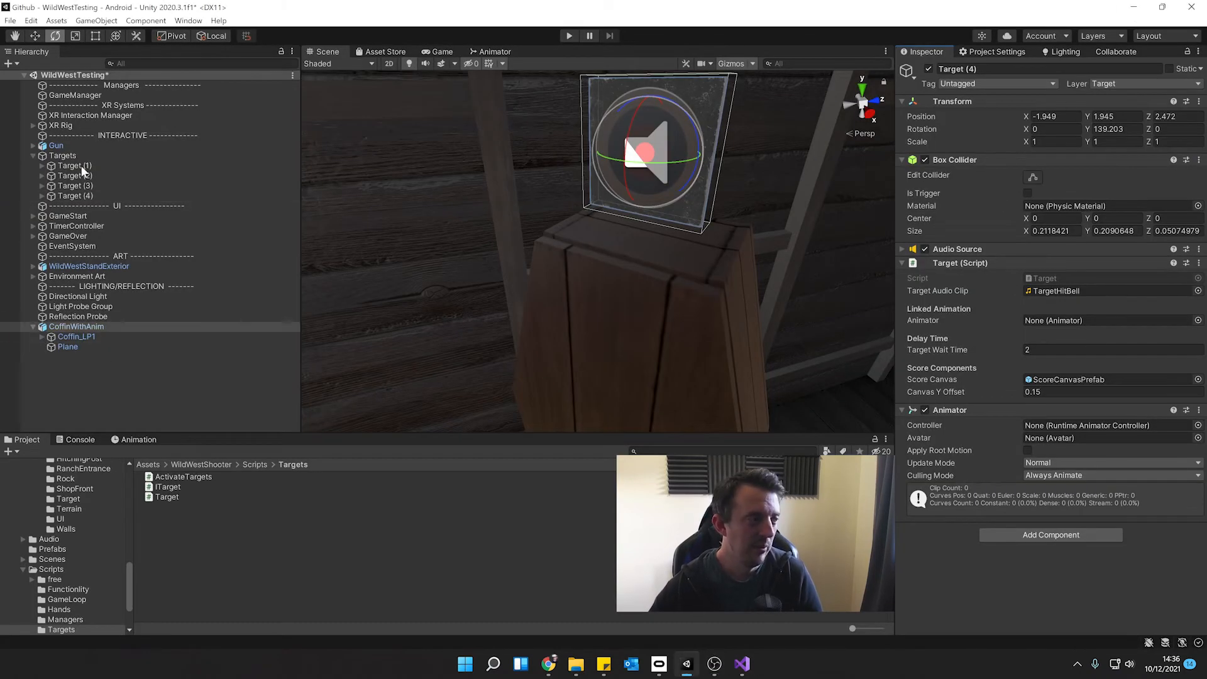
Assign CoffinWithAnim to the Animator field of Target (4)'s Target script
{"action": "left_click", "coordinate": [77, 196]}
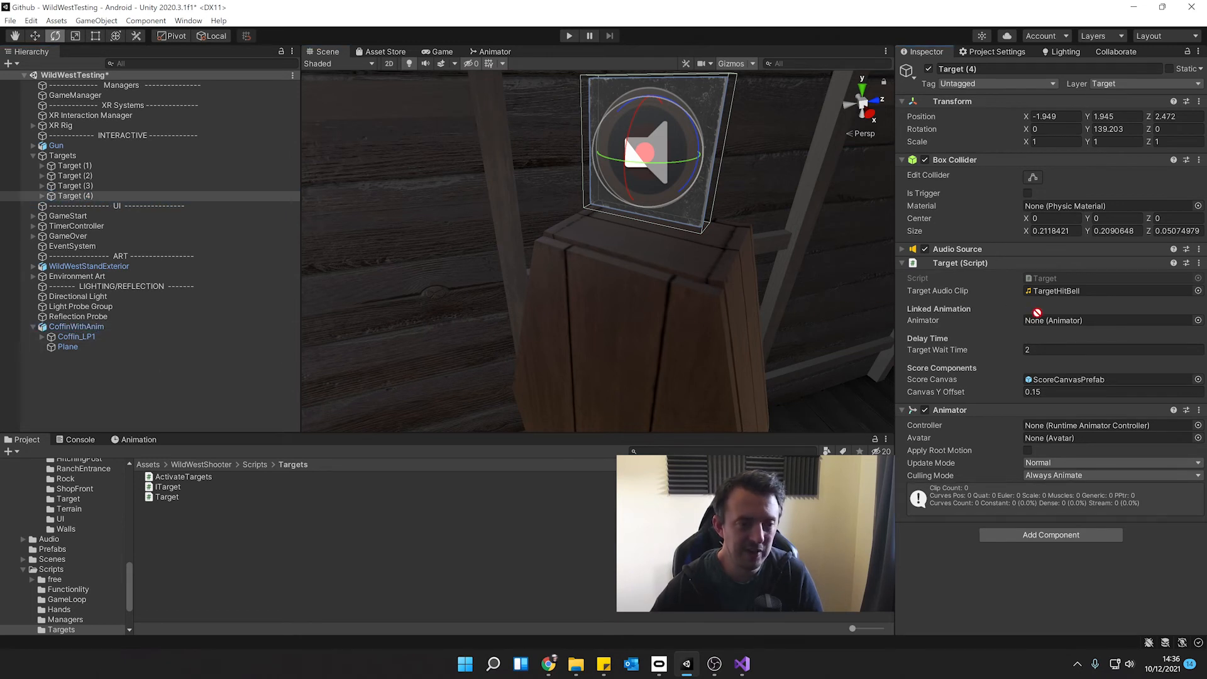
{"action": "left_click", "coordinate": [1108, 320]}
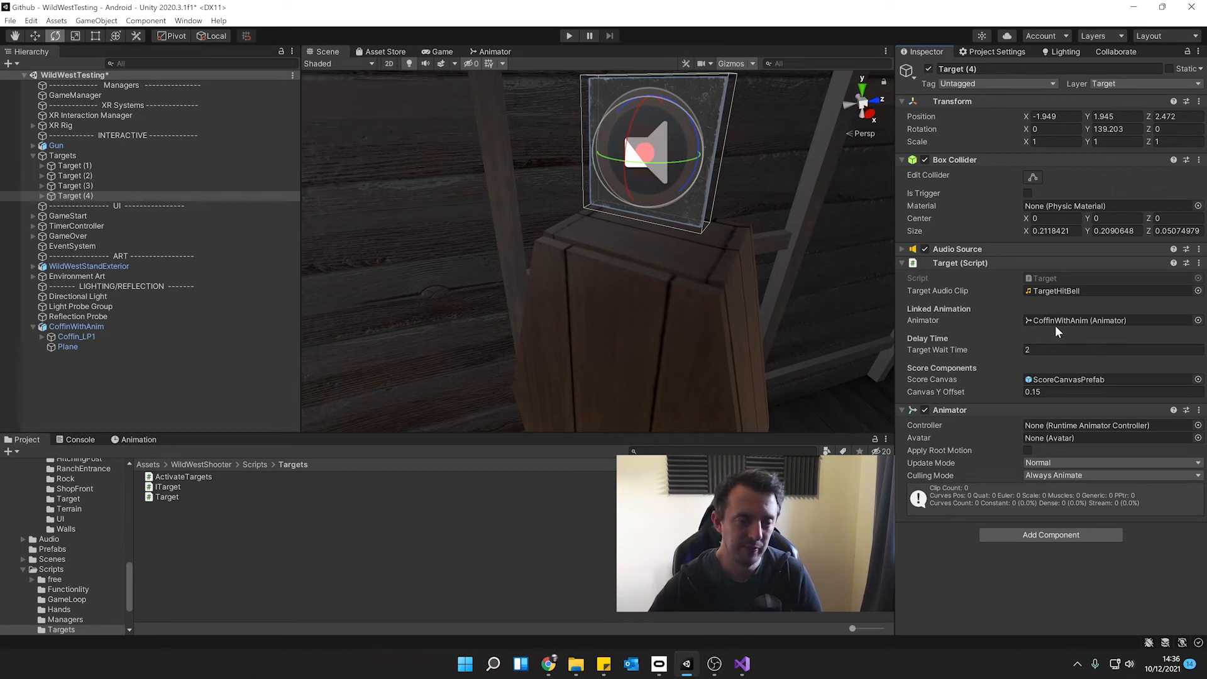
{"action": "left_click", "coordinate": [76, 327]}
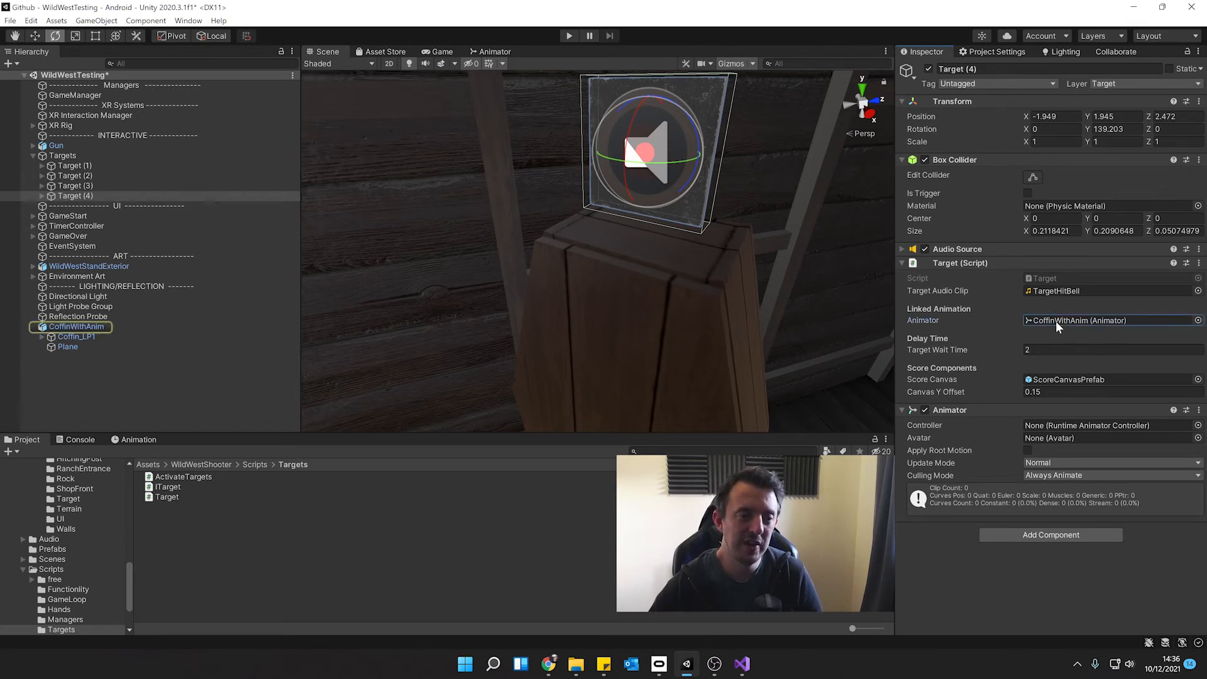
{"action": "mouse_move", "coordinate": [969, 382]}
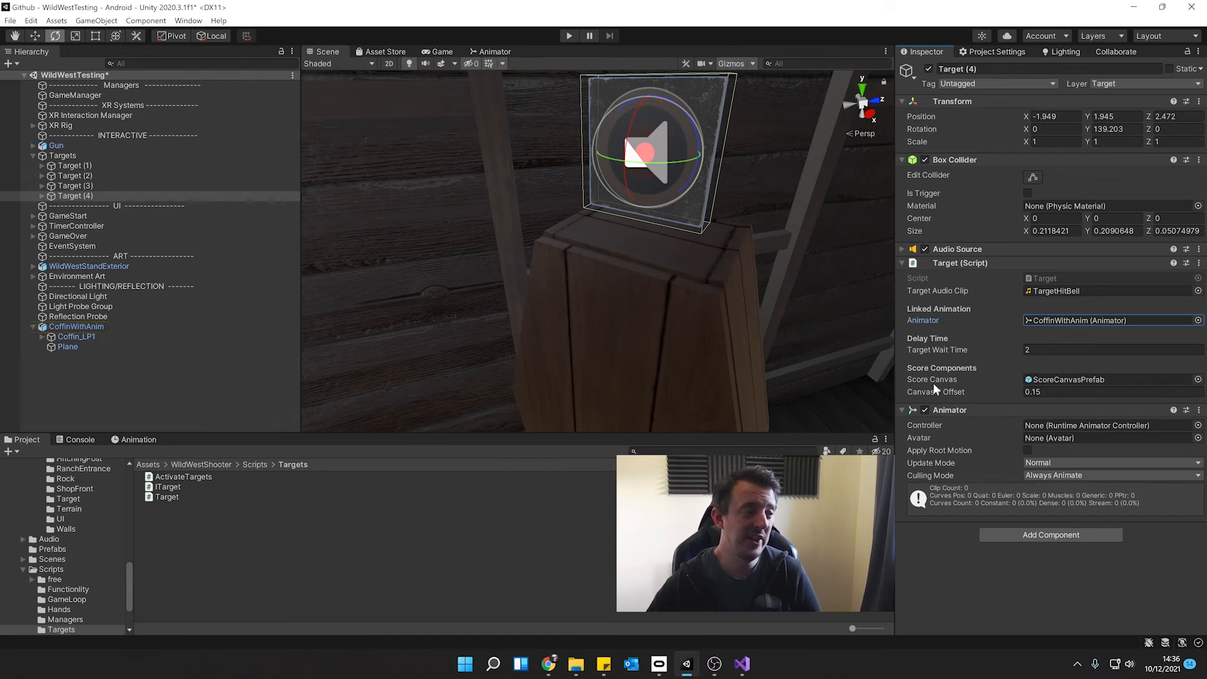
{"action": "left_click", "coordinate": [568, 36]}
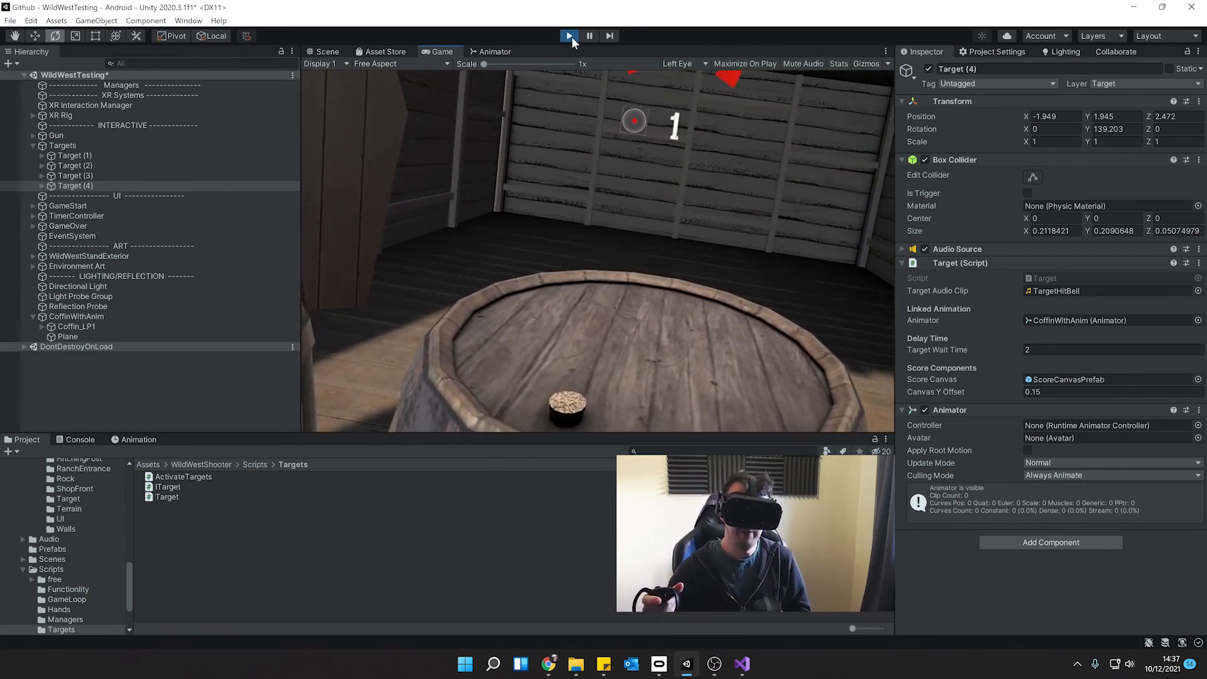
Play-test shooting the gallery targets with the headset, then stop play mode
{"action": "left_click", "coordinate": [569, 35]}
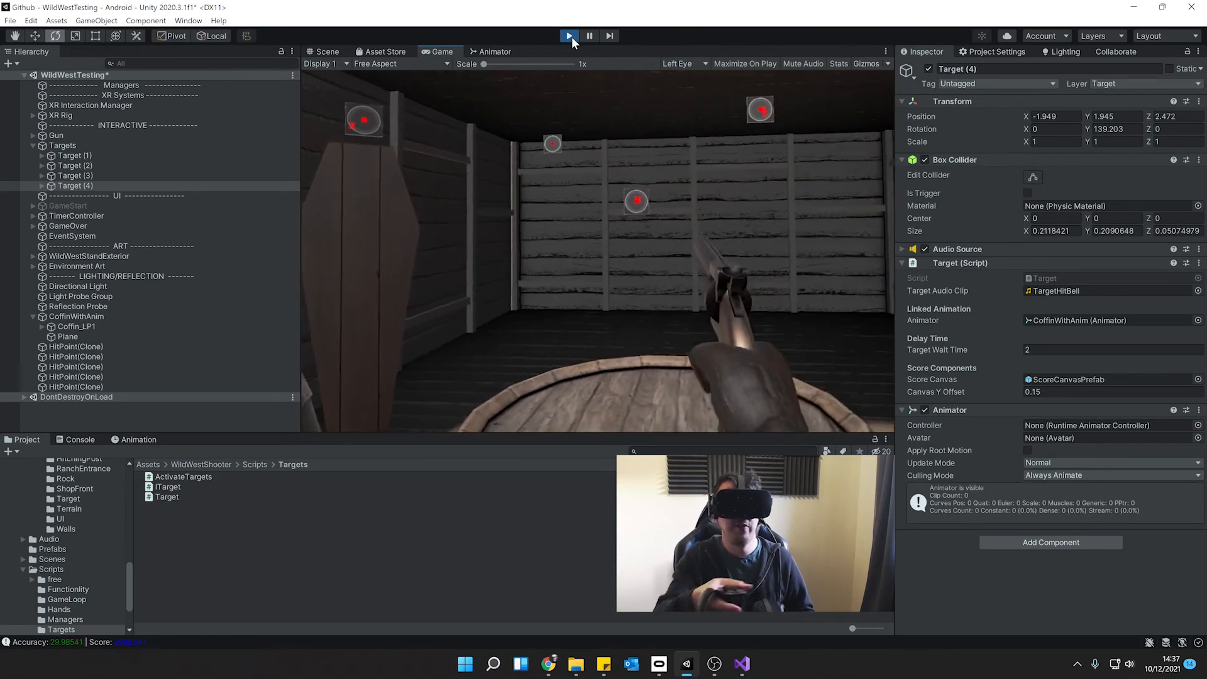
{"action": "left_click", "coordinate": [568, 35]}
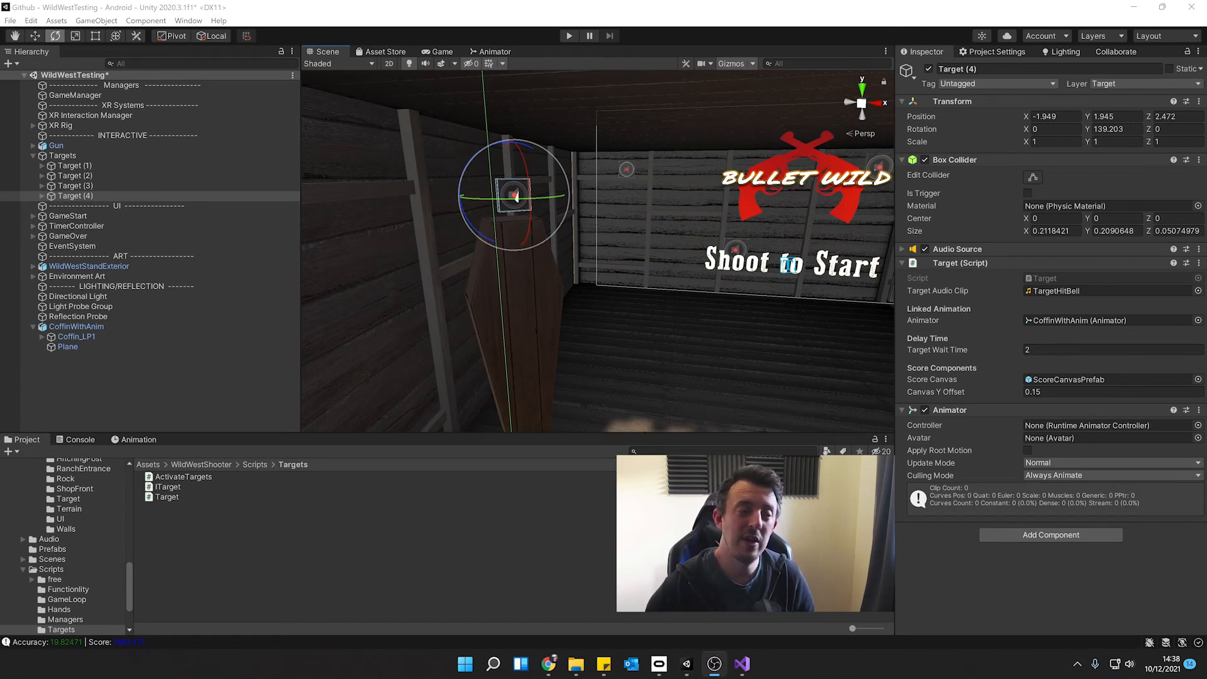
{"action": "mouse_move", "coordinate": [943, 378]}
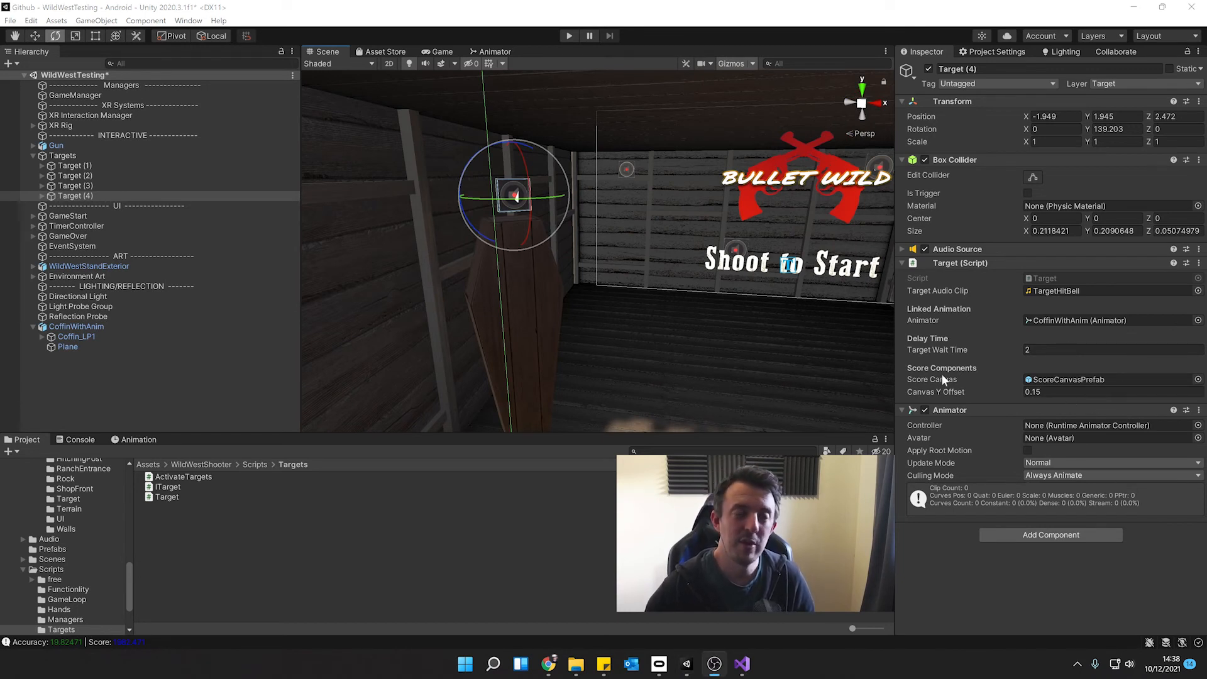
{"action": "mouse_move", "coordinate": [616, 258]}
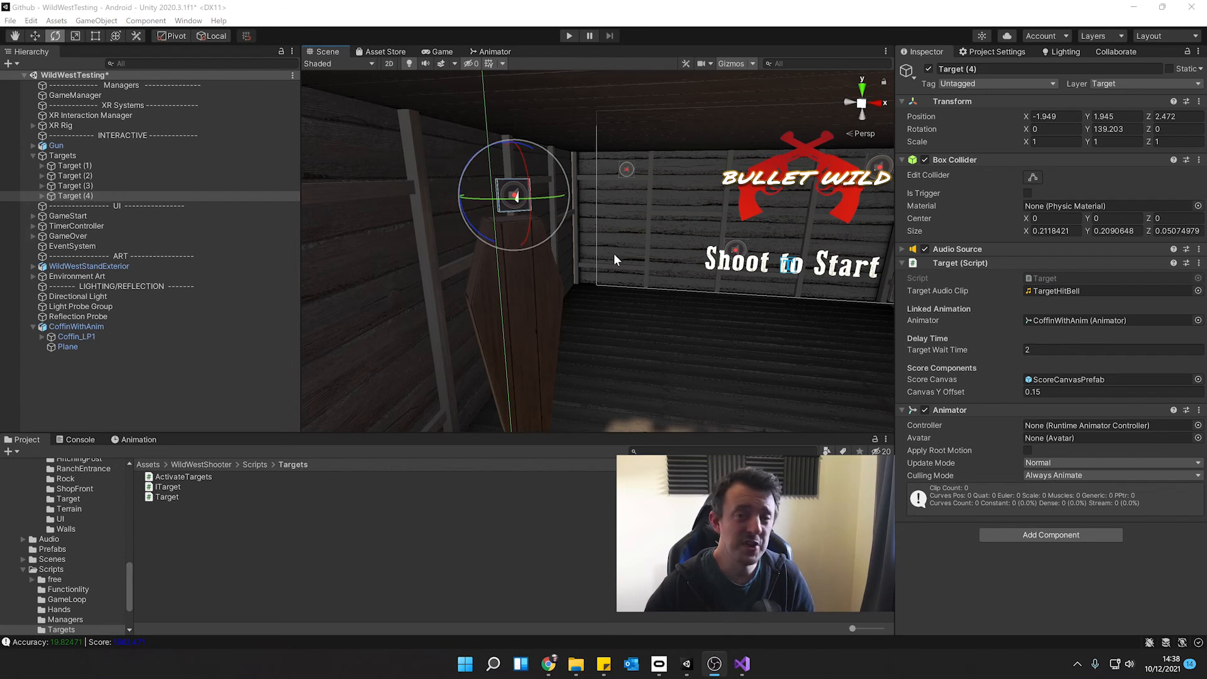
{"action": "mouse_move", "coordinate": [547, 300]}
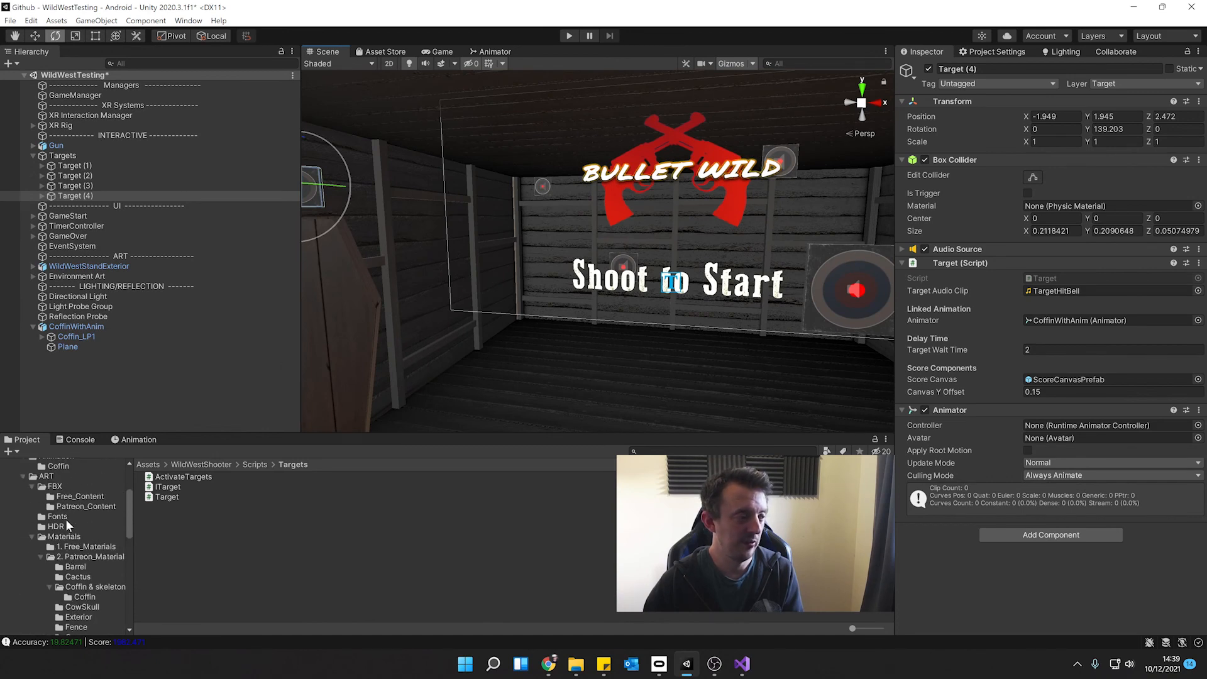
Select CoffinWithAnim to show its Animator using the CoffinWithSkeleton controller
{"action": "left_click", "coordinate": [76, 325]}
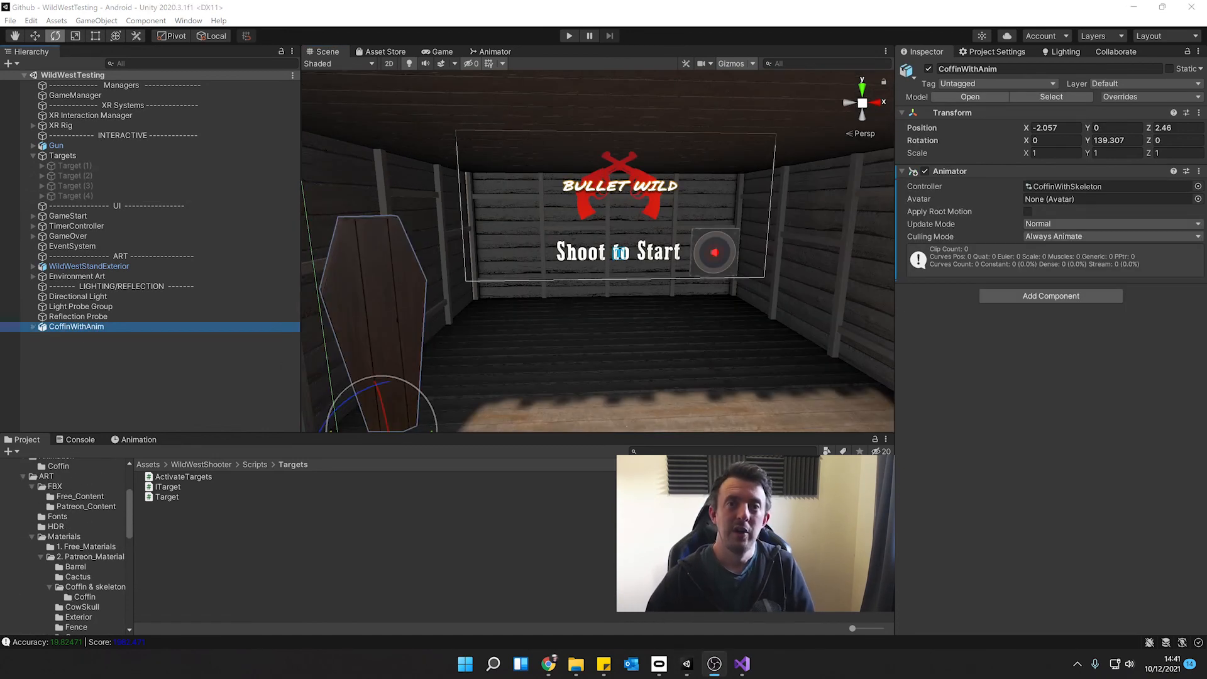